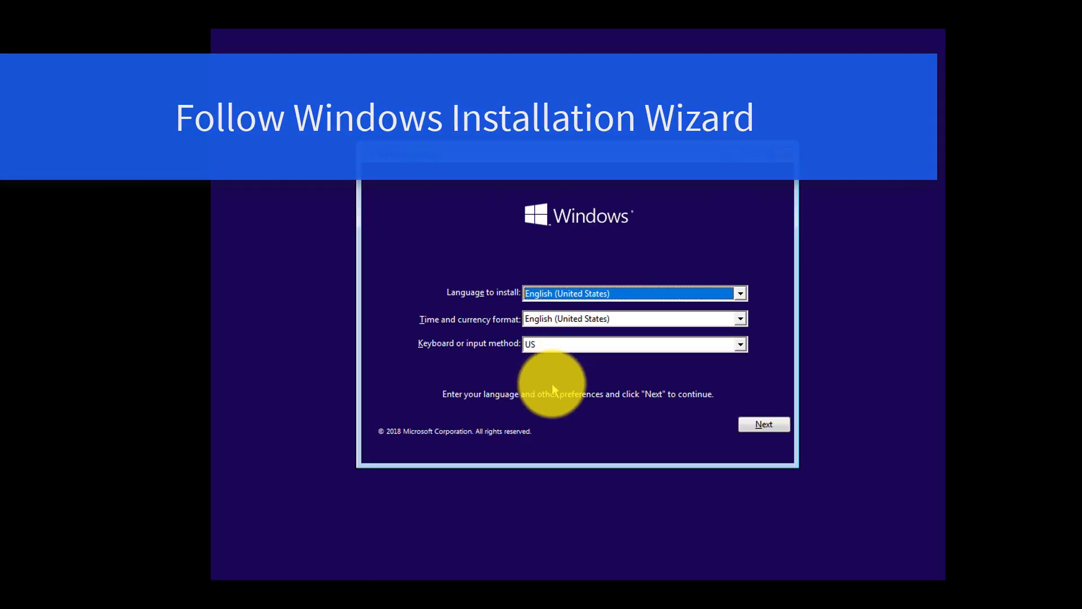
Keep English (United States) with the US keyboard and start installing Windows.
click(763, 424)
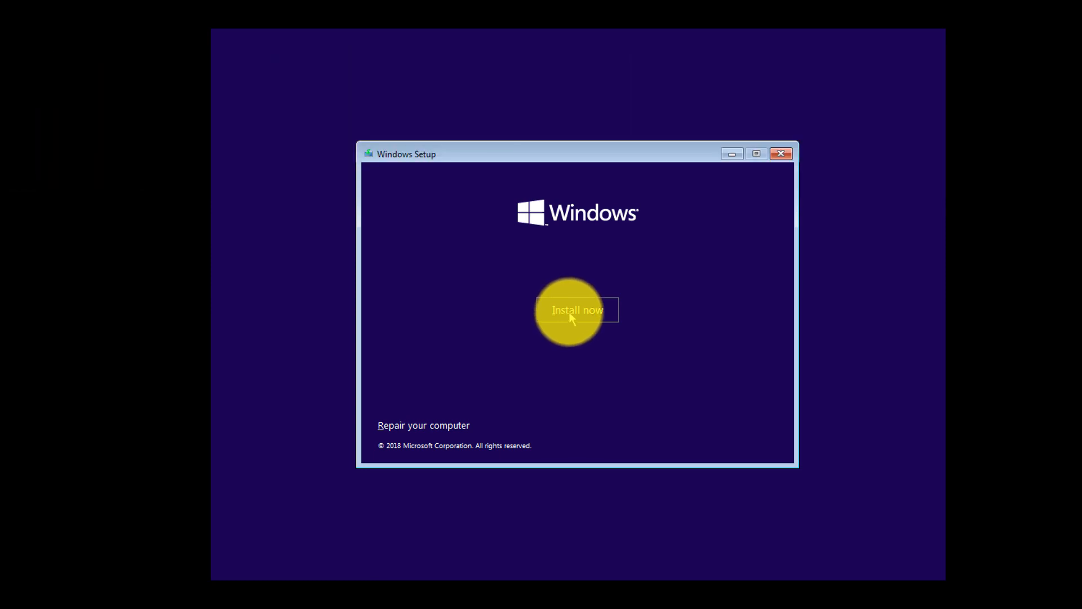
click(576, 310)
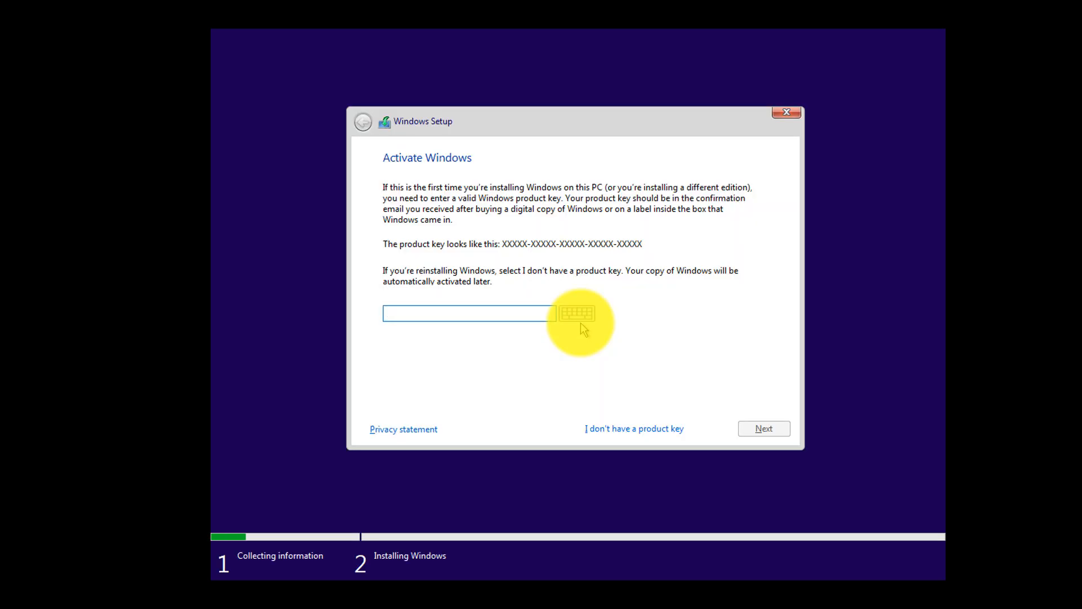
Continue Setup without entering a product key.
click(470, 313)
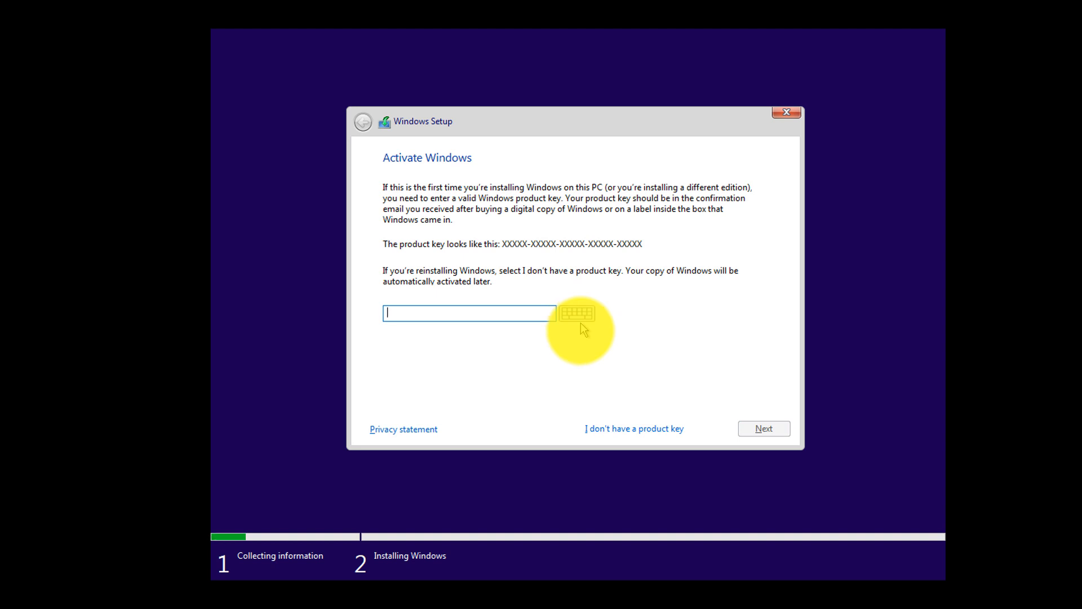
mouse_move(618, 428)
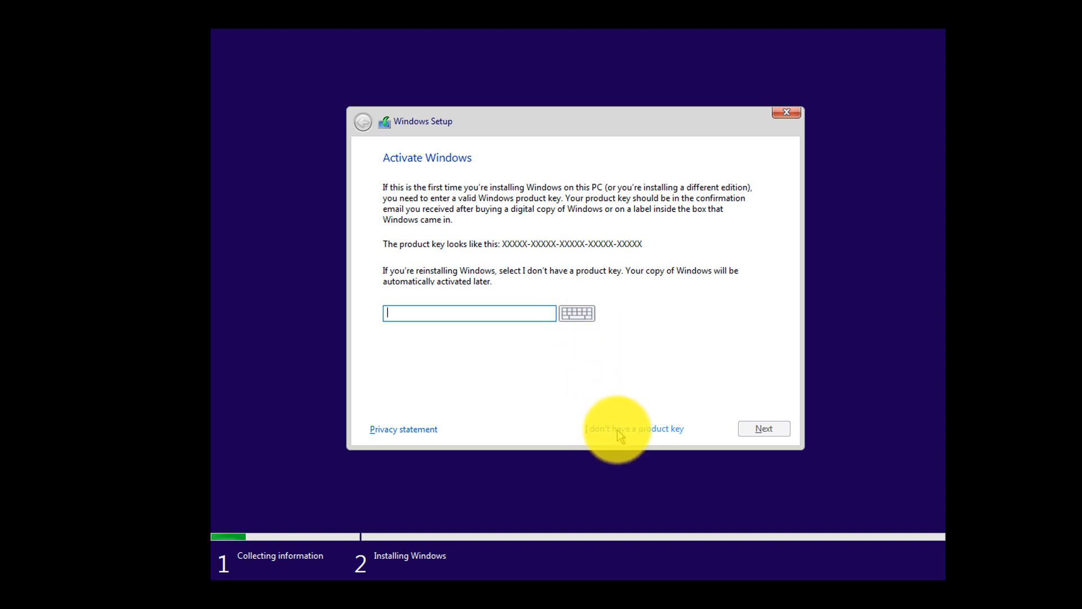
click(633, 428)
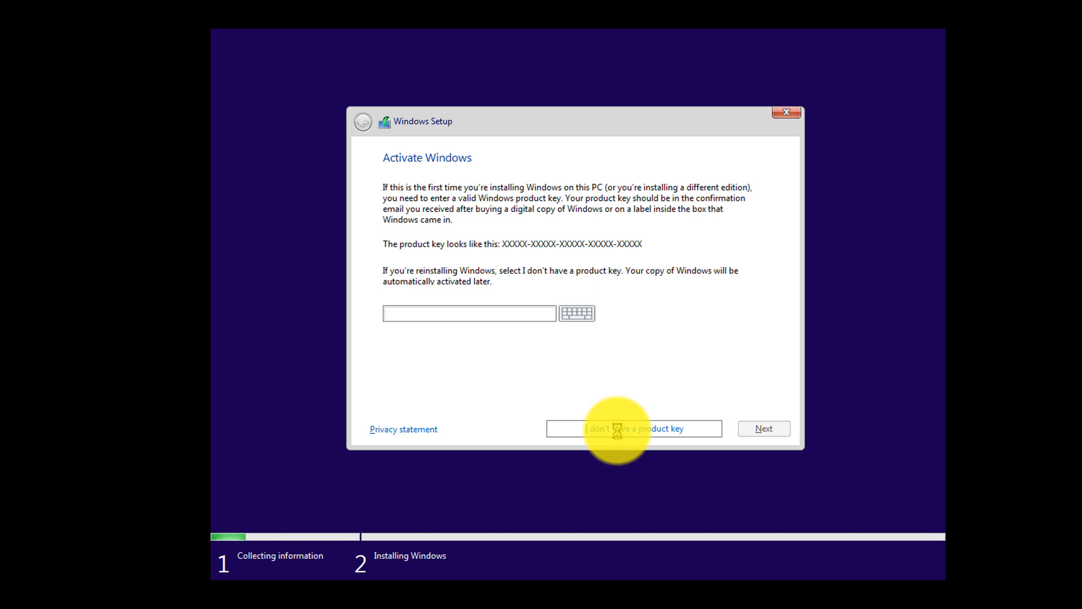
click(633, 427)
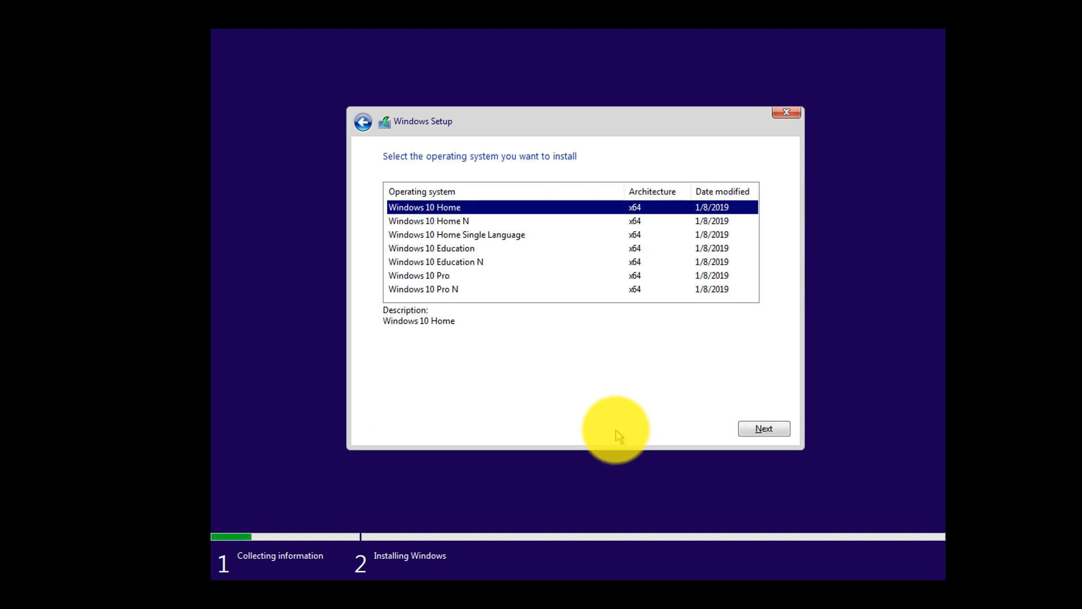
mouse_move(426, 252)
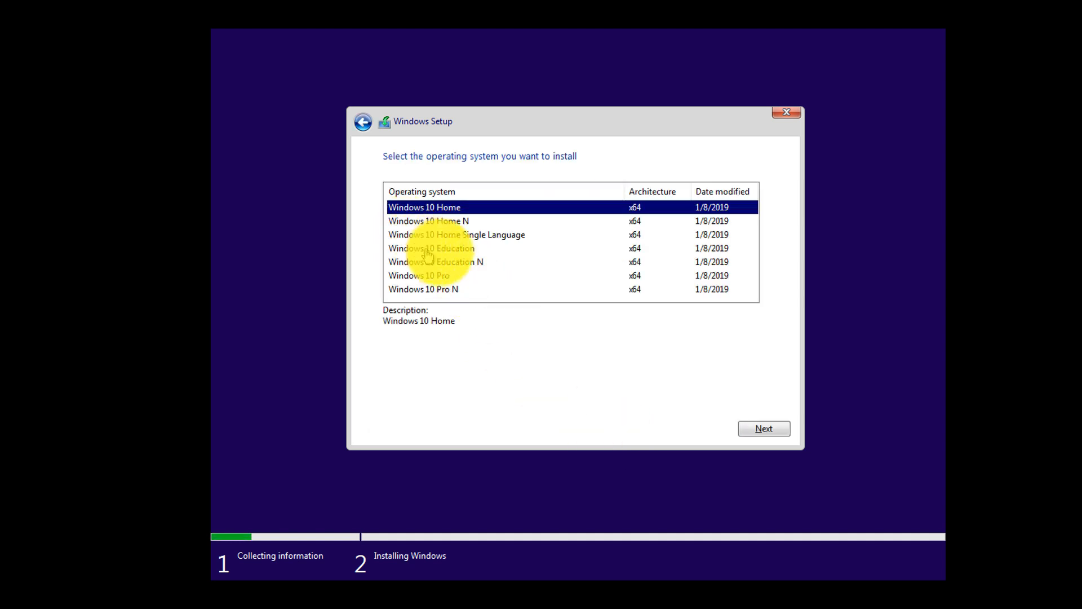
Choose Windows 10 Education and accept the license terms.
click(431, 248)
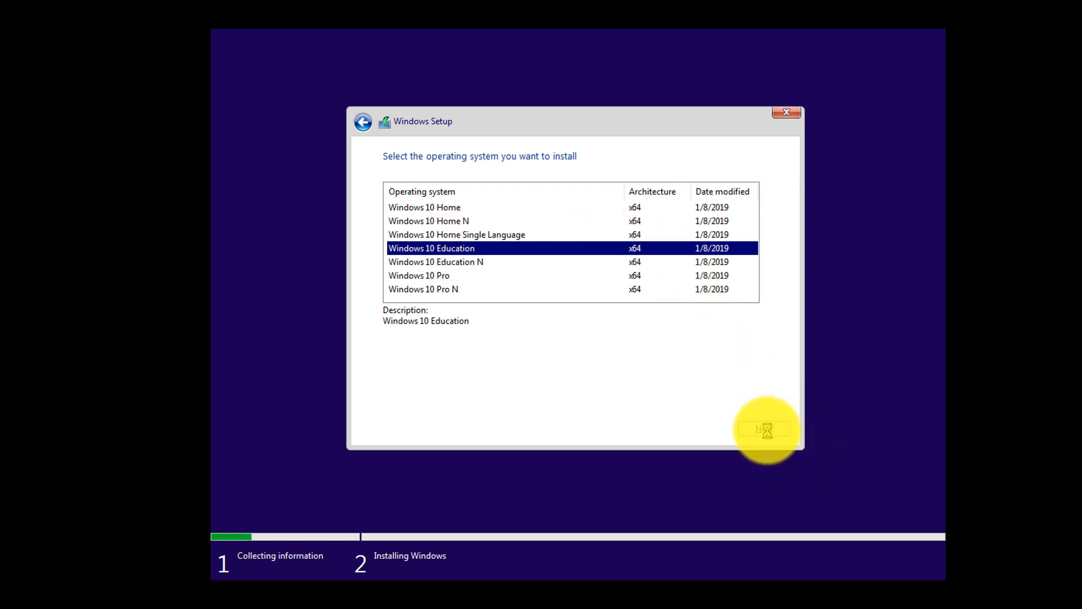
click(765, 428)
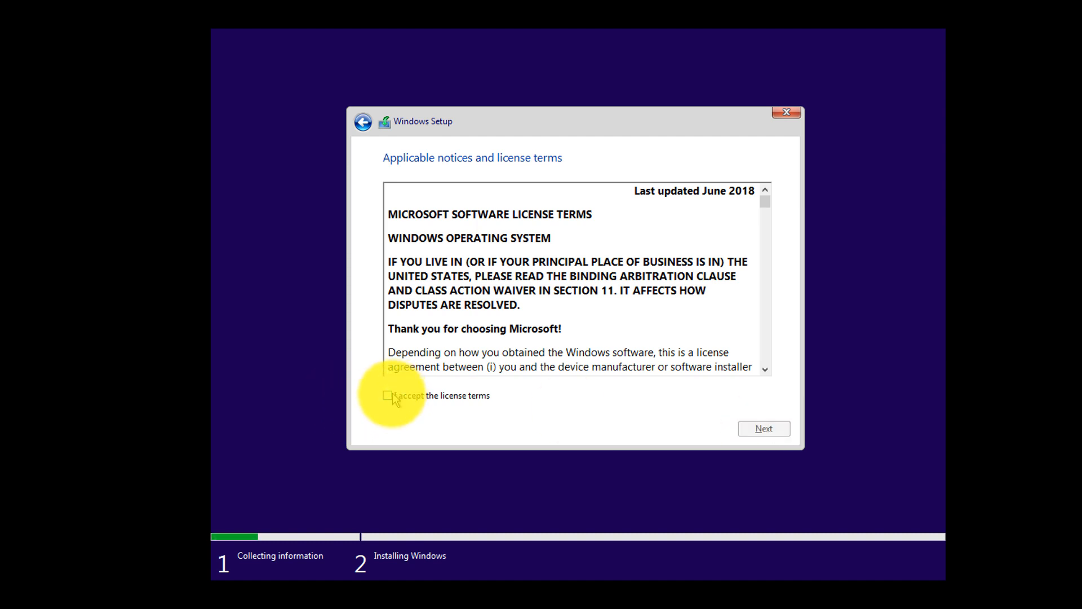
click(388, 395)
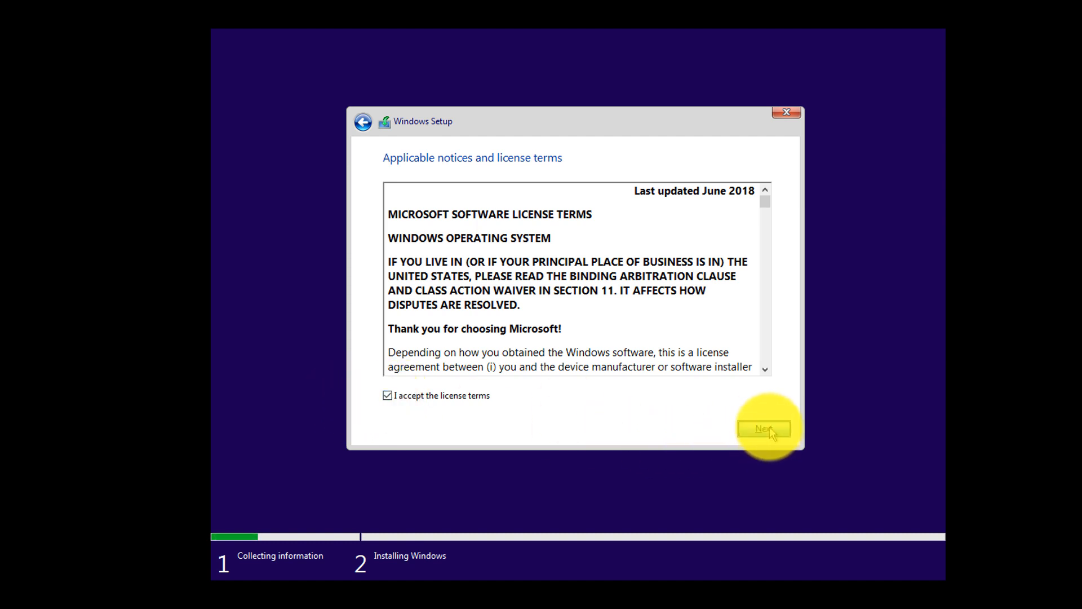
click(763, 428)
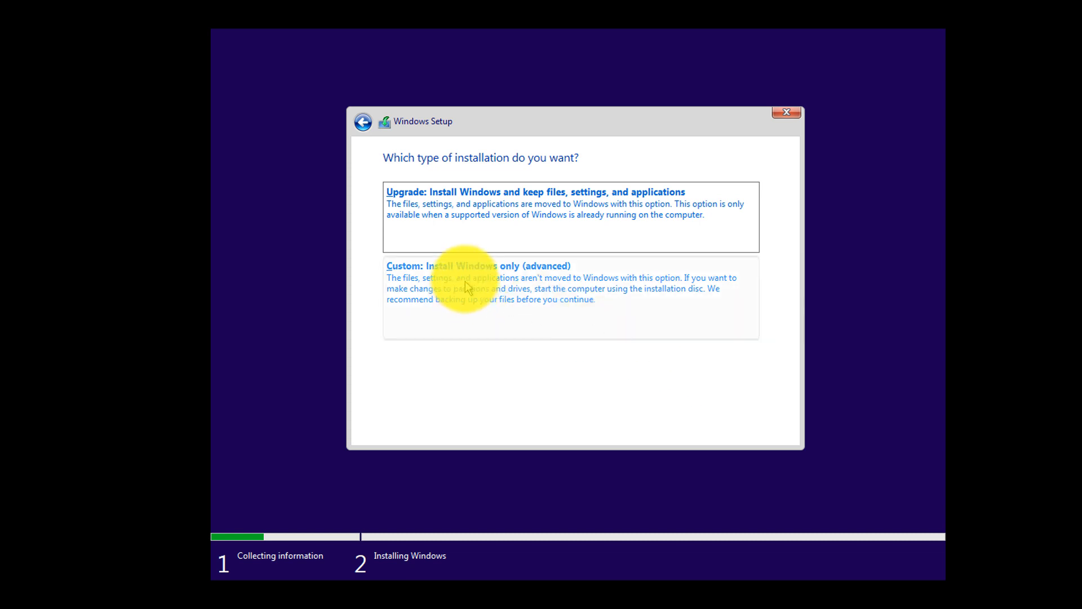
Choose the 'Custom: Install Windows only (advanced)' installation type.
click(478, 266)
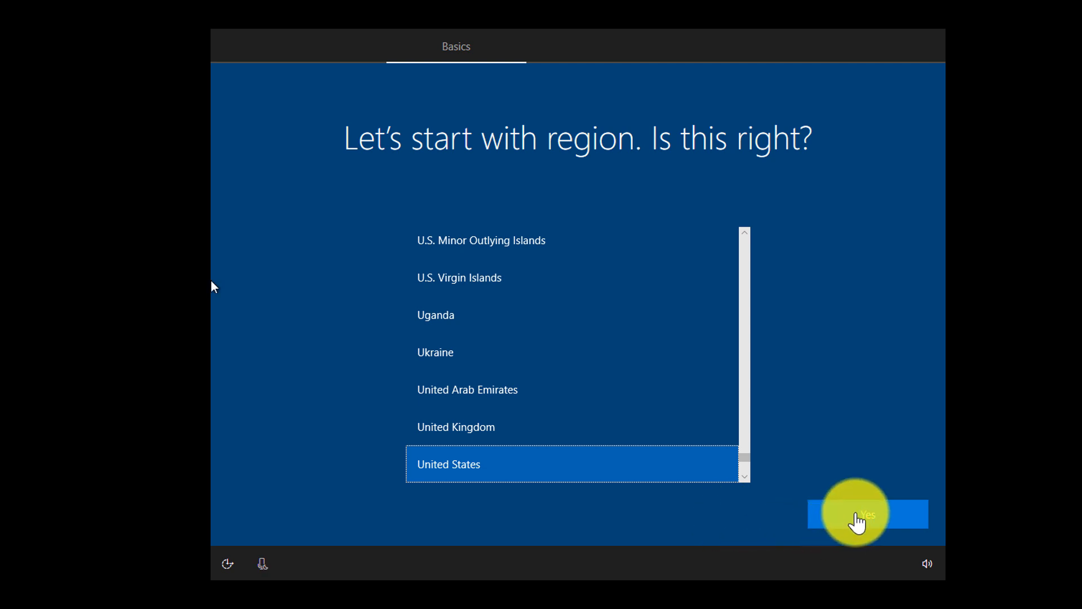
mouse_move(867, 514)
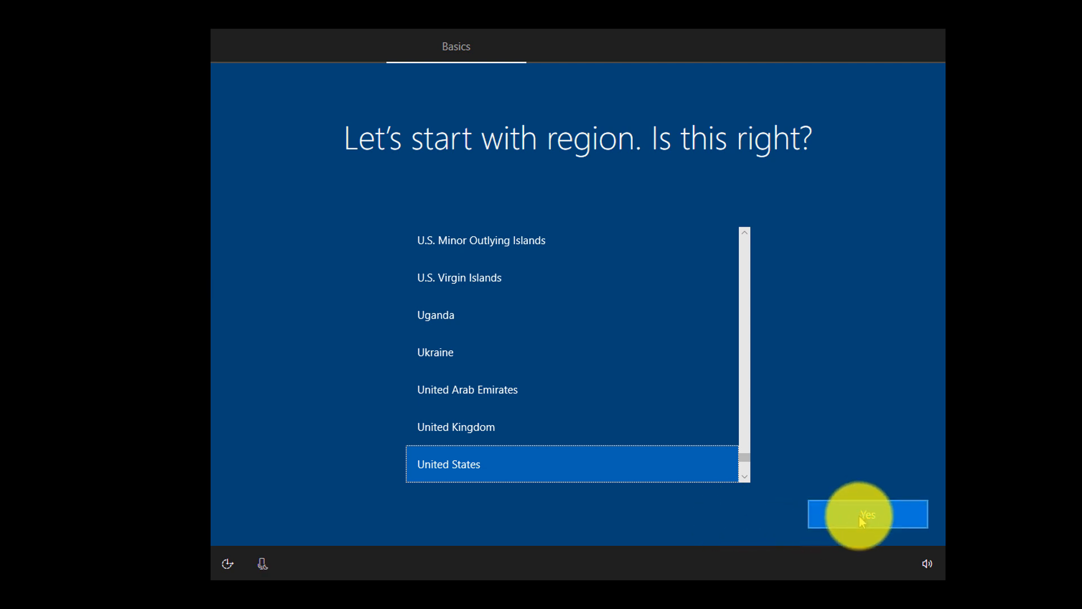
Confirm United States as region and US as keyboard, skipping a second layout.
click(866, 514)
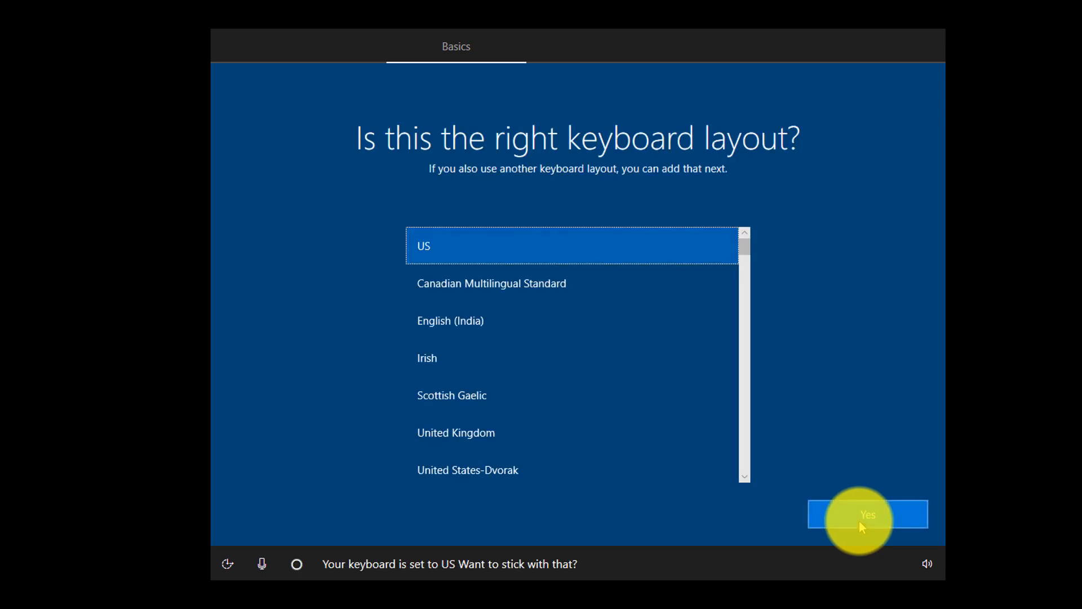
click(261, 563)
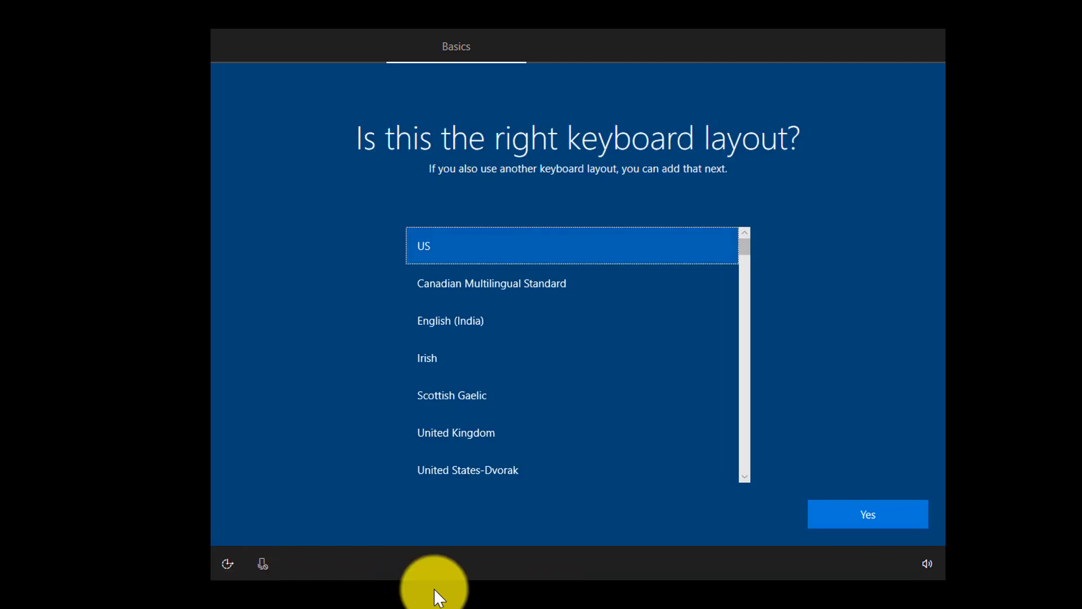
mouse_move(745, 569)
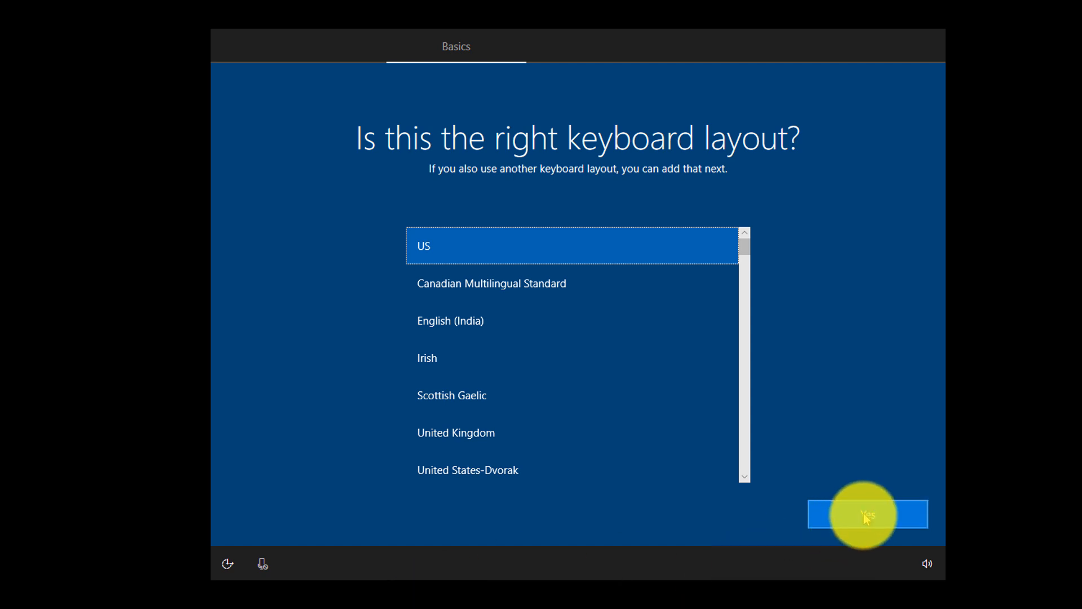
click(867, 513)
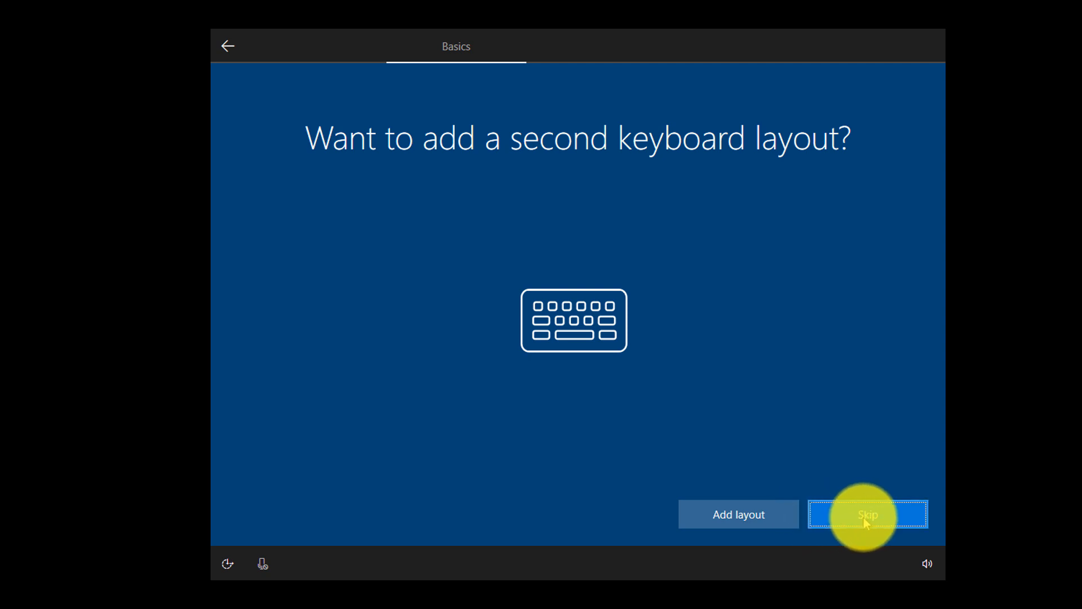
click(867, 514)
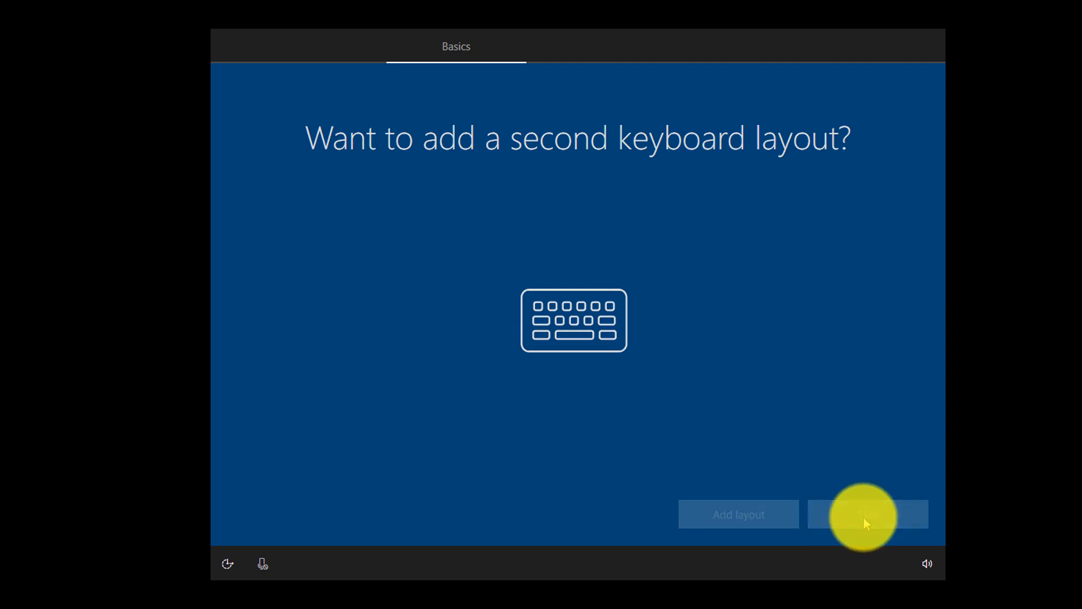
click(868, 513)
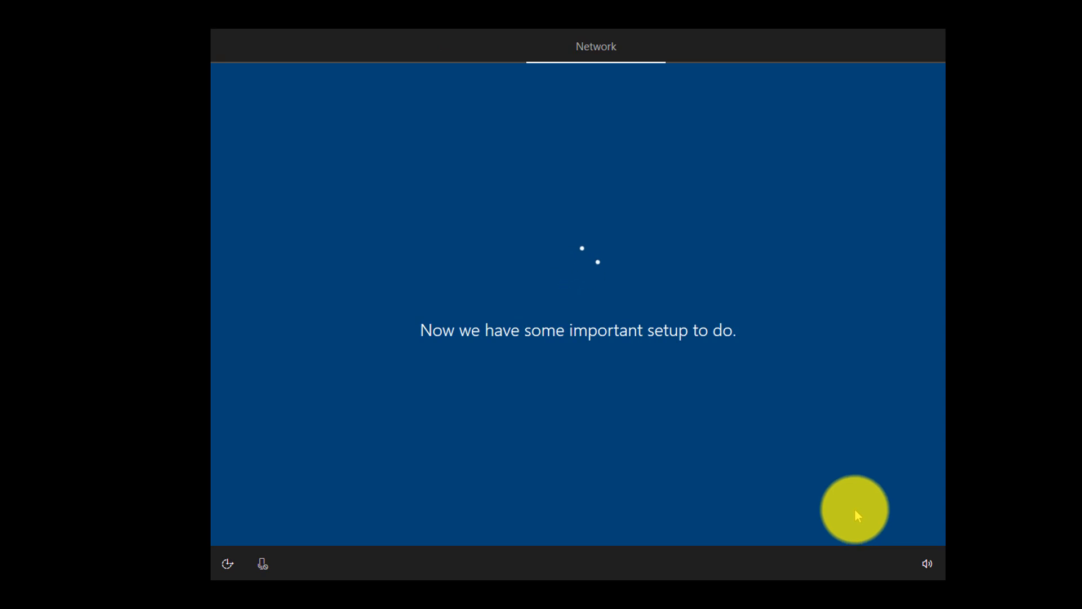
mouse_move(744, 203)
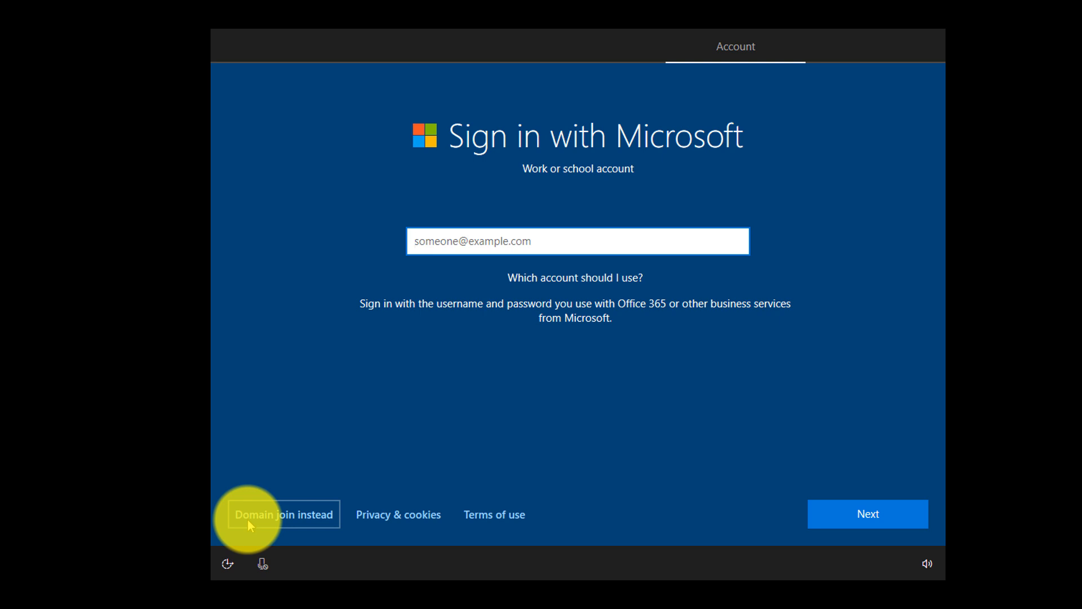
mouse_move(262, 552)
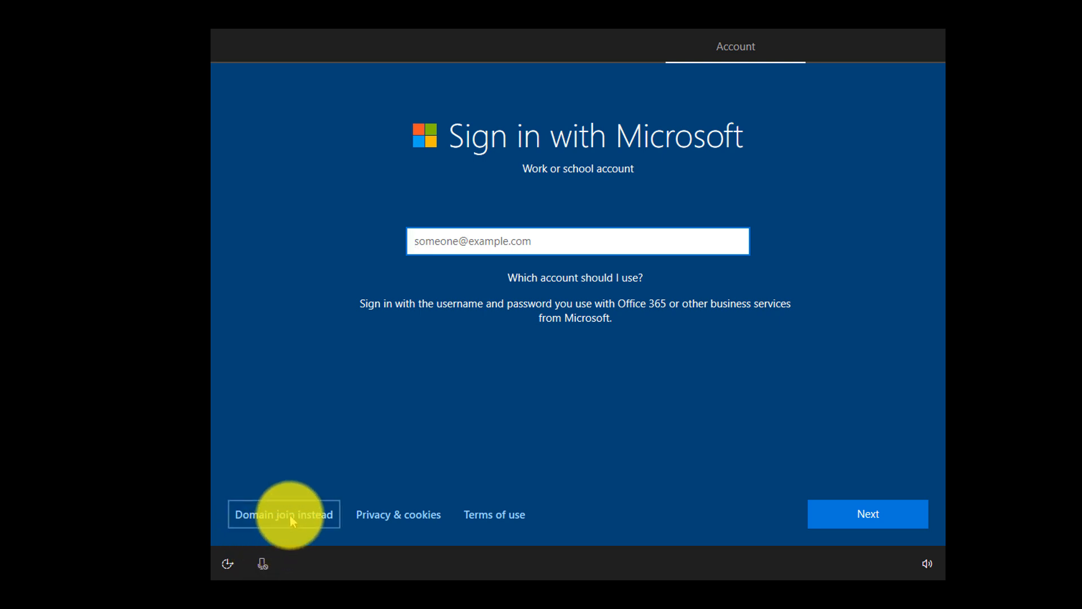
Create a local account named 'WindowsAdmin' instead of signing in.
click(283, 514)
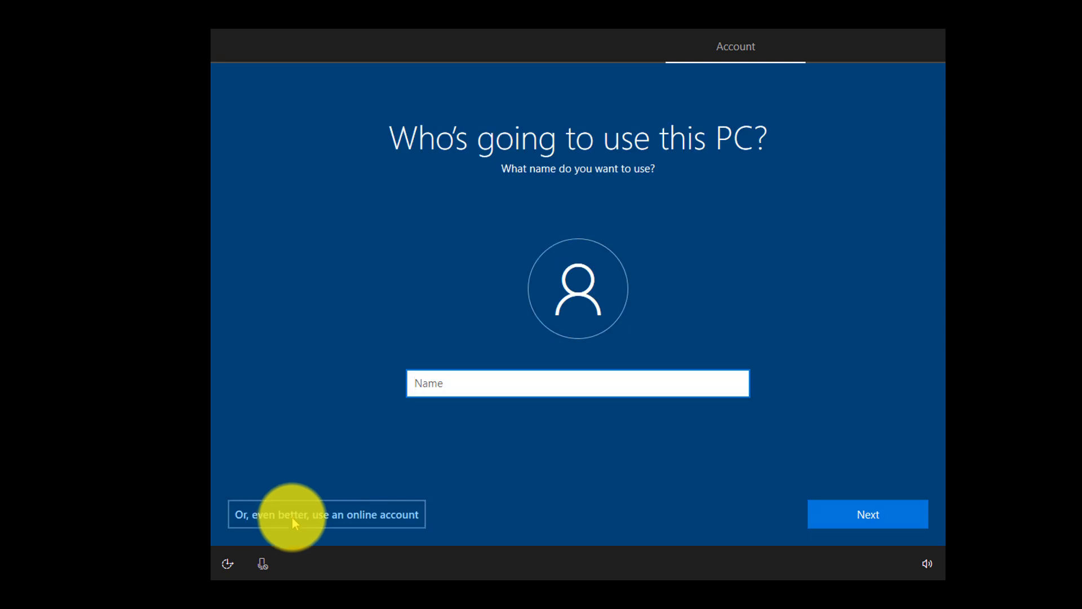
text(Windows)
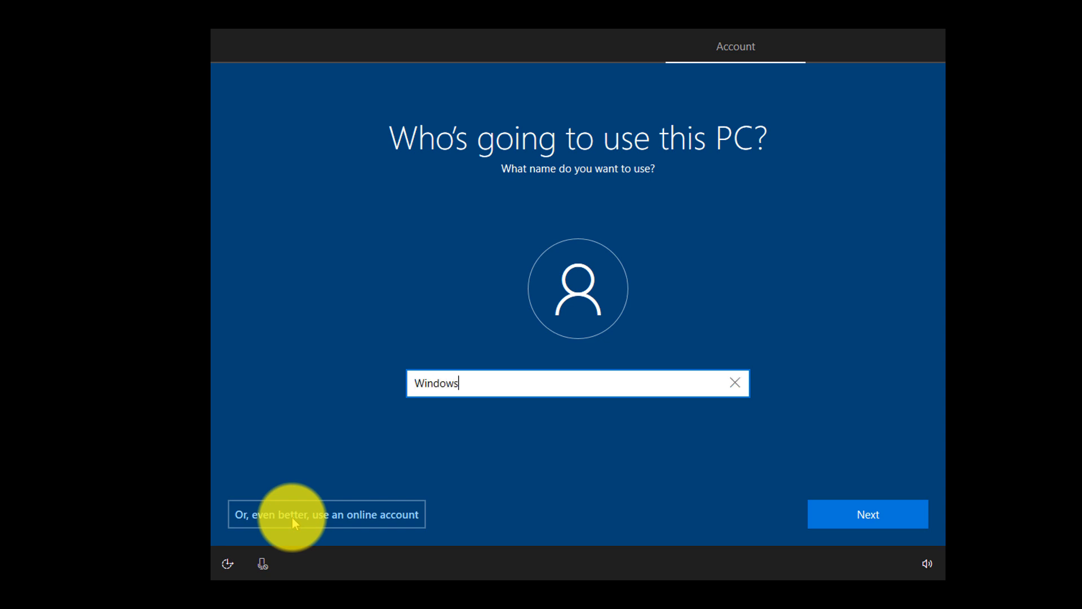
text(Admin)
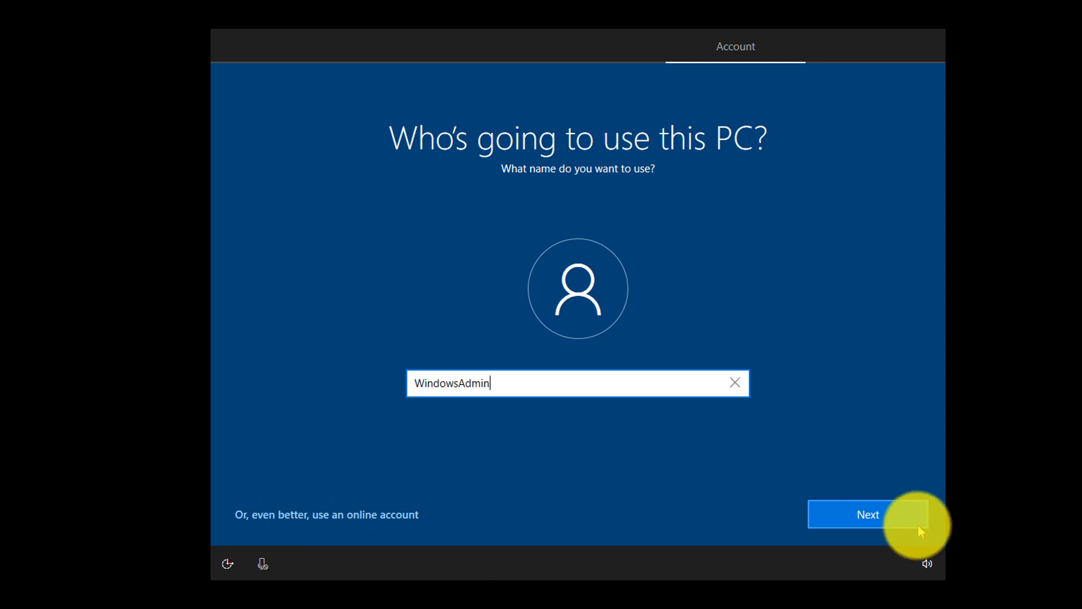
click(867, 514)
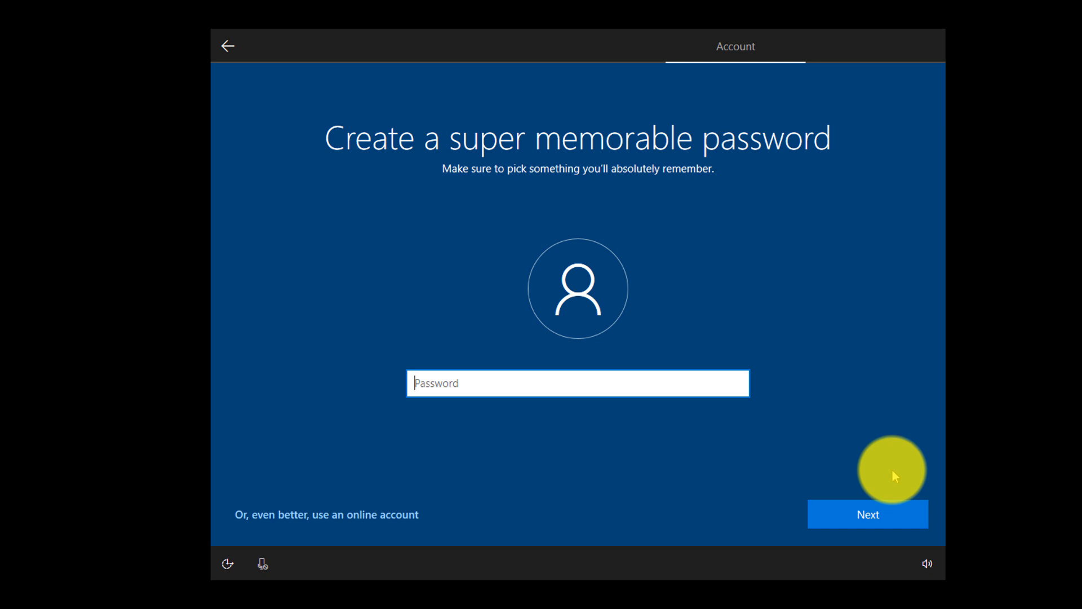
Enter and confirm the new account's password.
text(password)
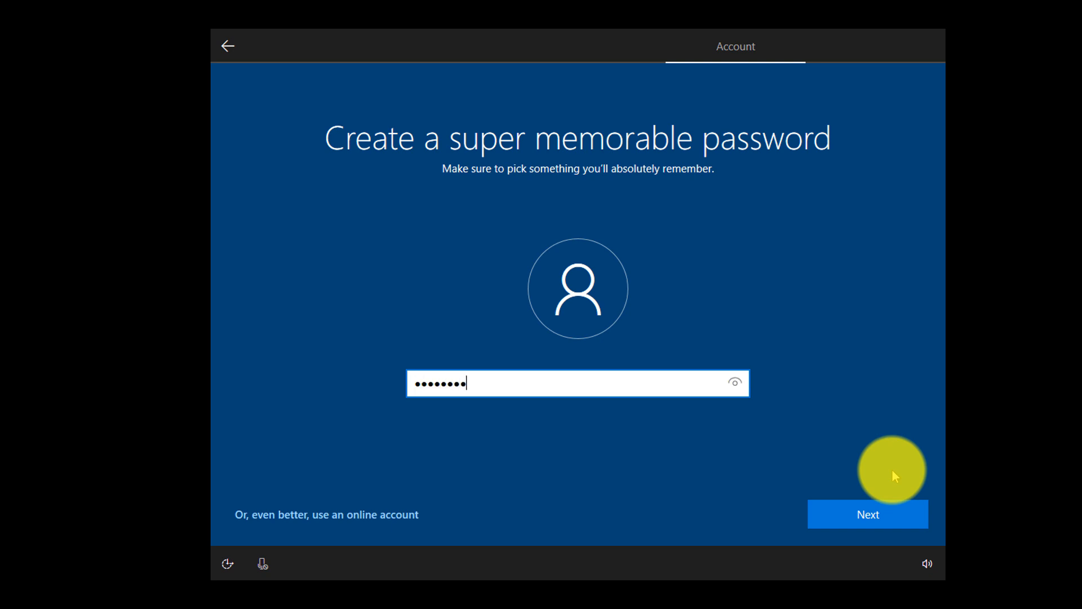
text(••)
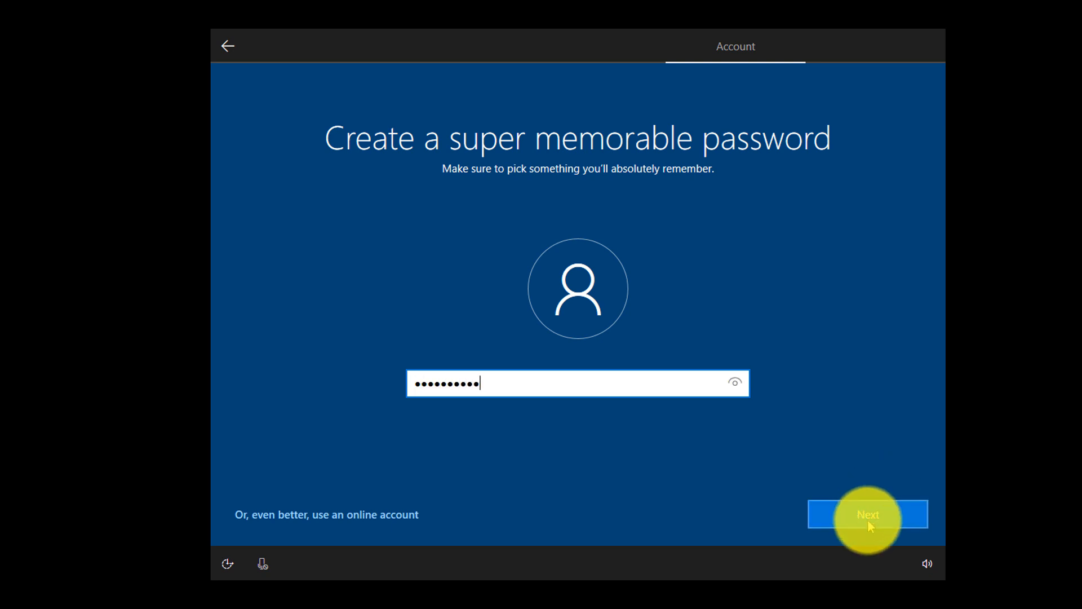
click(867, 514)
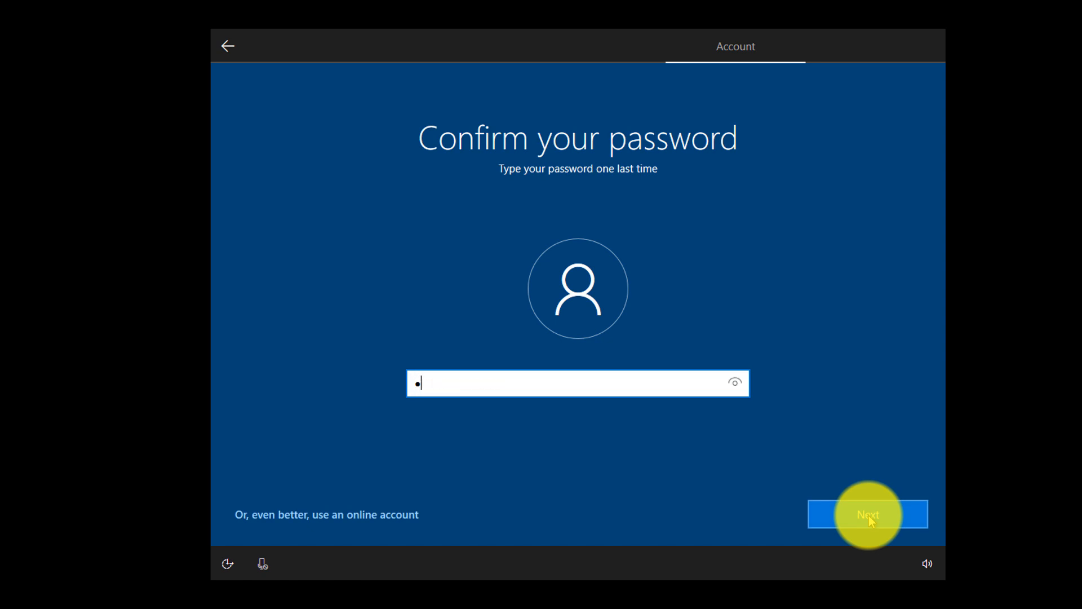
text(password)
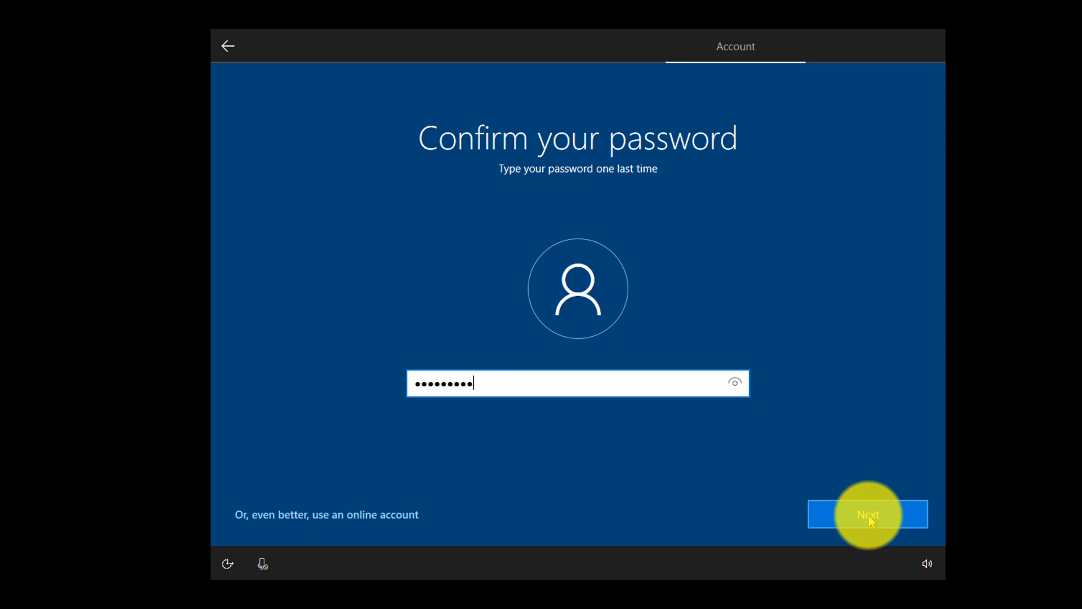
click(867, 514)
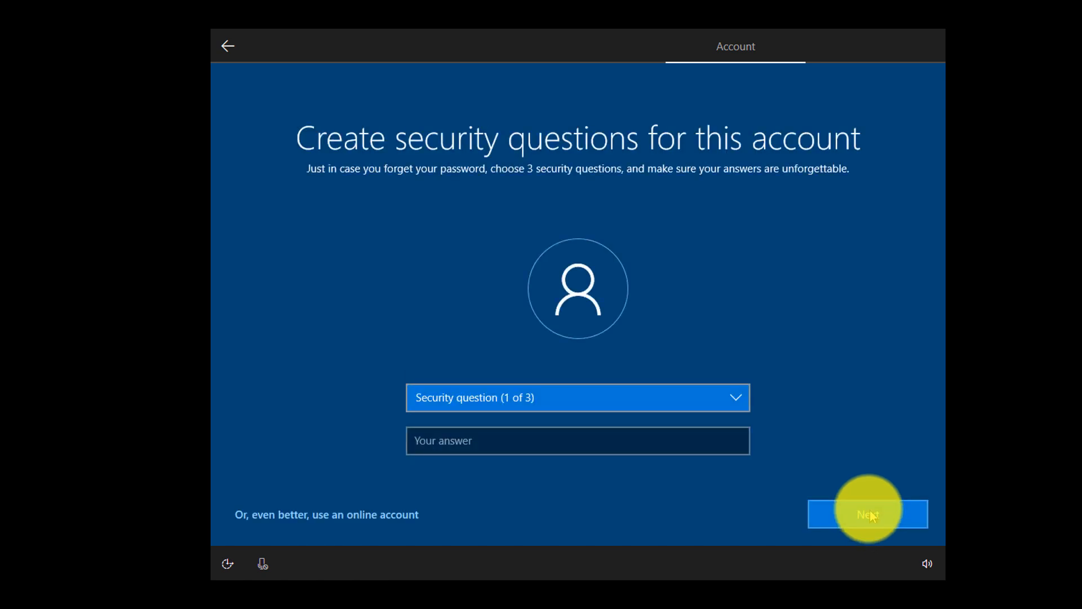
Answer the first pet's name security question.
click(577, 441)
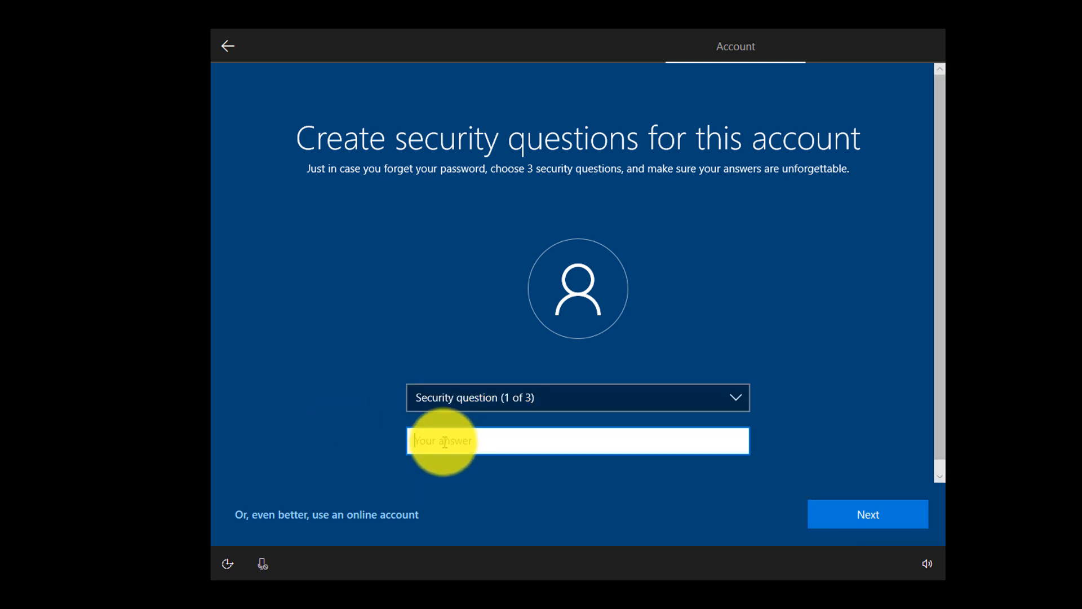
text(1)
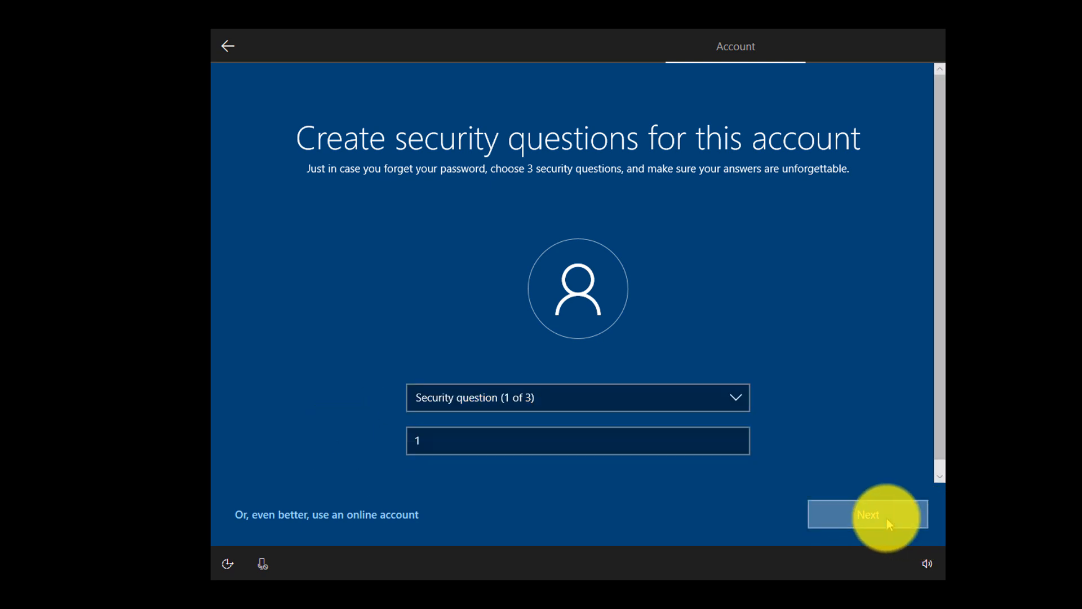
click(578, 397)
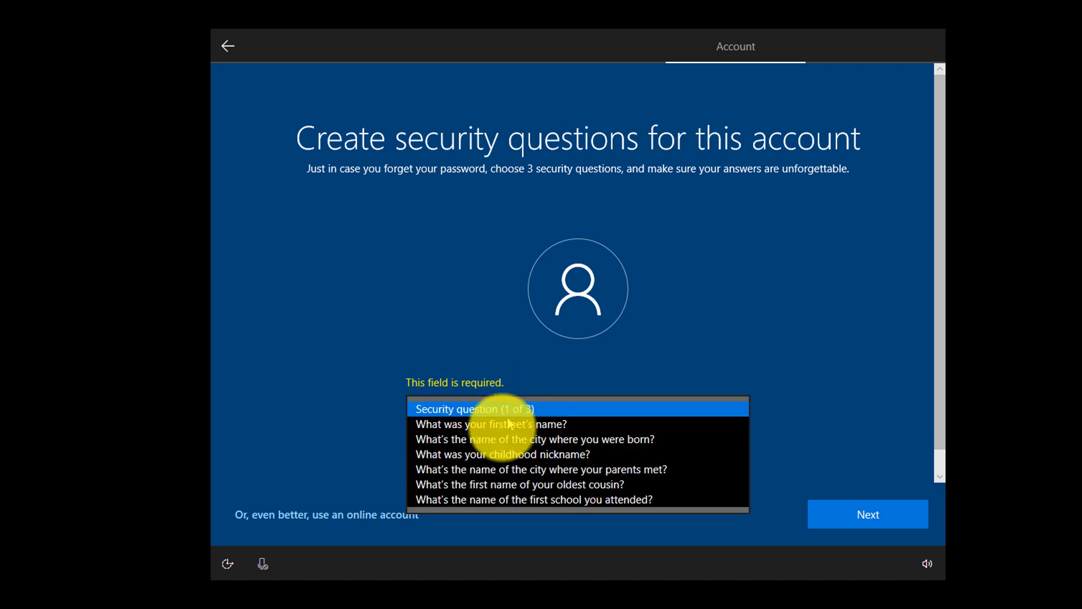
click(490, 424)
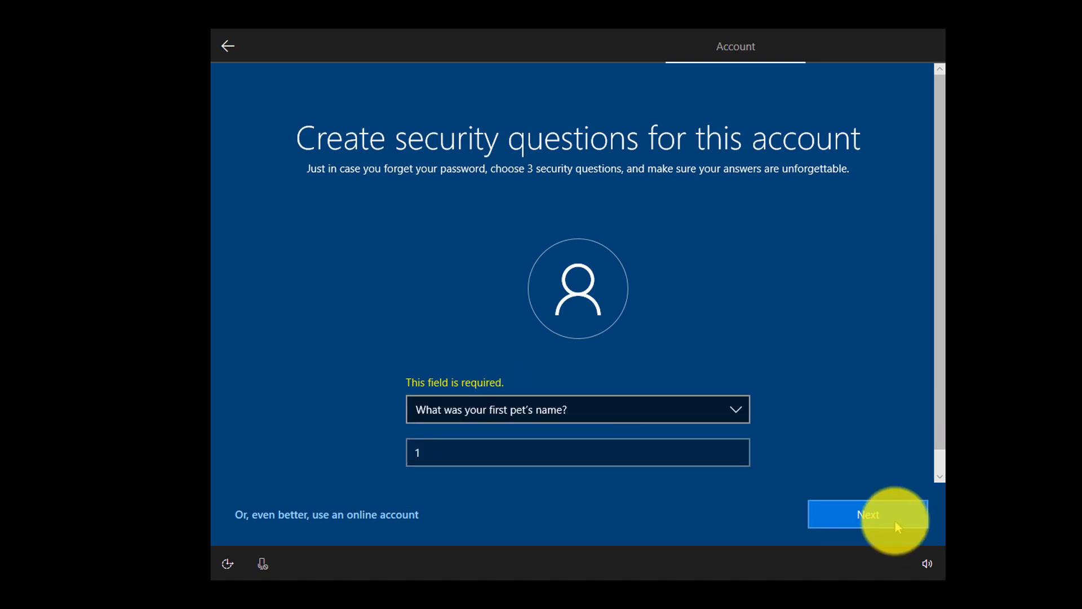
click(868, 513)
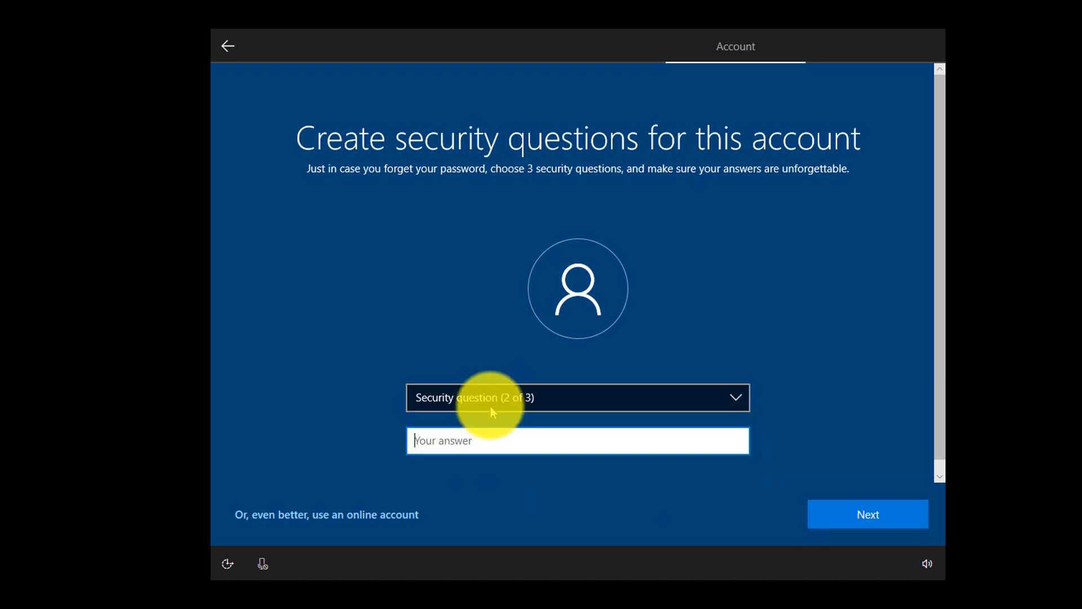
Add the birth city and childhood nickname security questions.
click(578, 397)
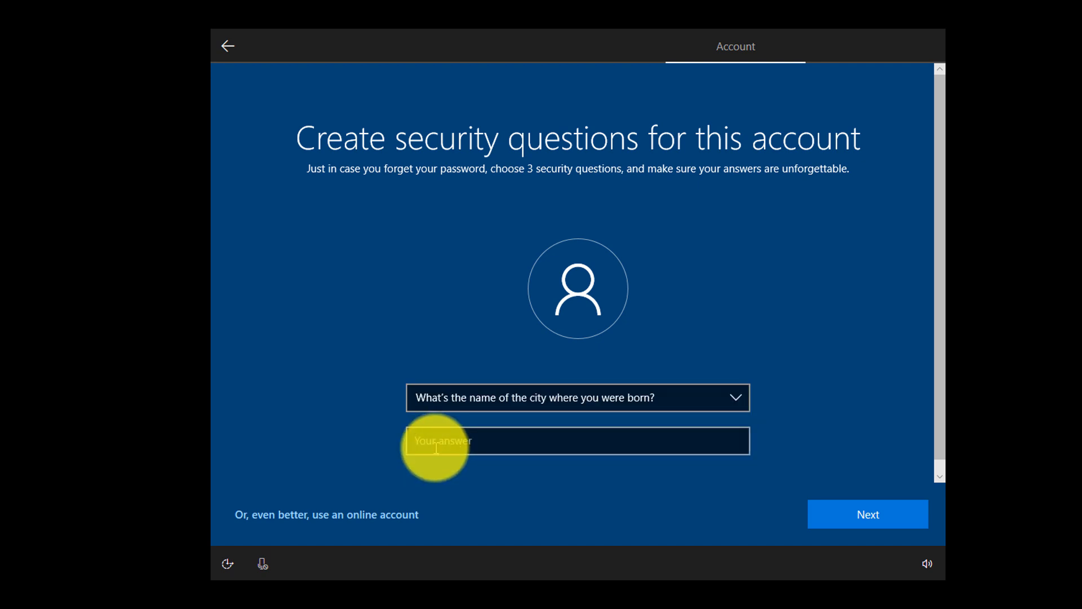
click(867, 513)
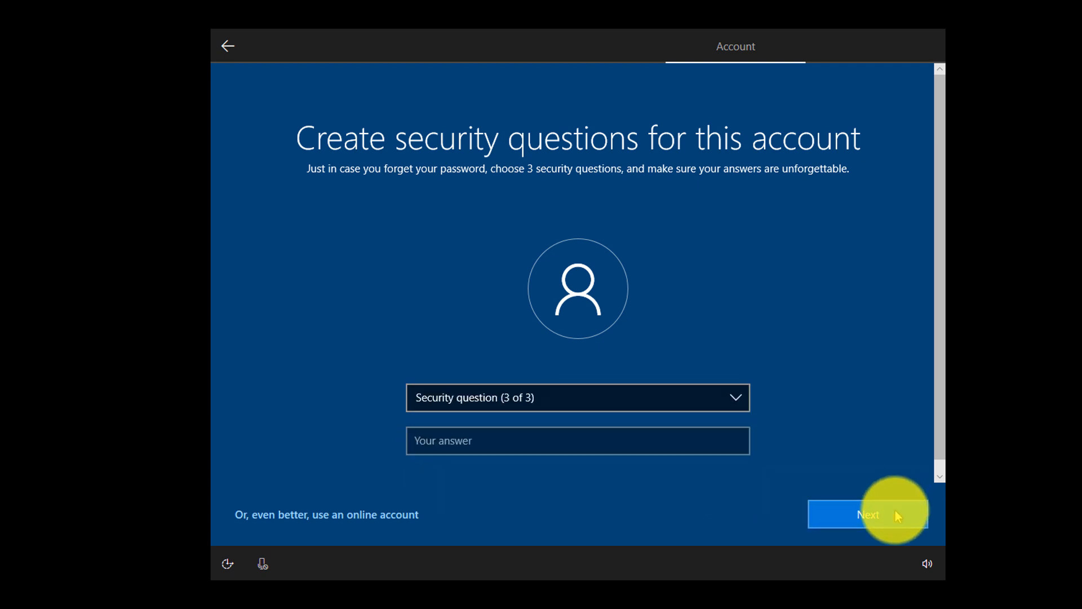
click(577, 397)
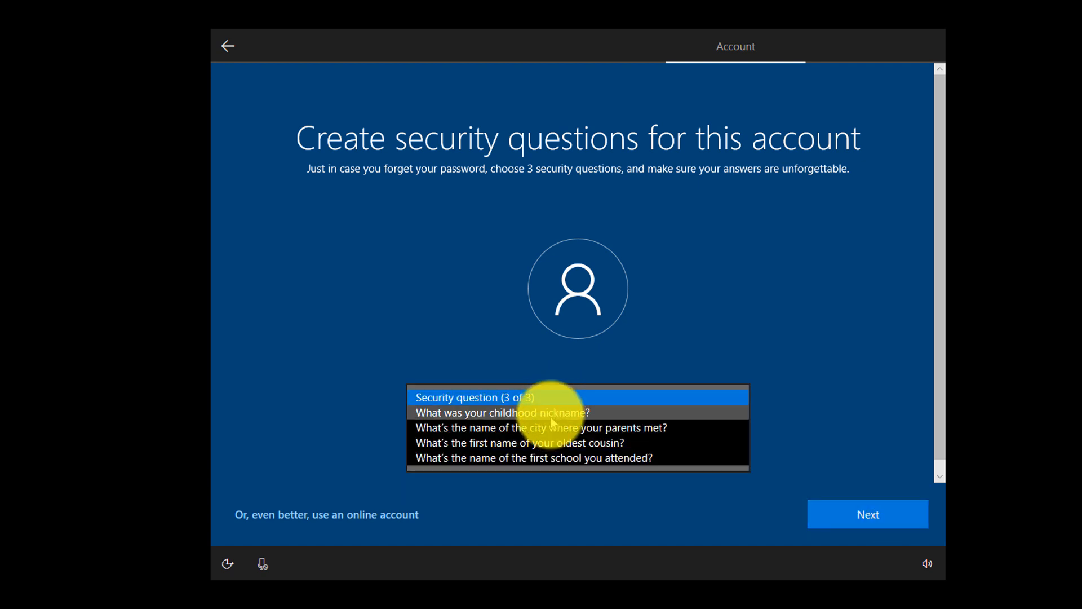
click(502, 412)
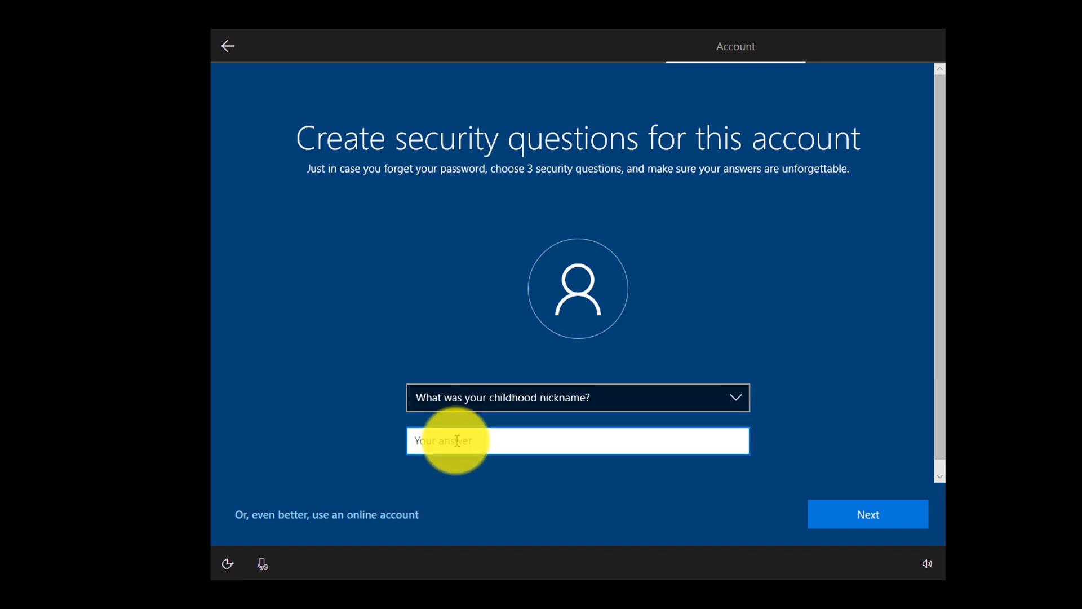
click(867, 513)
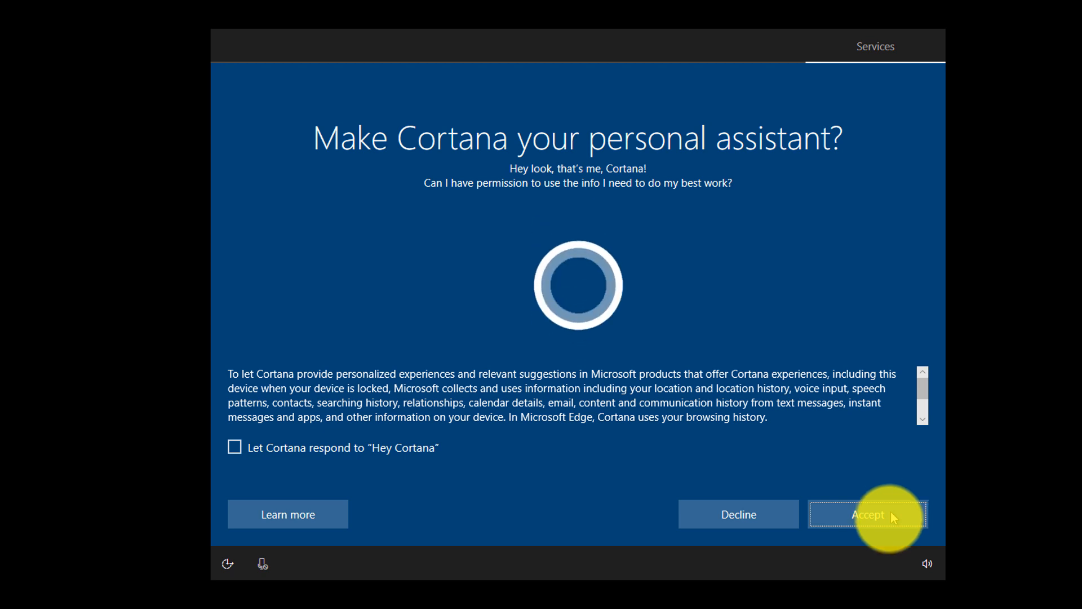
mouse_move(732, 552)
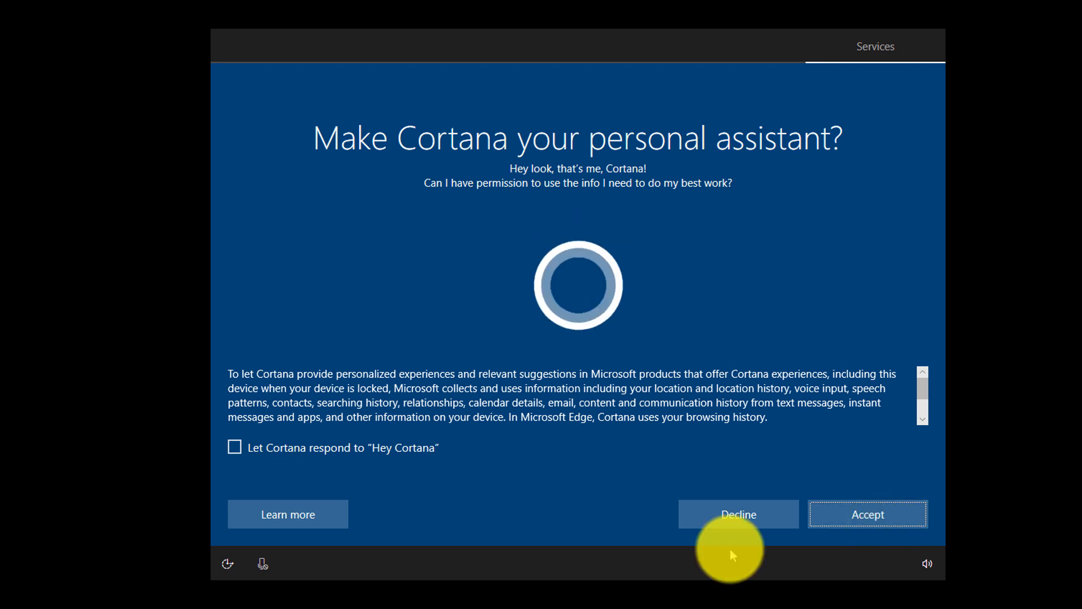
mouse_move(867, 514)
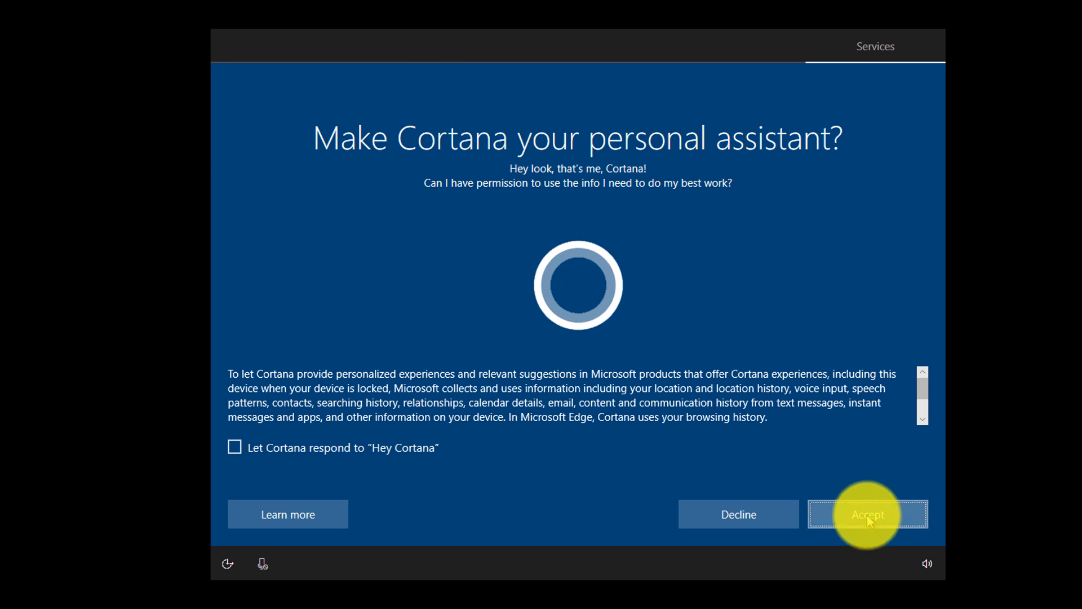
Accept Cortana as personal assistant and decline activity history sharing.
click(867, 514)
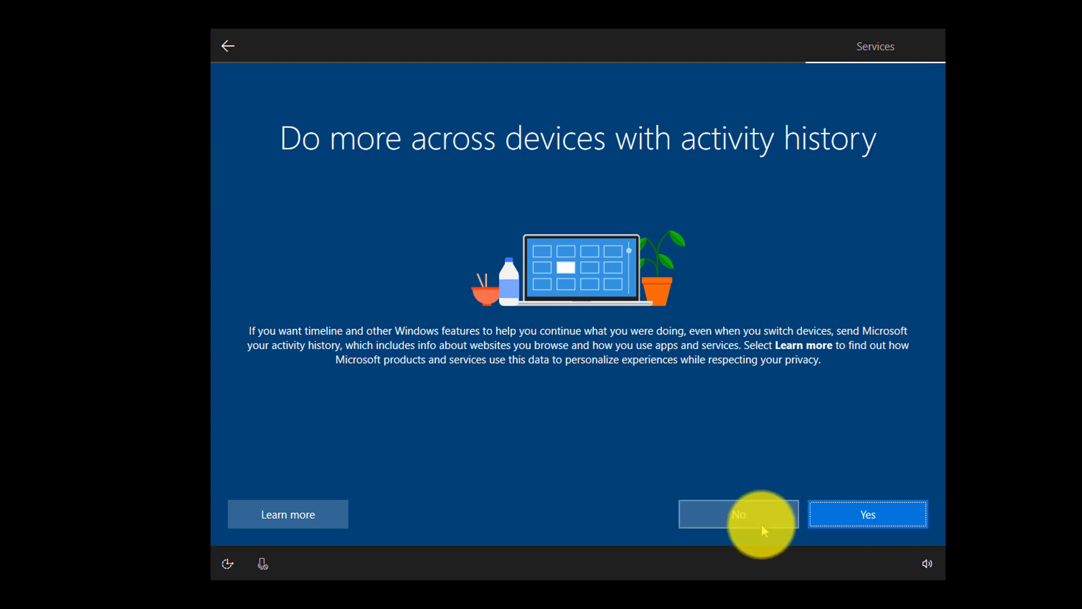
click(737, 514)
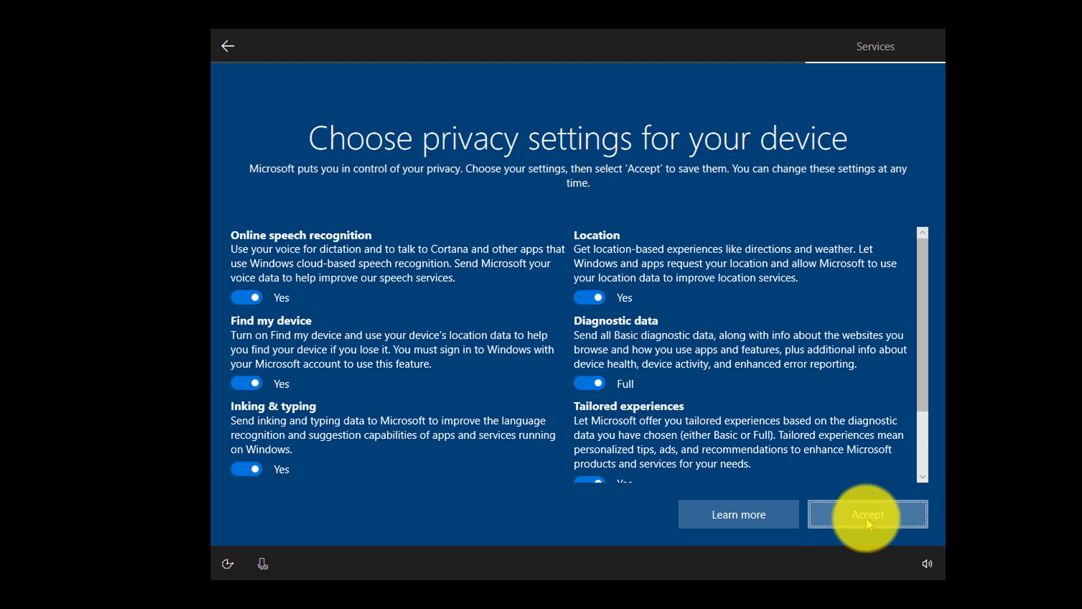
Accept the offered device privacy settings to finish setup.
click(867, 513)
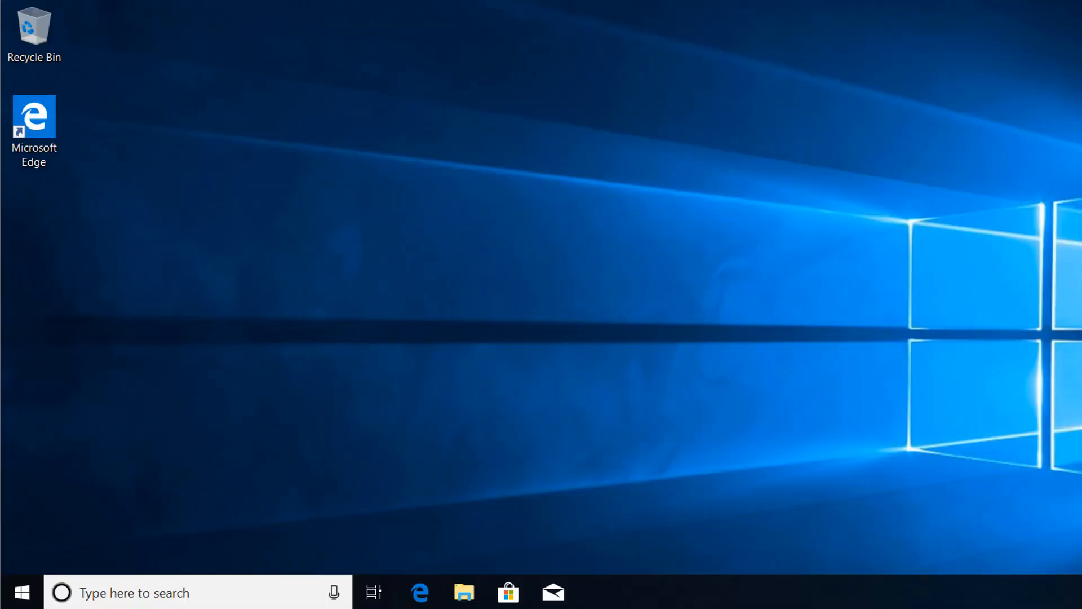
Install the 2019-03 cumulative update via Windows Update and restart.
click(597, 592)
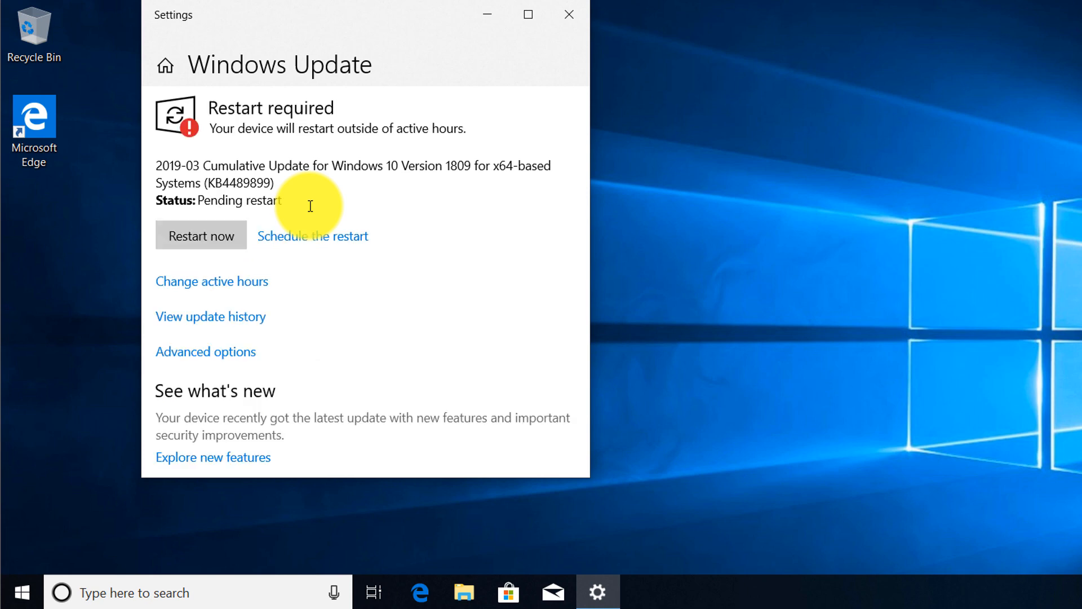
click(201, 234)
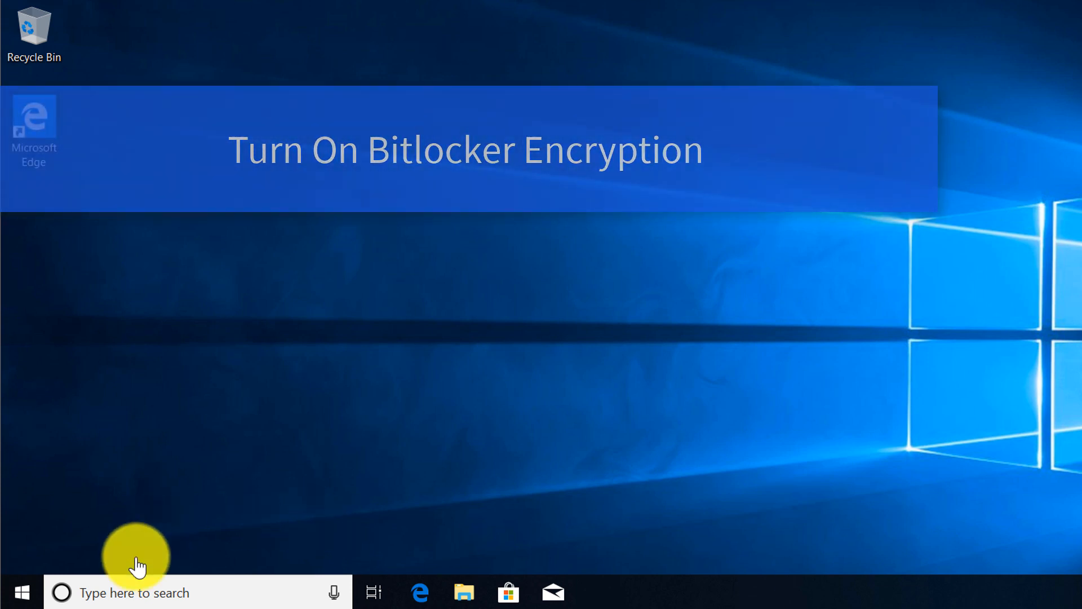
mouse_move(18, 466)
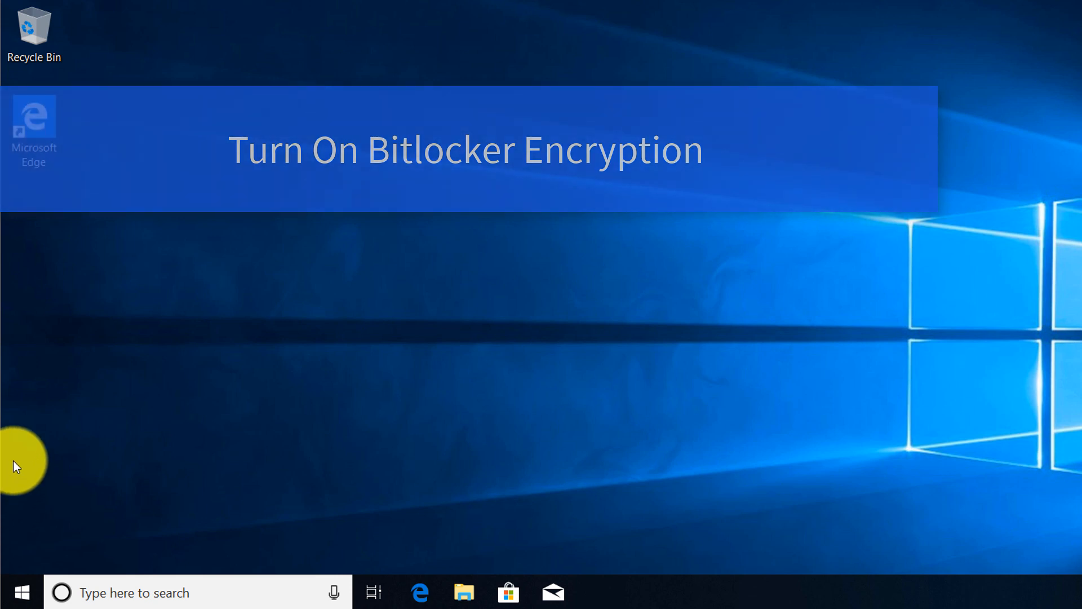
Search for BitLocker and turn it on for drive C:.
click(21, 592)
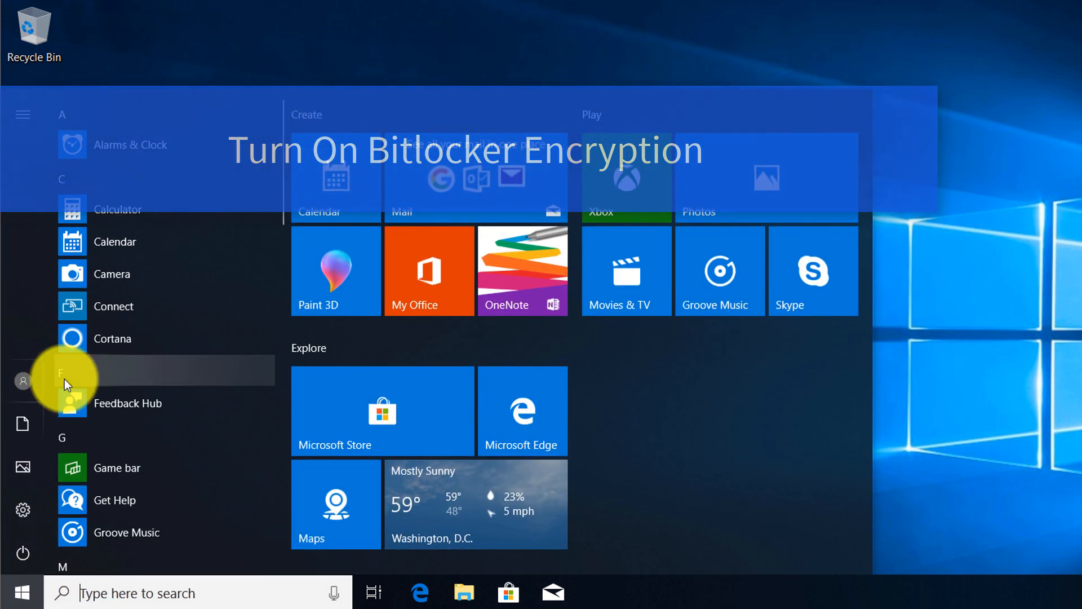
text(bitlock)
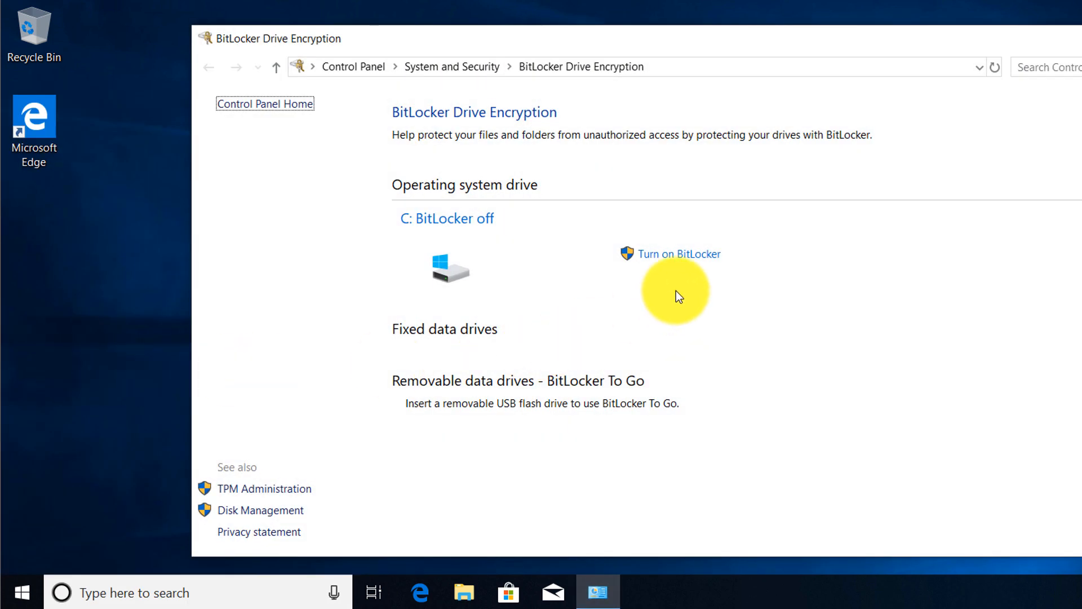
click(679, 253)
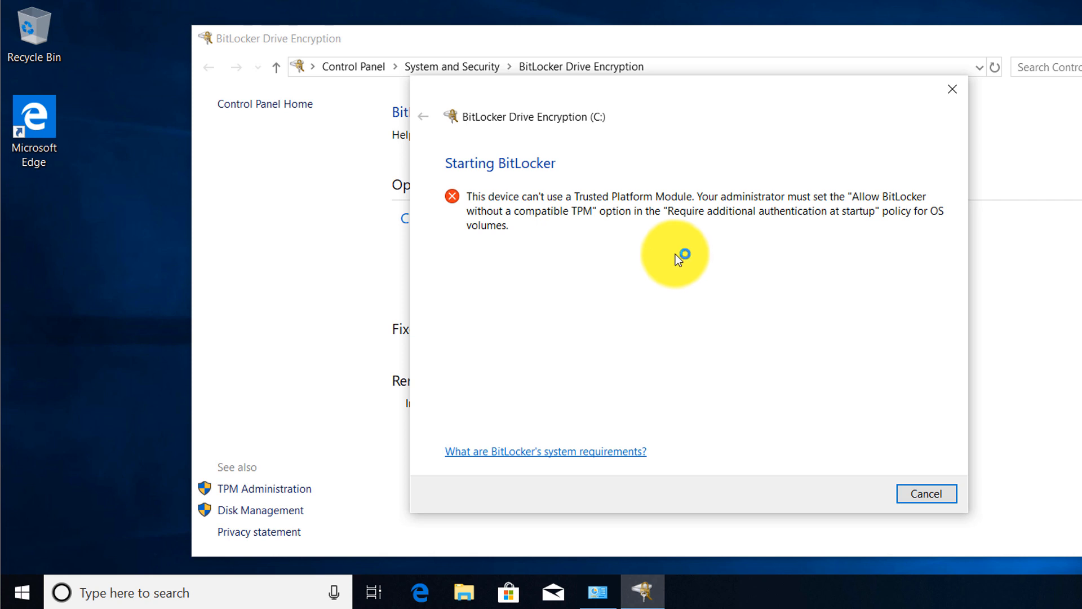
mouse_move(680, 261)
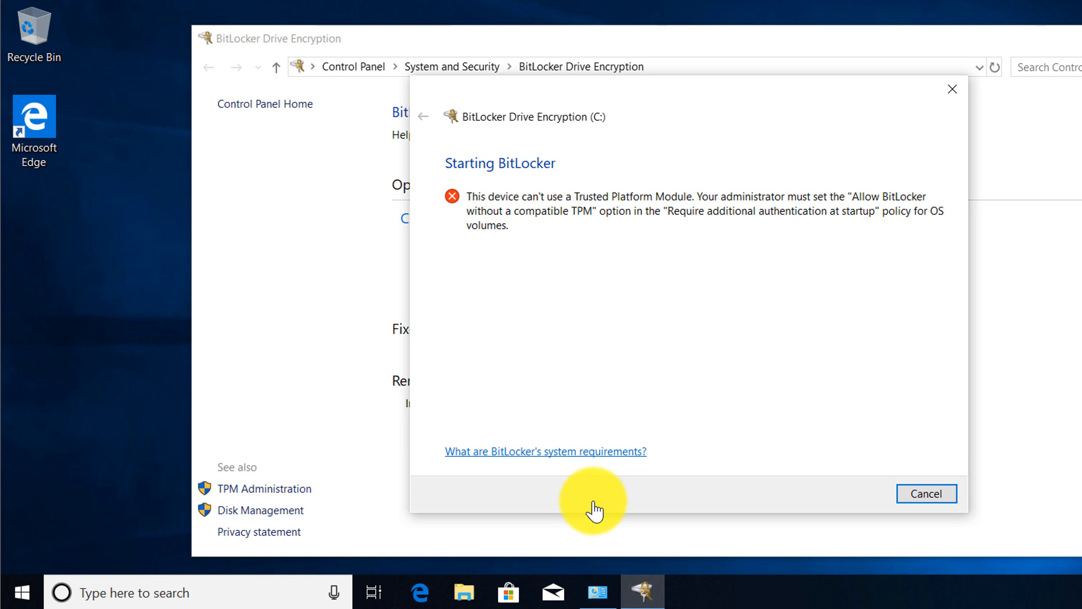
Launch the Local Group Policy Editor by searching 'gro' from the taskbar.
click(18, 593)
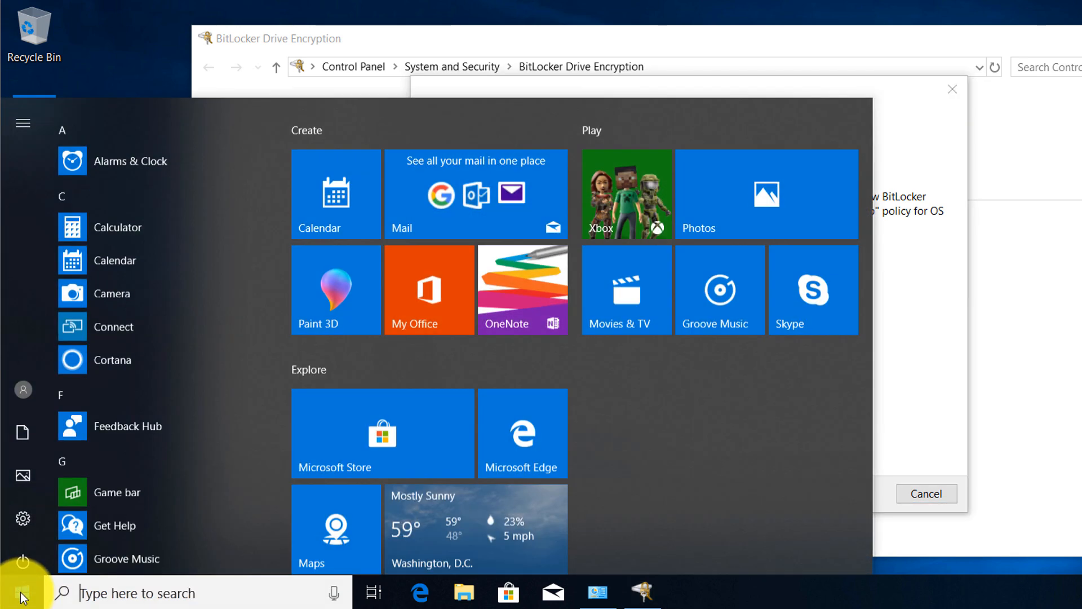
text(gro)
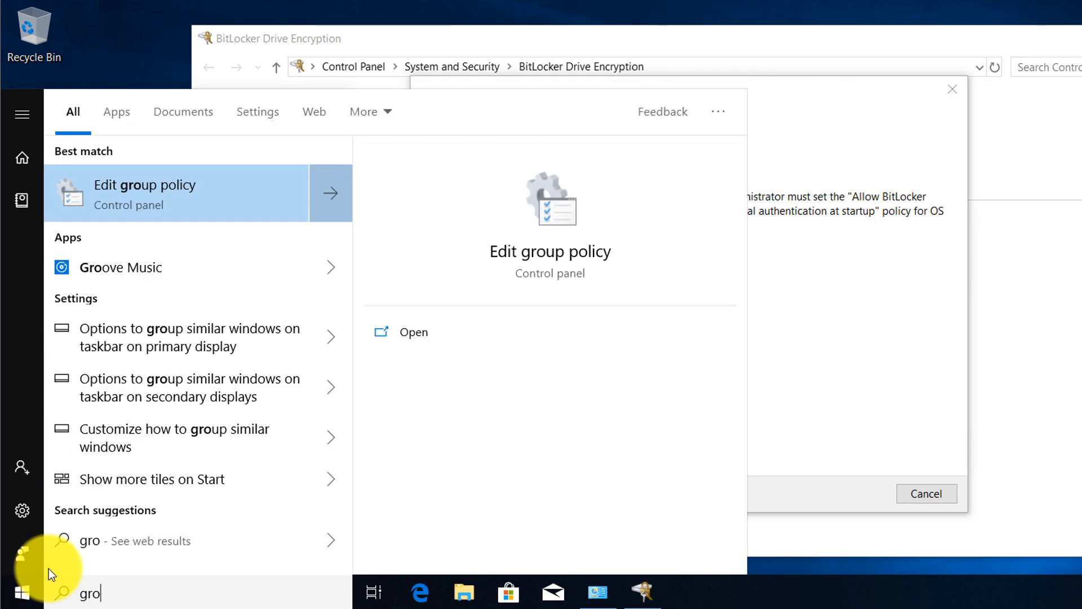
click(144, 193)
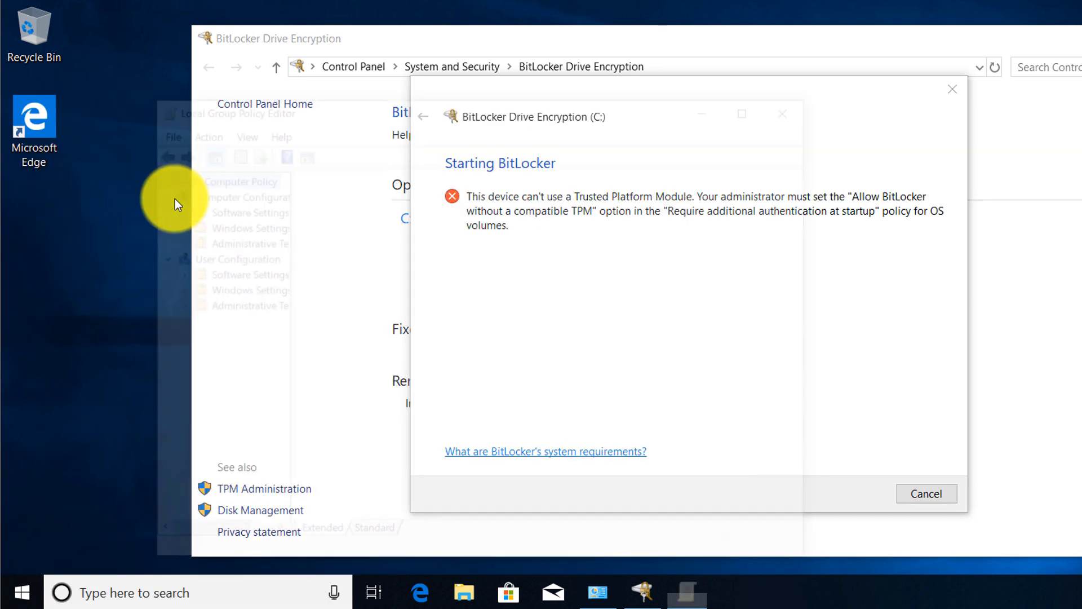
click(686, 593)
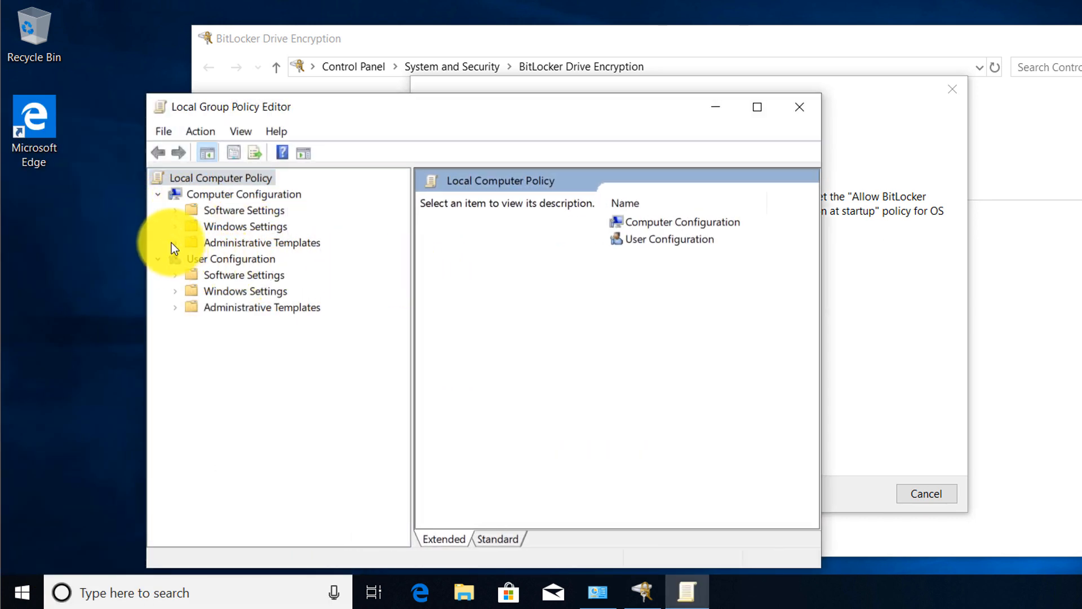
Go to Windows Components > BitLocker Drive Encryption > Operating System Drives and maximize the editor.
click(175, 243)
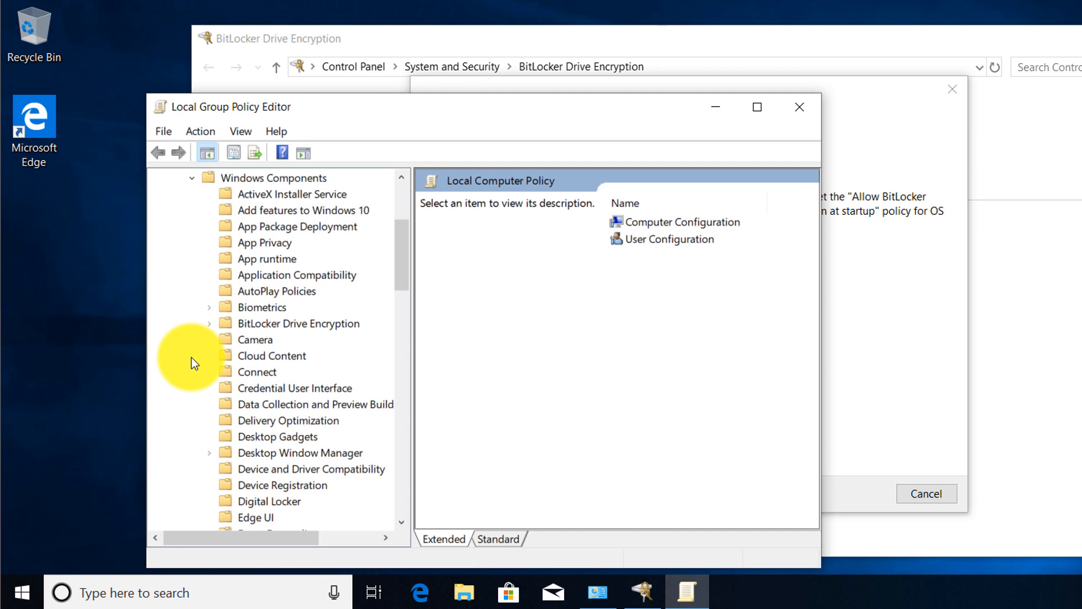
click(299, 323)
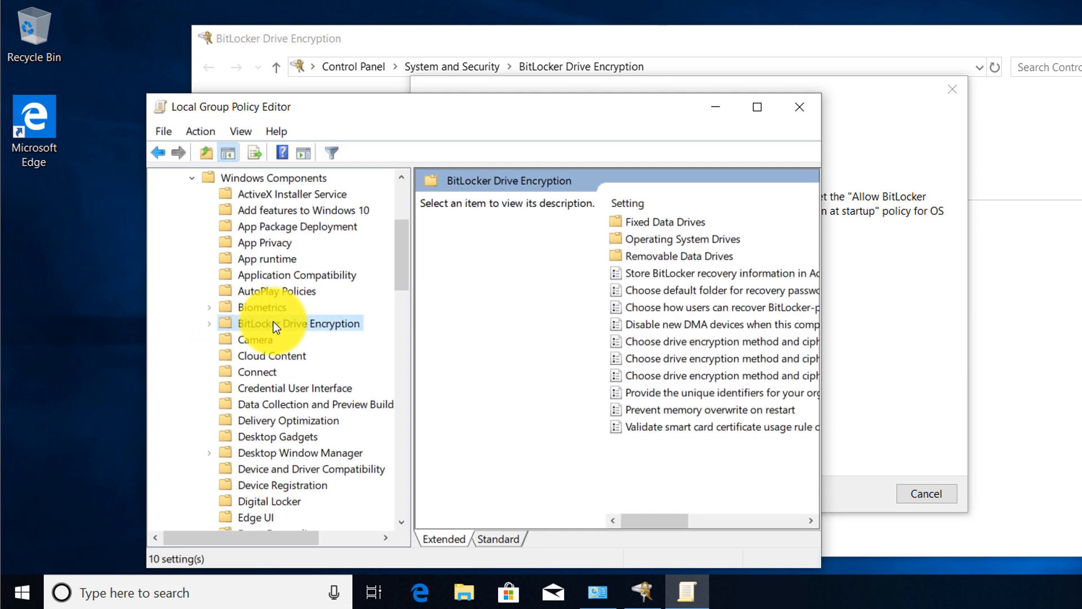
mouse_move(254, 338)
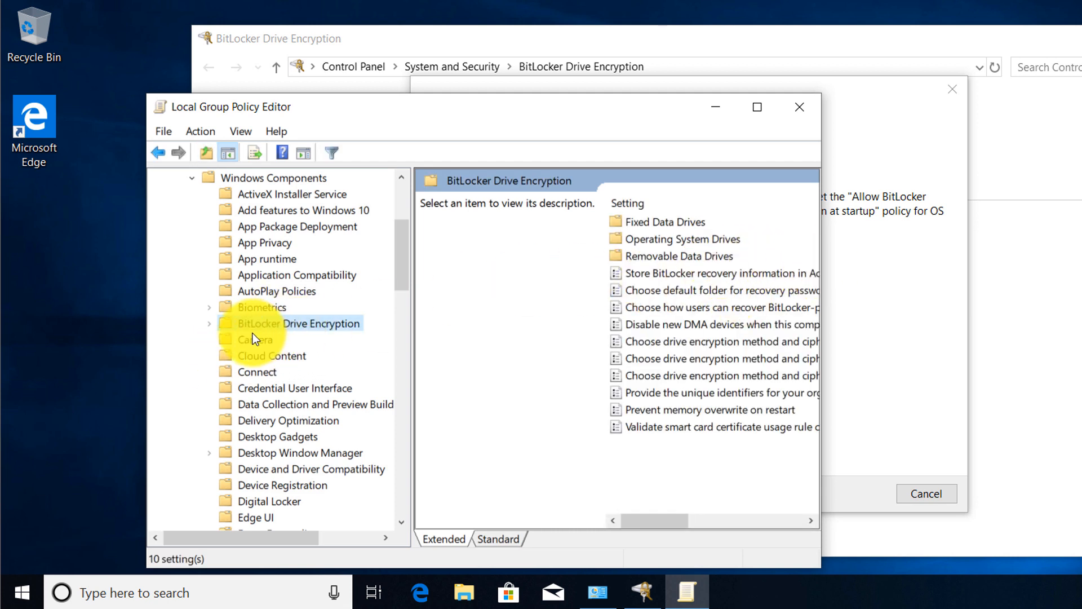
click(209, 323)
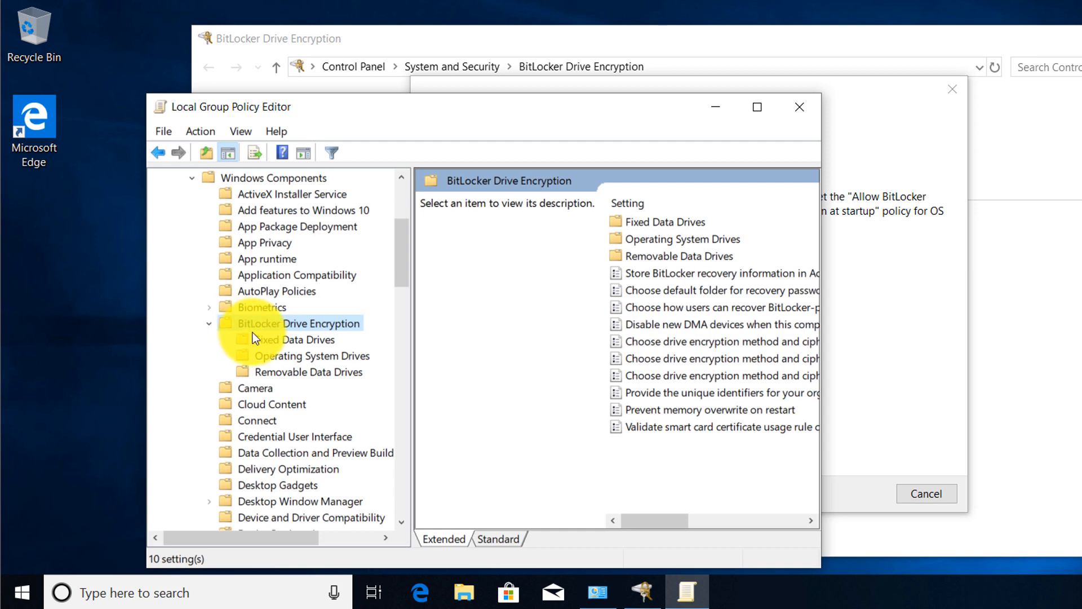
click(314, 356)
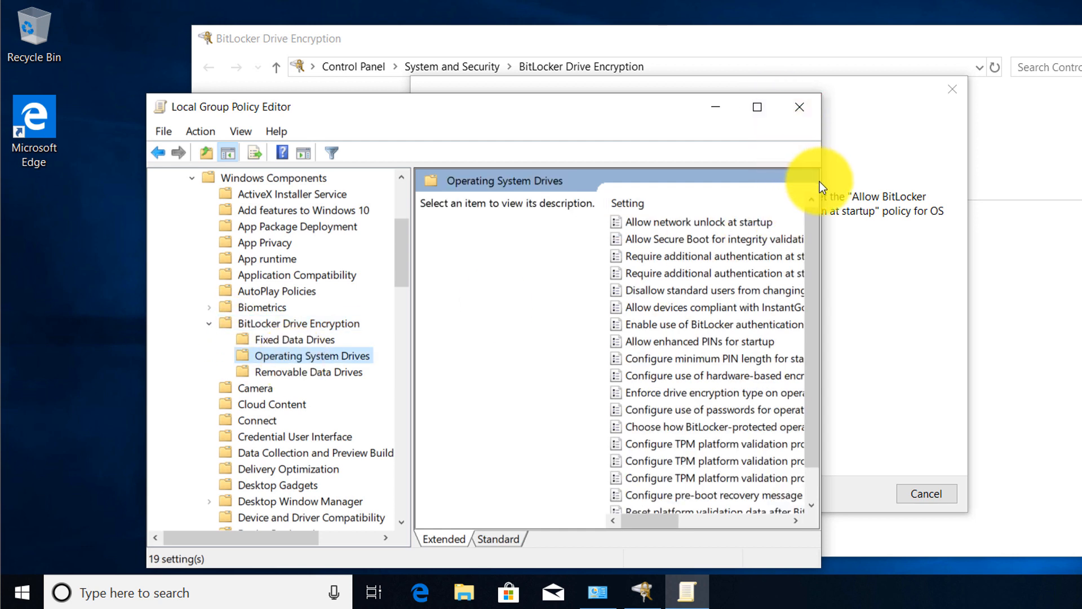
click(757, 107)
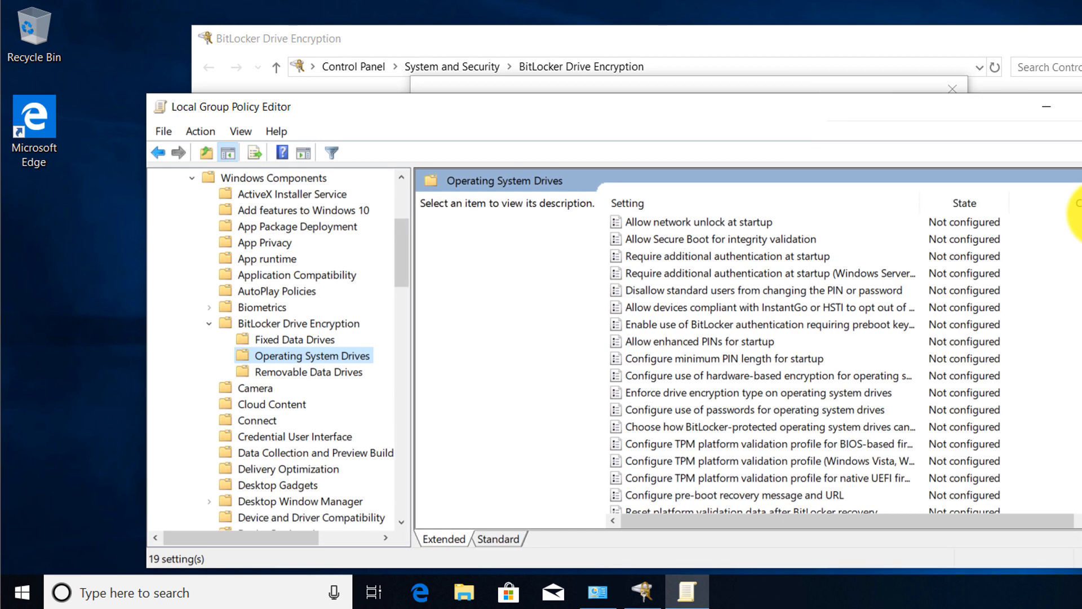
mouse_move(687, 265)
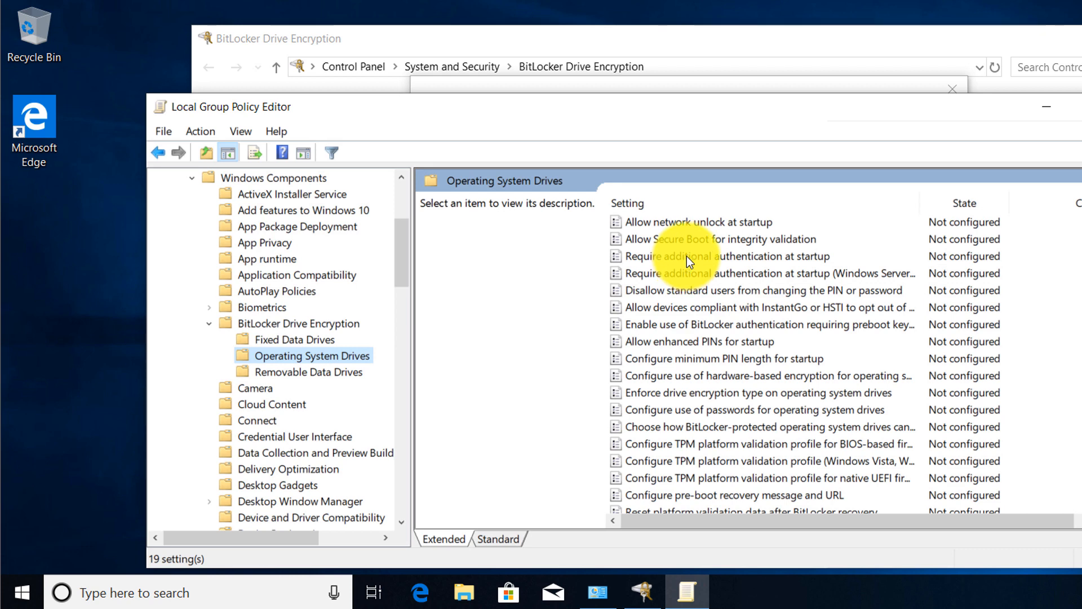
Enable 'Require additional authentication at startup', allowing BitLocker without a compatible TPM.
double_click(736, 256)
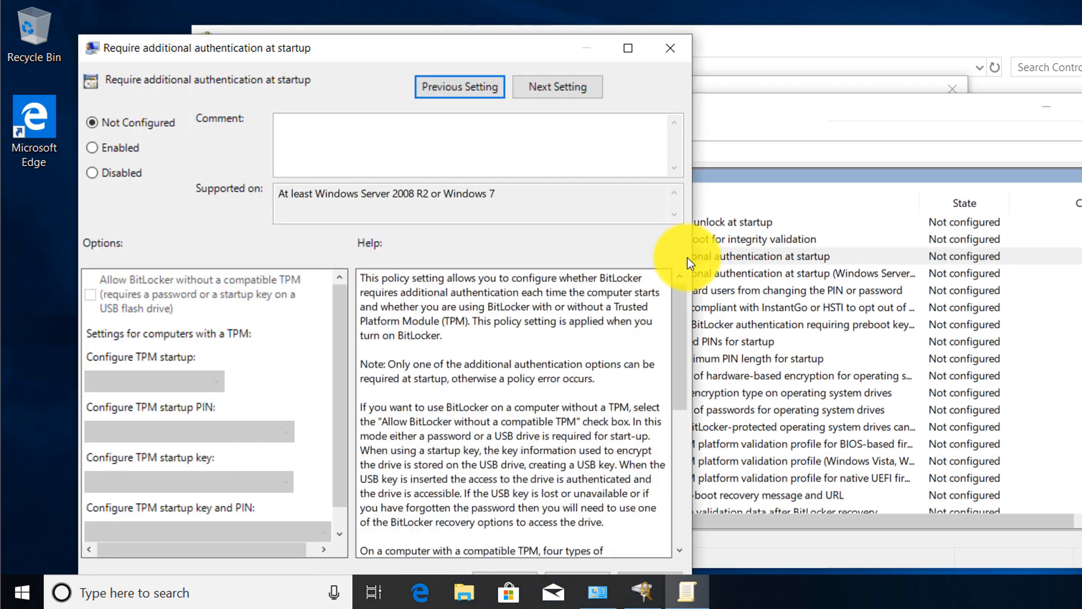
mouse_move(114, 200)
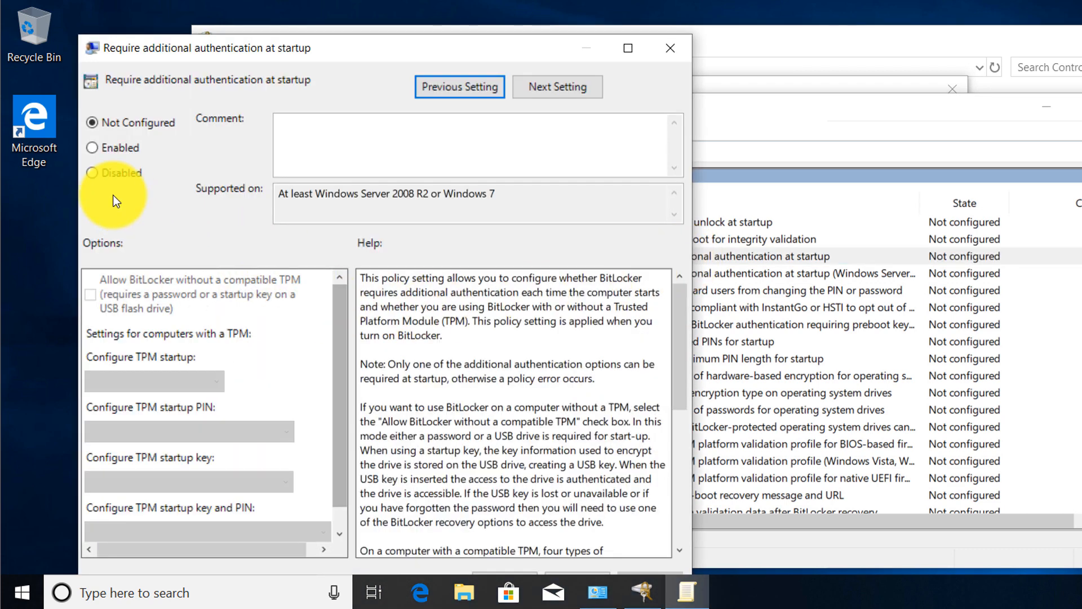
click(92, 147)
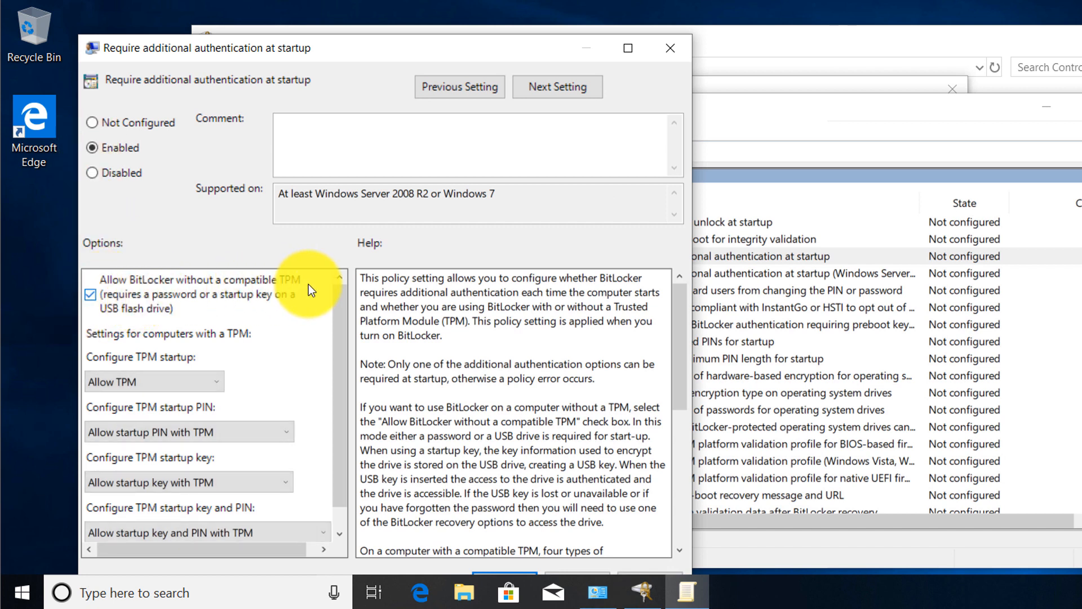
mouse_move(299, 290)
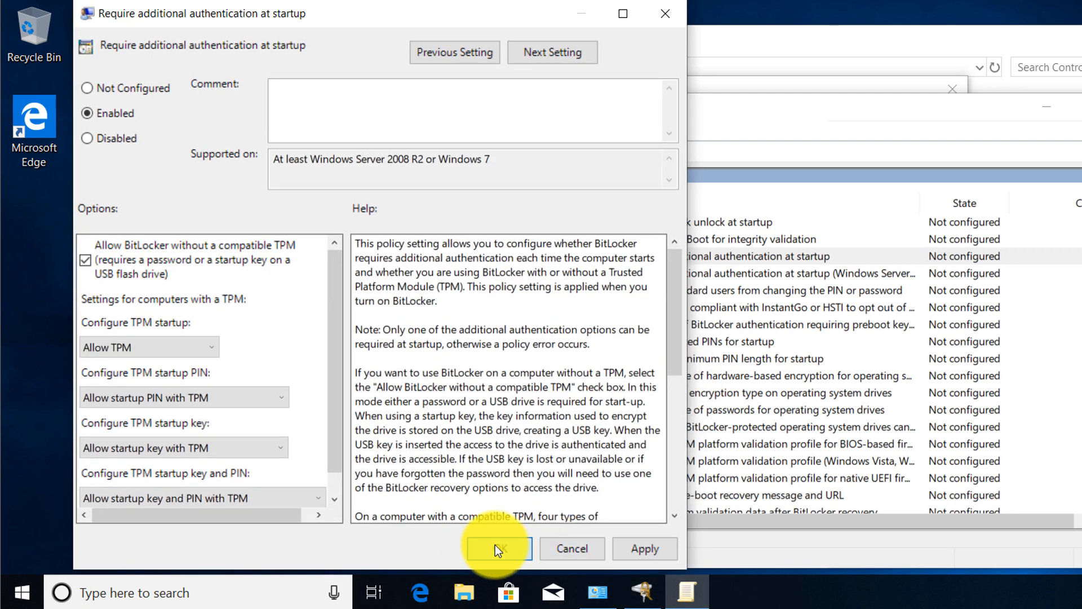
click(497, 548)
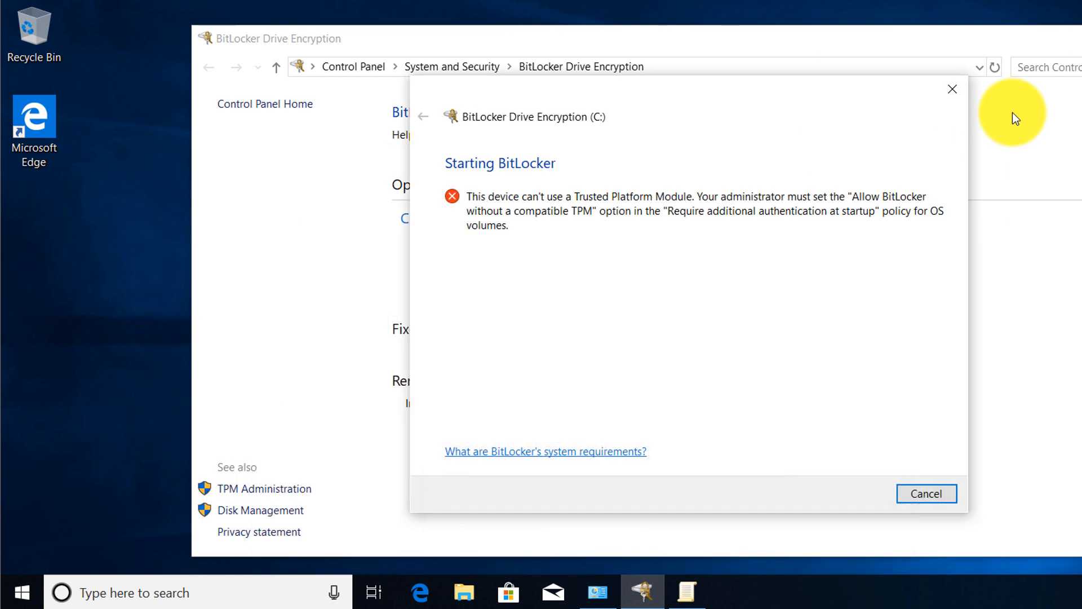
Dismiss the TPM error and turn on BitLocker for C: using a password to unlock.
click(926, 494)
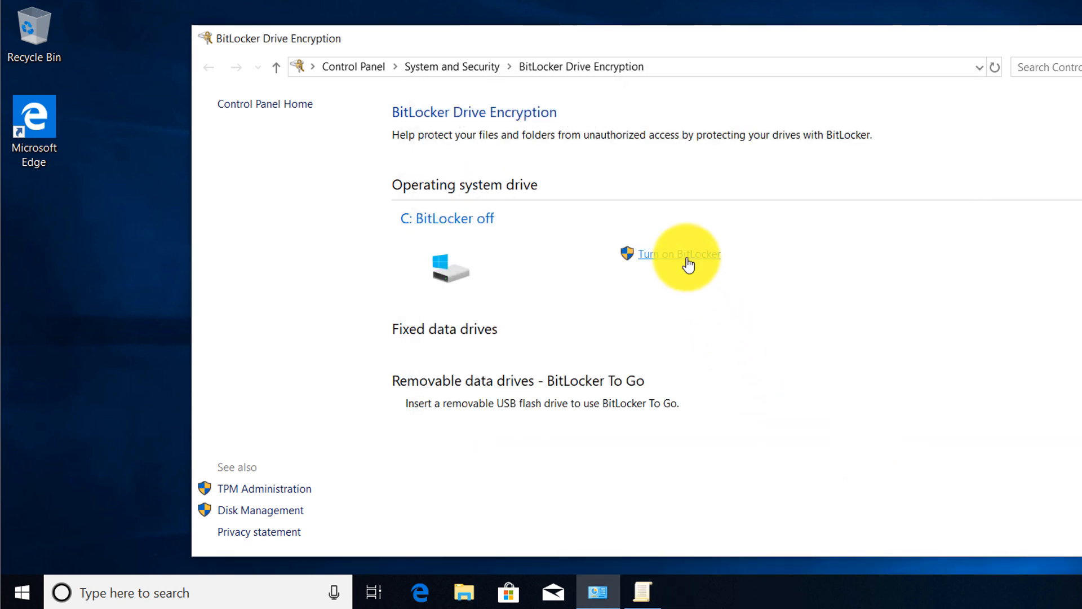
click(680, 254)
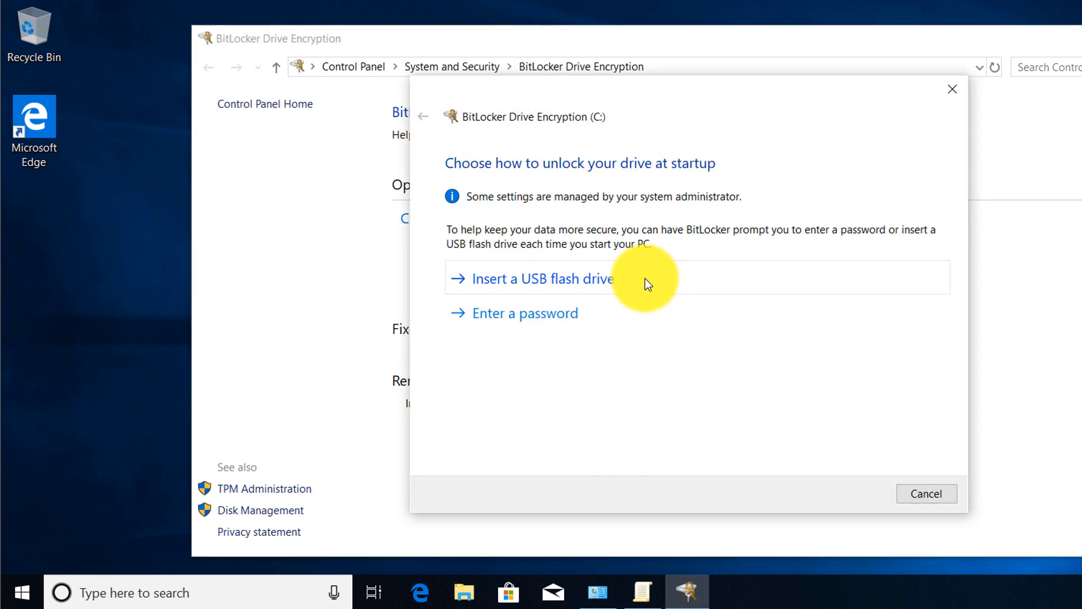
mouse_move(562, 324)
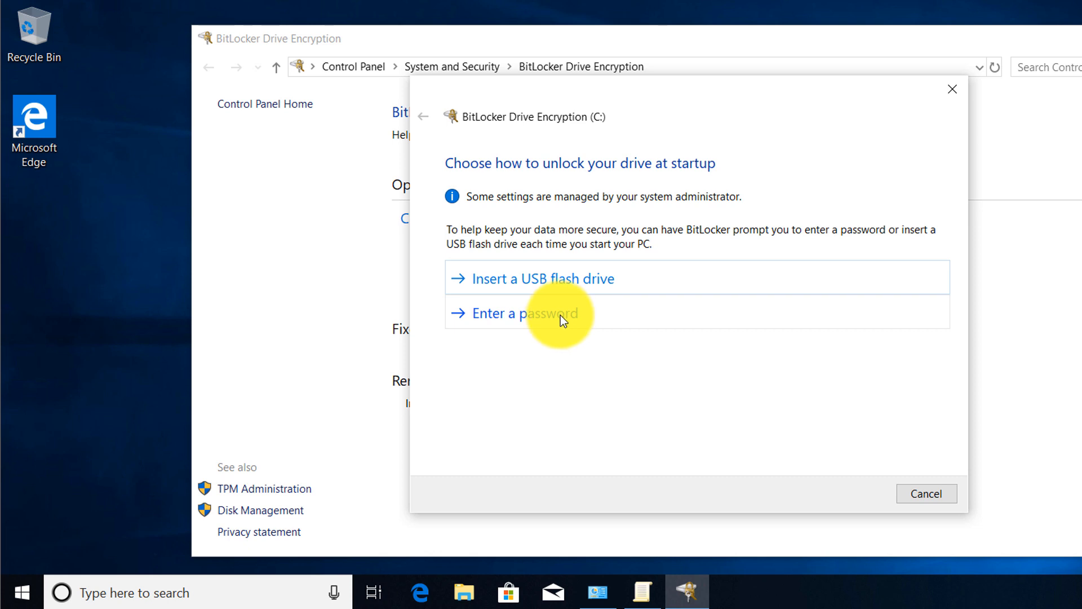
click(524, 314)
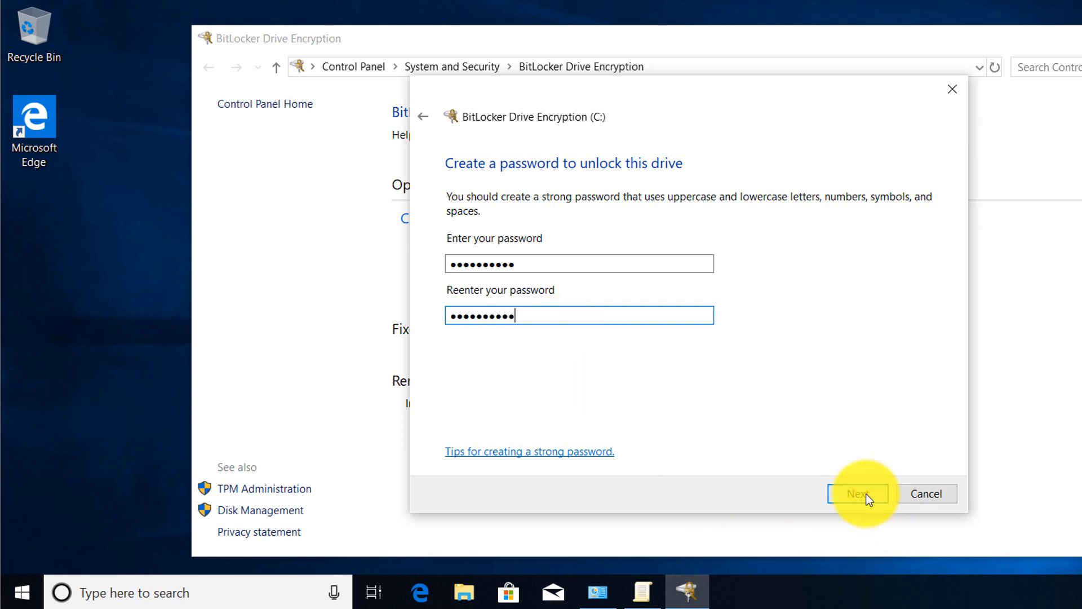
click(858, 494)
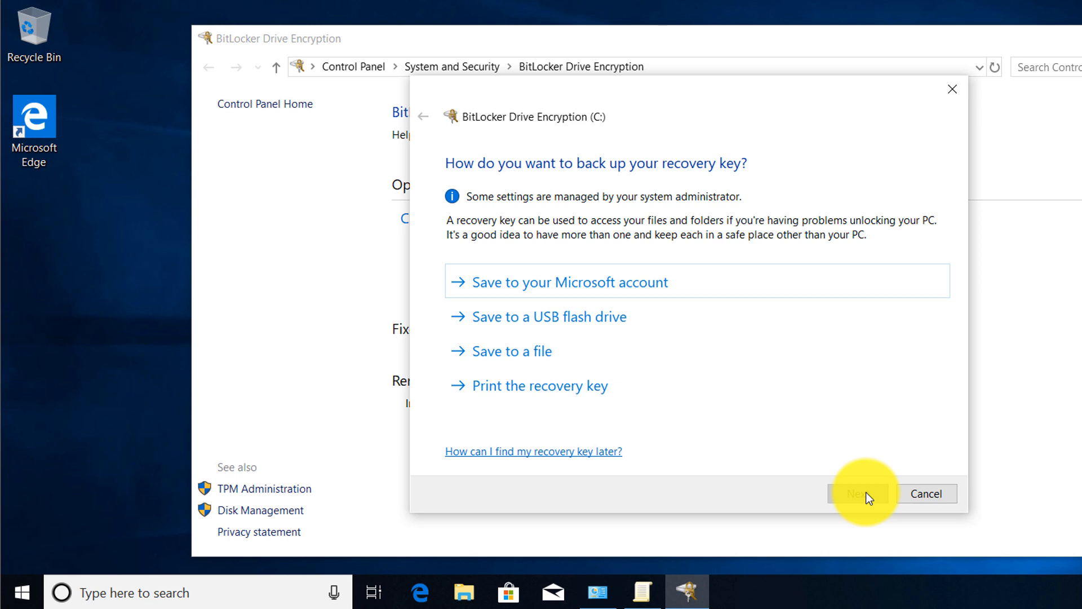
Save the BitLocker recovery key as a file on USB Drive (E:).
click(510, 350)
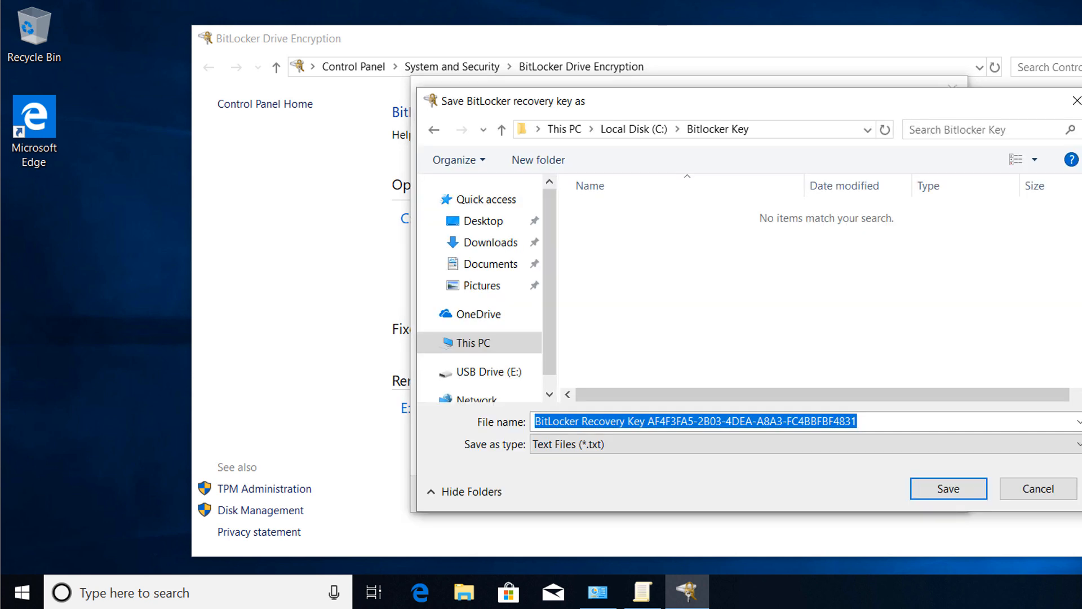
mouse_move(490, 371)
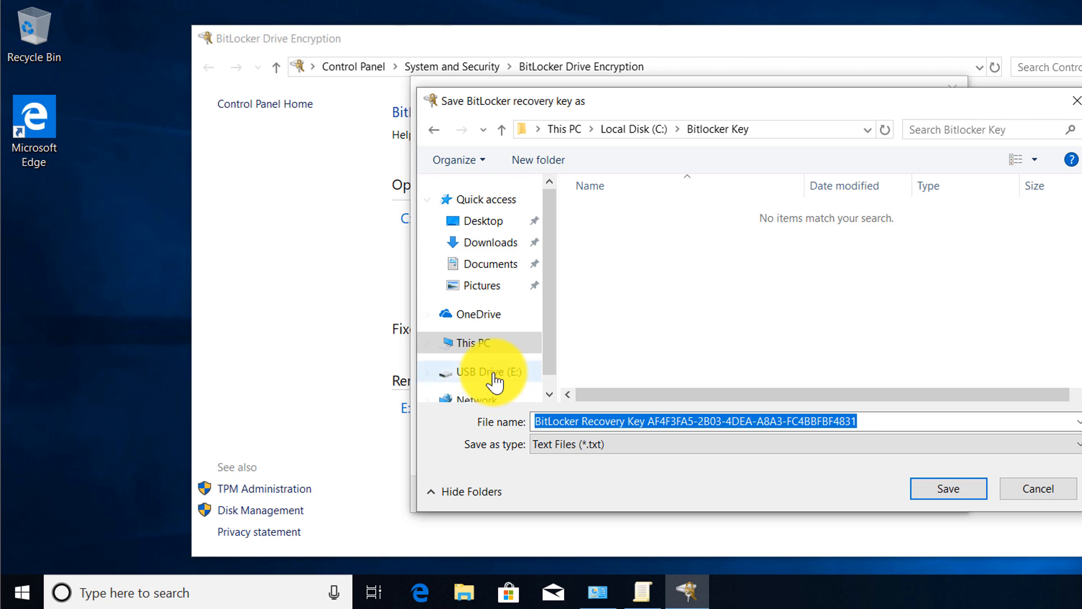
click(484, 371)
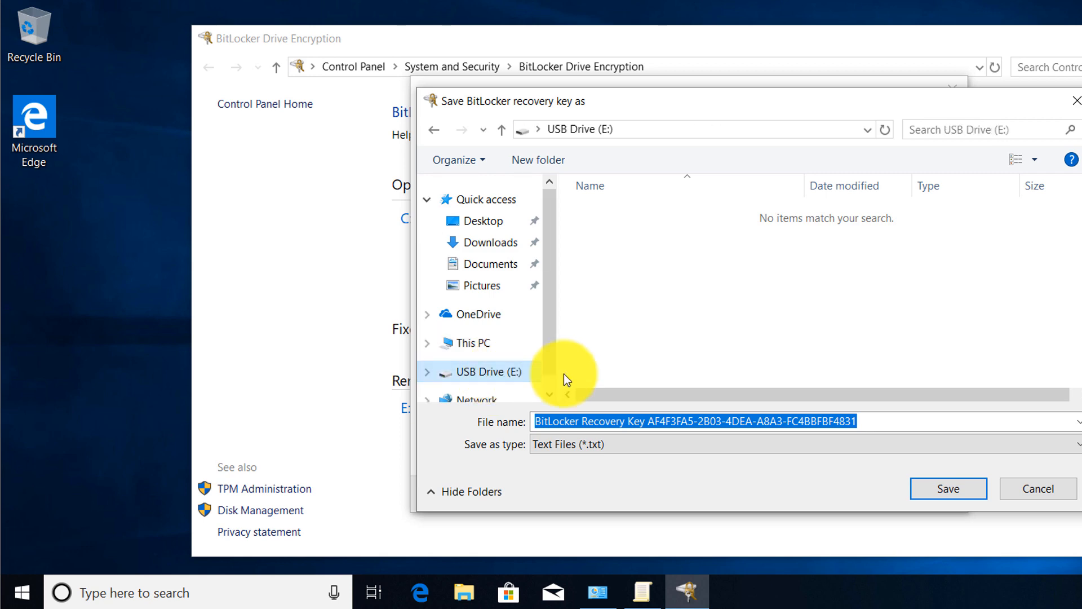
mouse_move(948, 488)
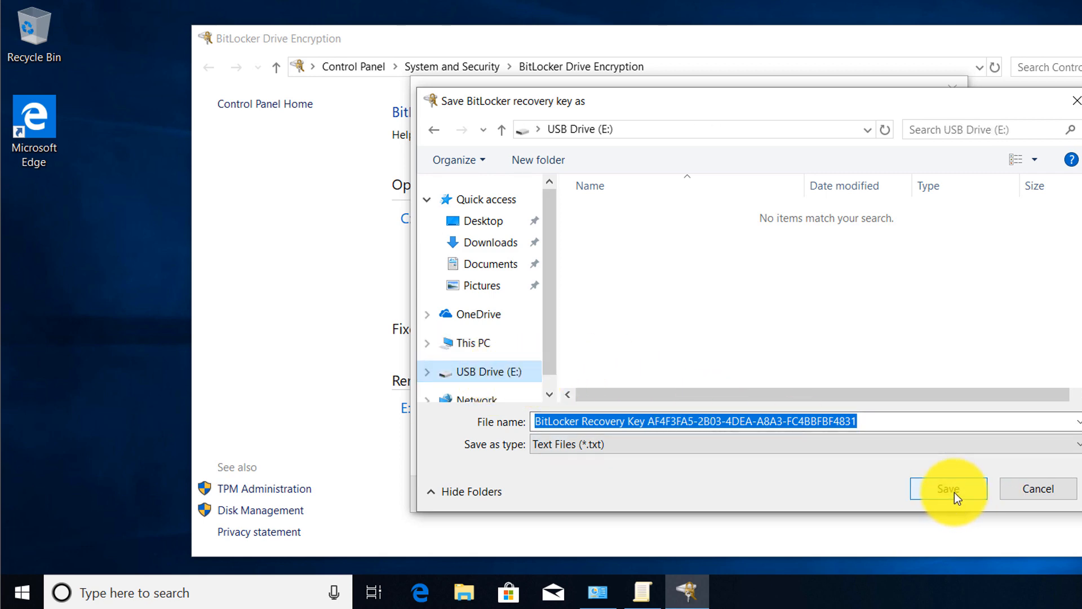
click(949, 489)
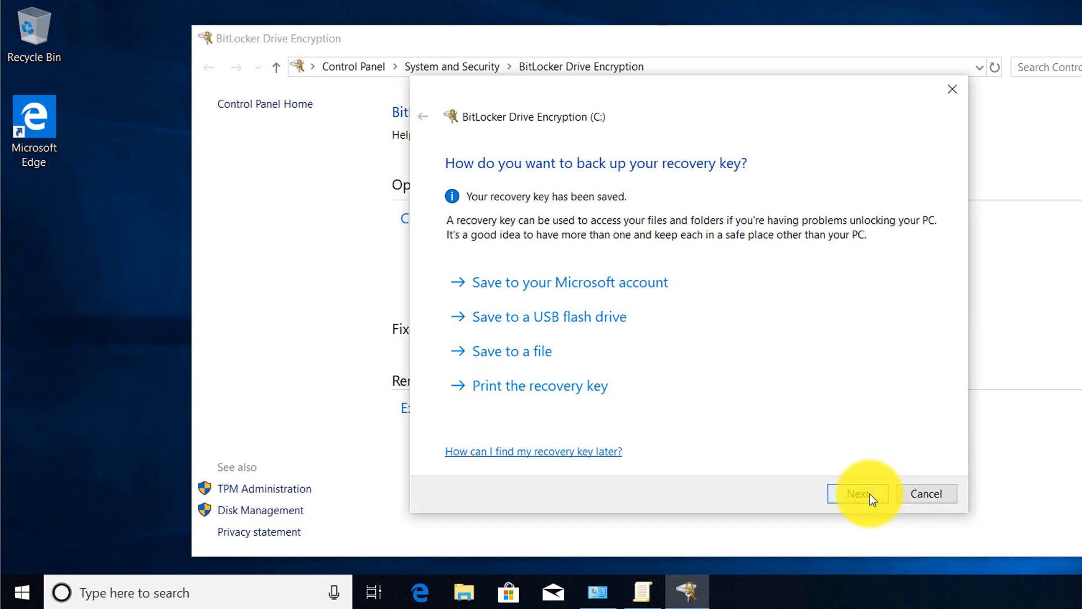
click(858, 494)
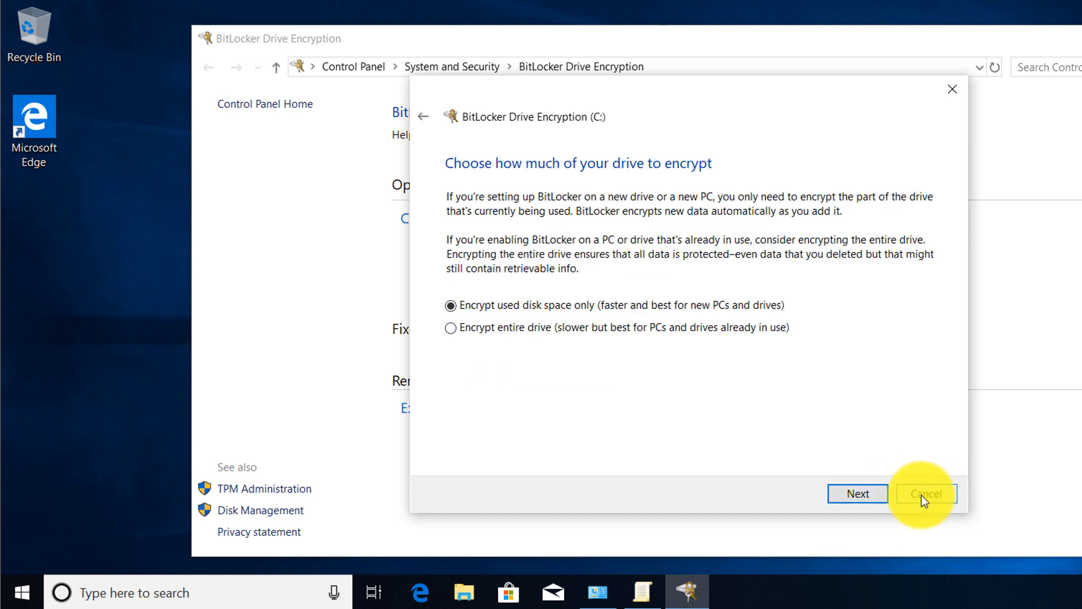
Choose to encrypt the entire drive in new encryption mode and start the BitLocker system check.
click(449, 326)
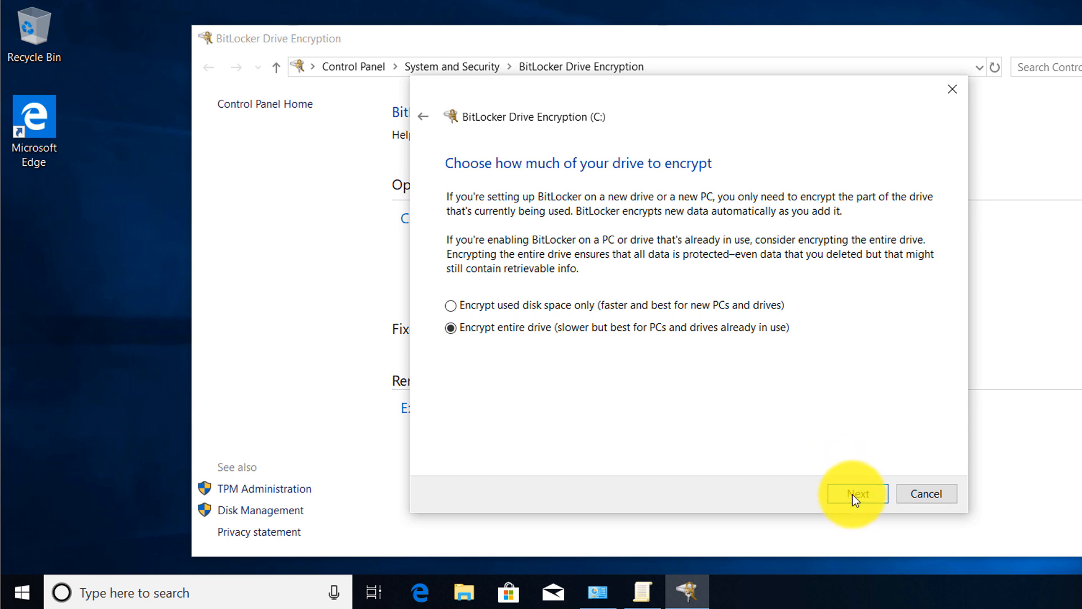
click(856, 494)
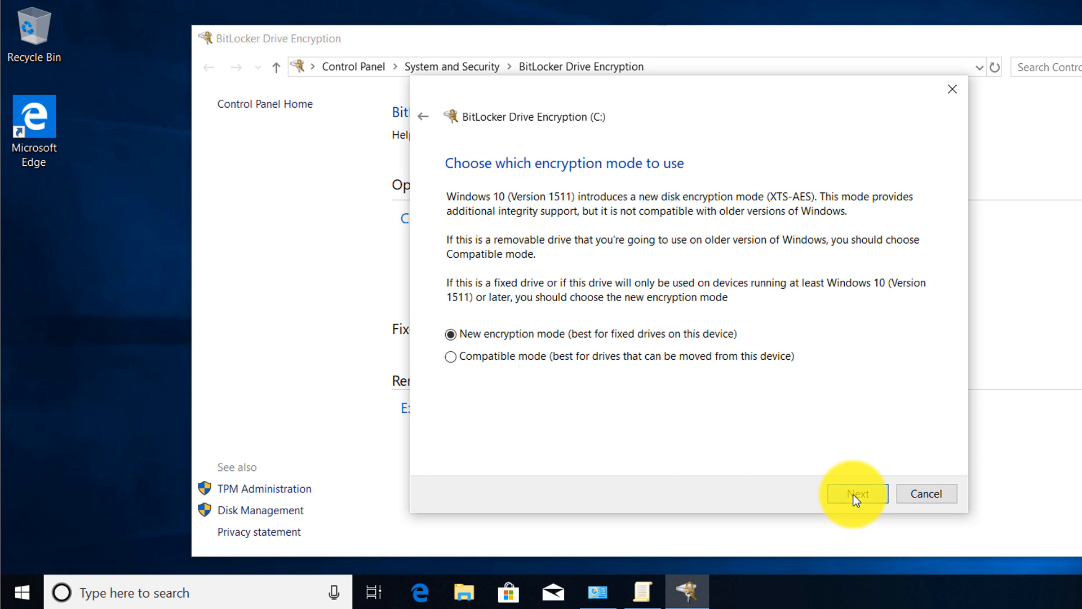
click(855, 493)
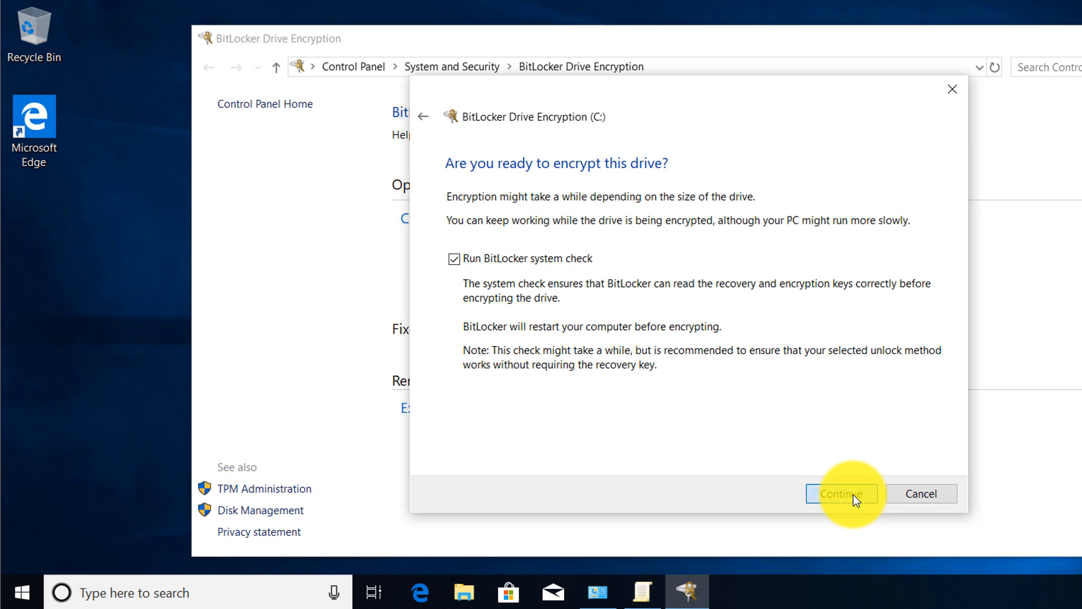
click(840, 493)
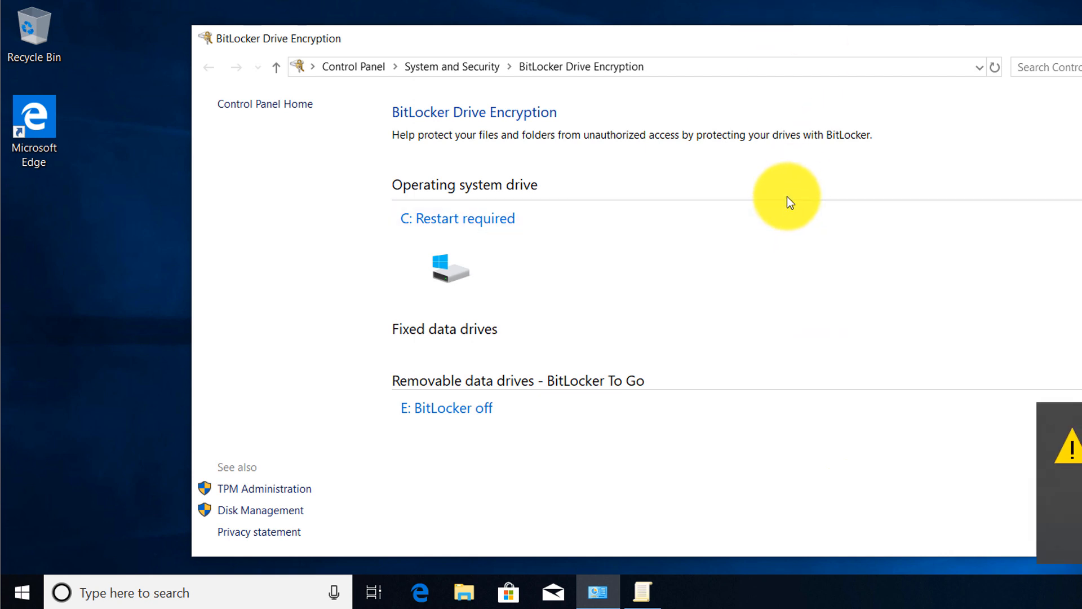
mouse_move(720, 515)
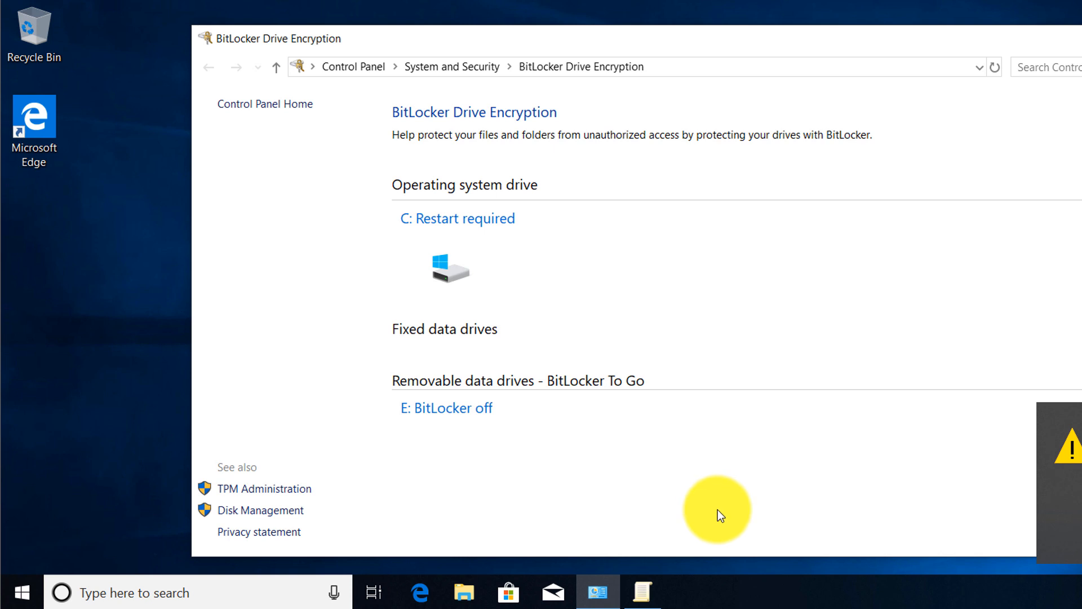
mouse_move(18, 592)
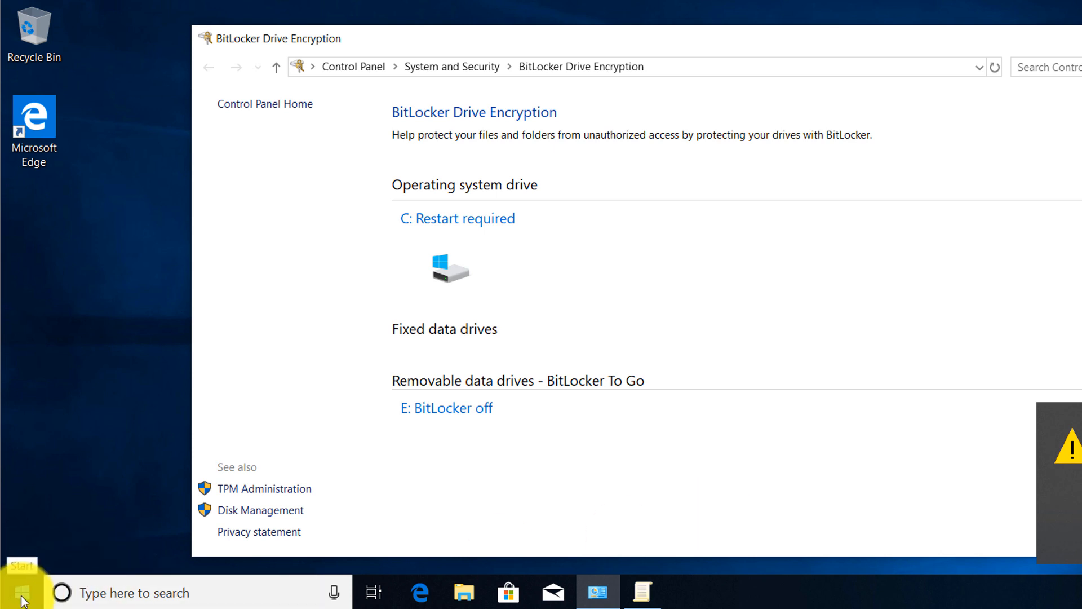
Restart Windows from the Start menu power options.
click(14, 592)
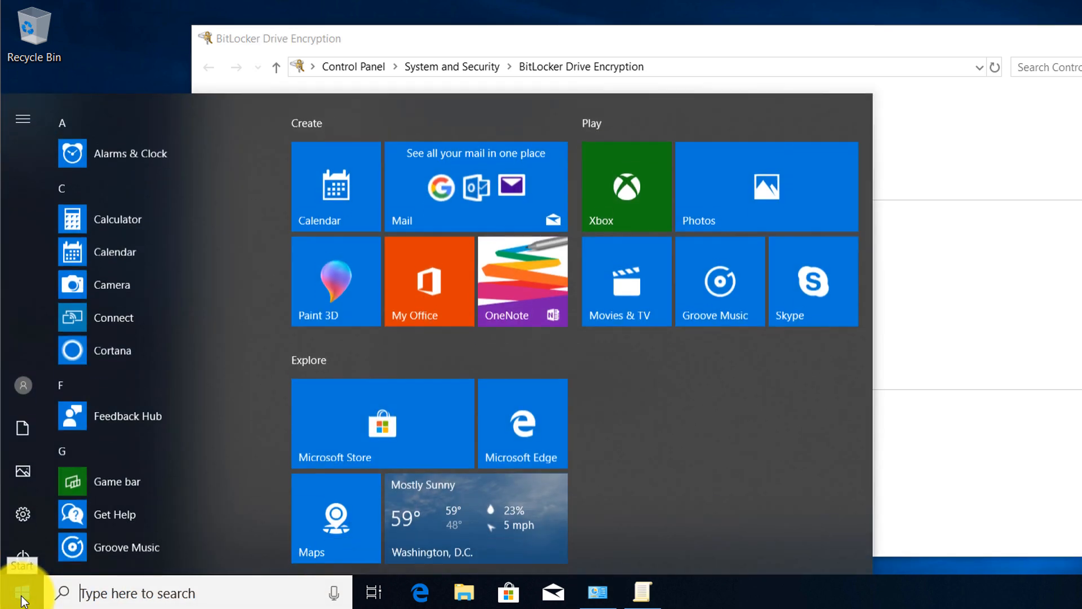
click(22, 554)
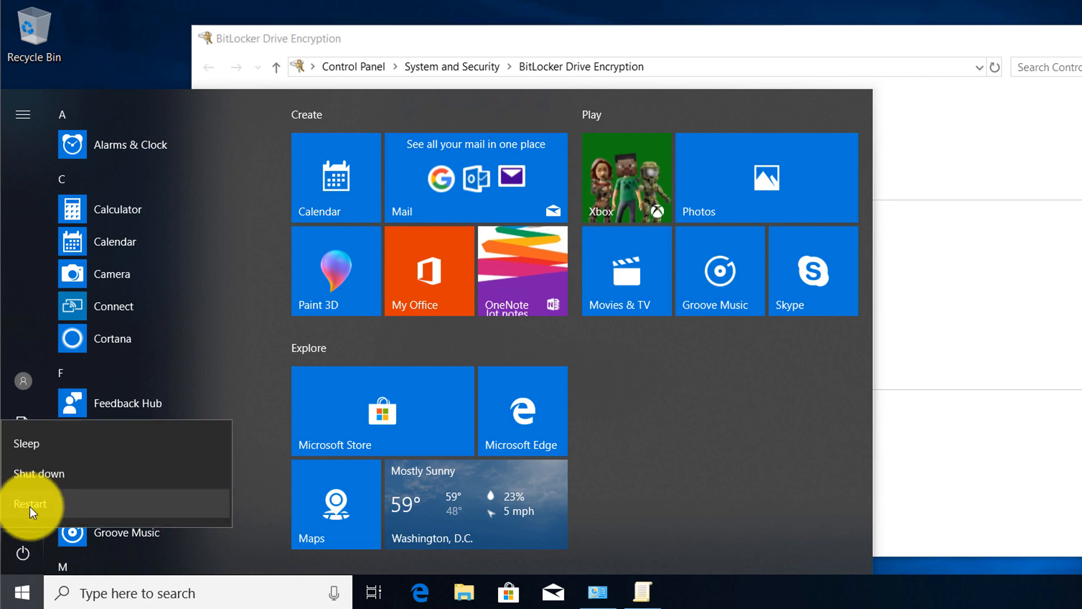
click(30, 503)
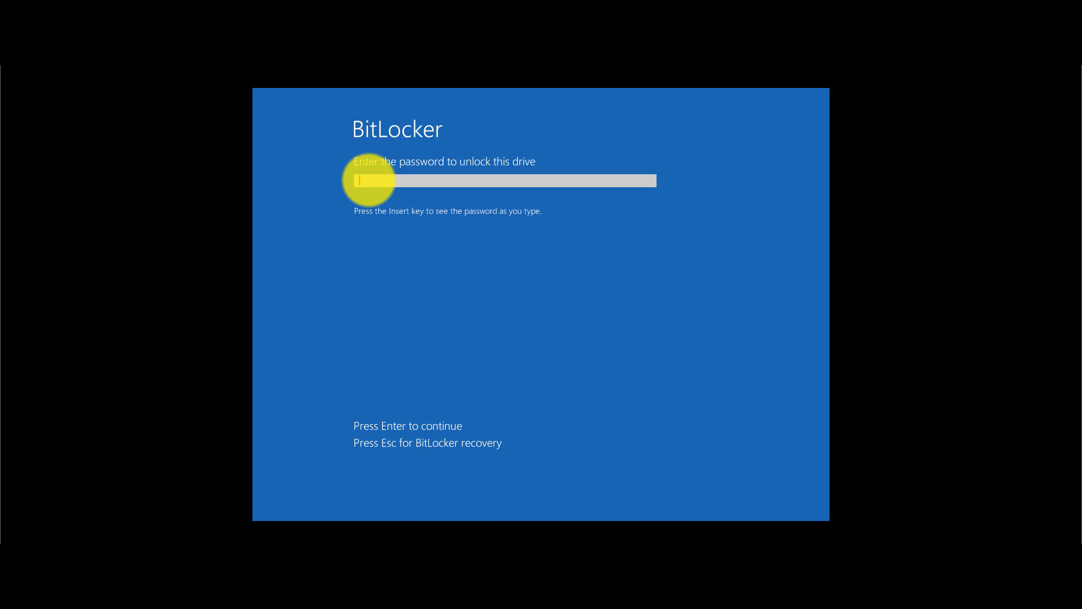
Enter the BitLocker drive password at the pre-boot screen to boot into Windows.
text(password)
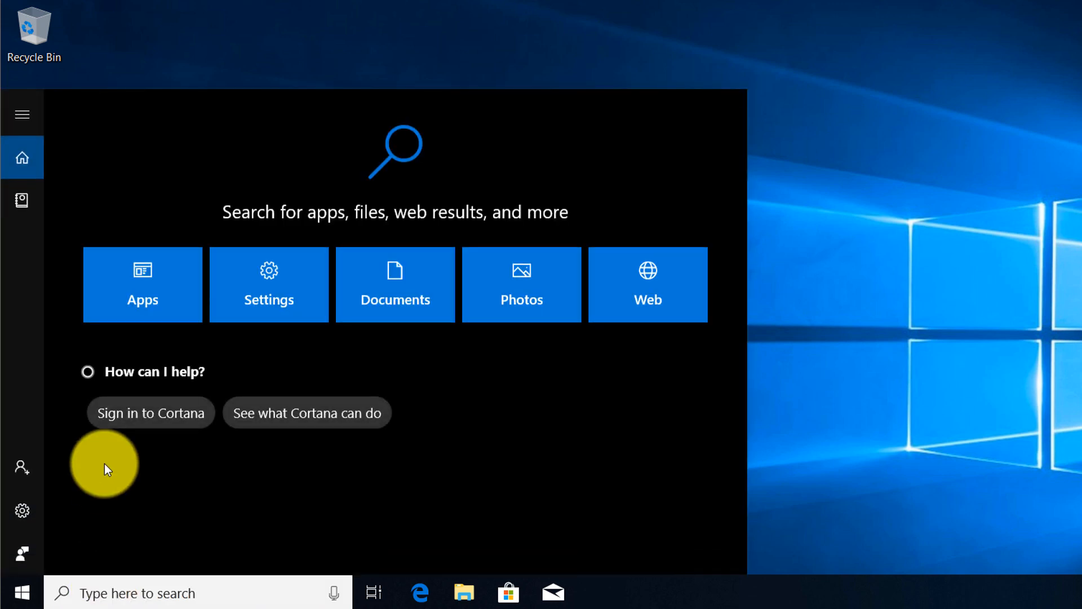
Search 'bit' in the taskbar search to find Manage BitLocker.
text(b)
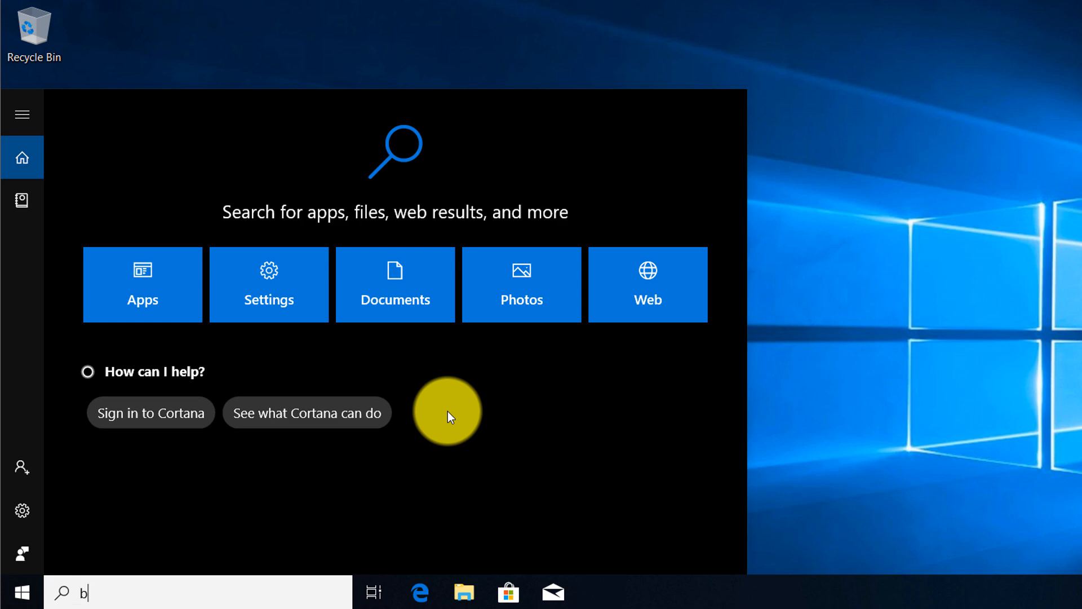
text(it)
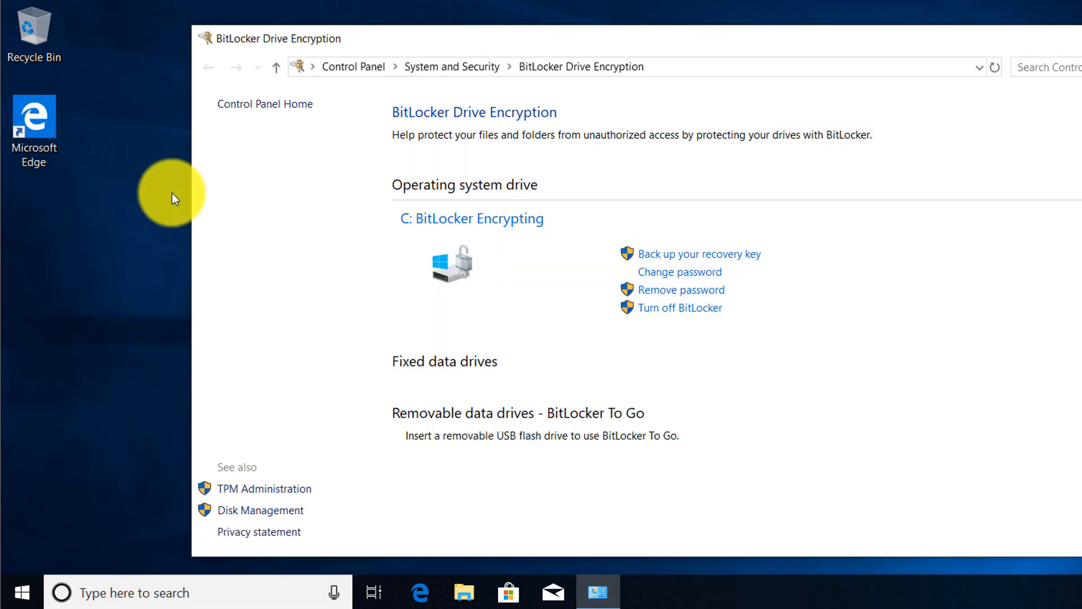
mouse_move(679, 271)
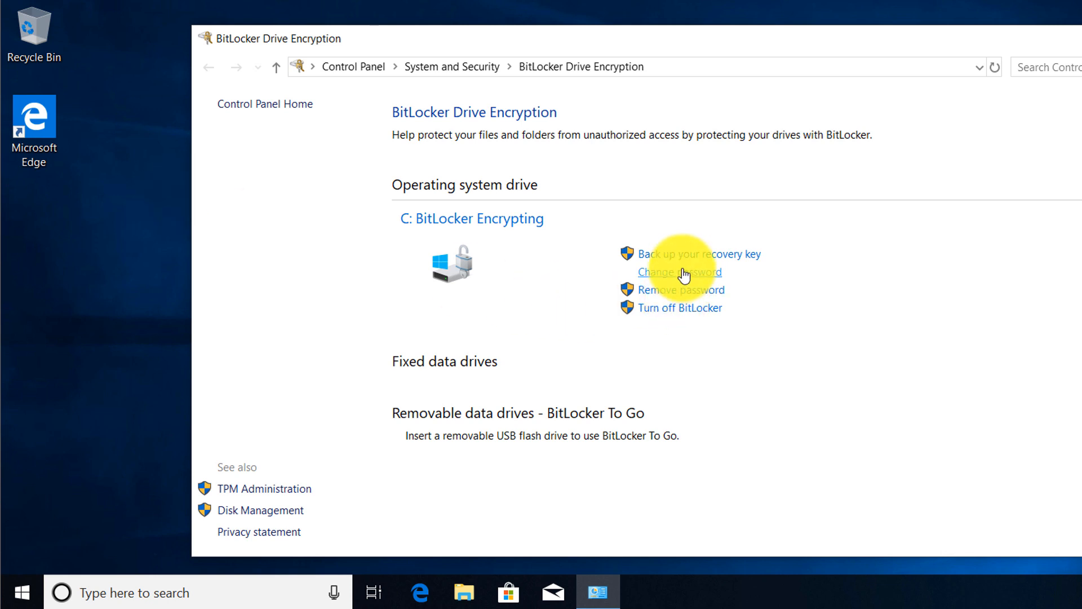
mouse_move(691, 262)
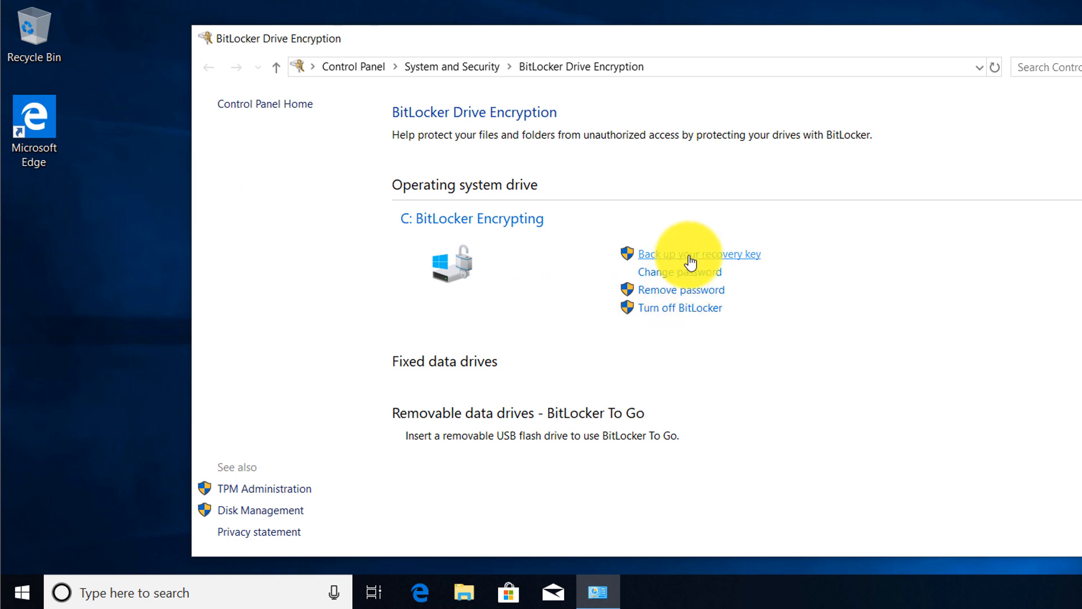
mouse_move(679, 271)
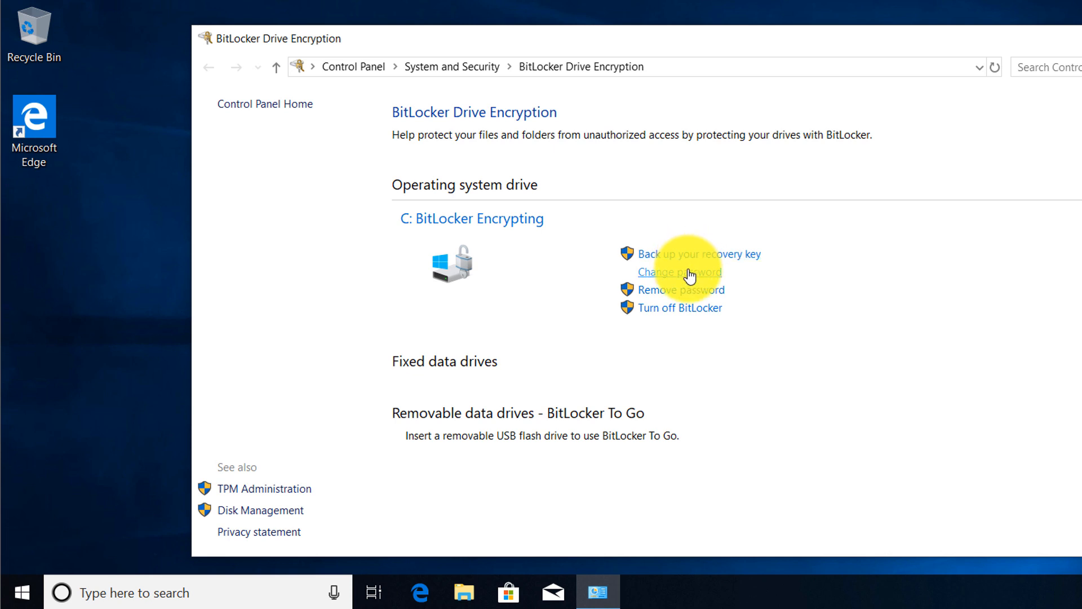
mouse_move(687, 308)
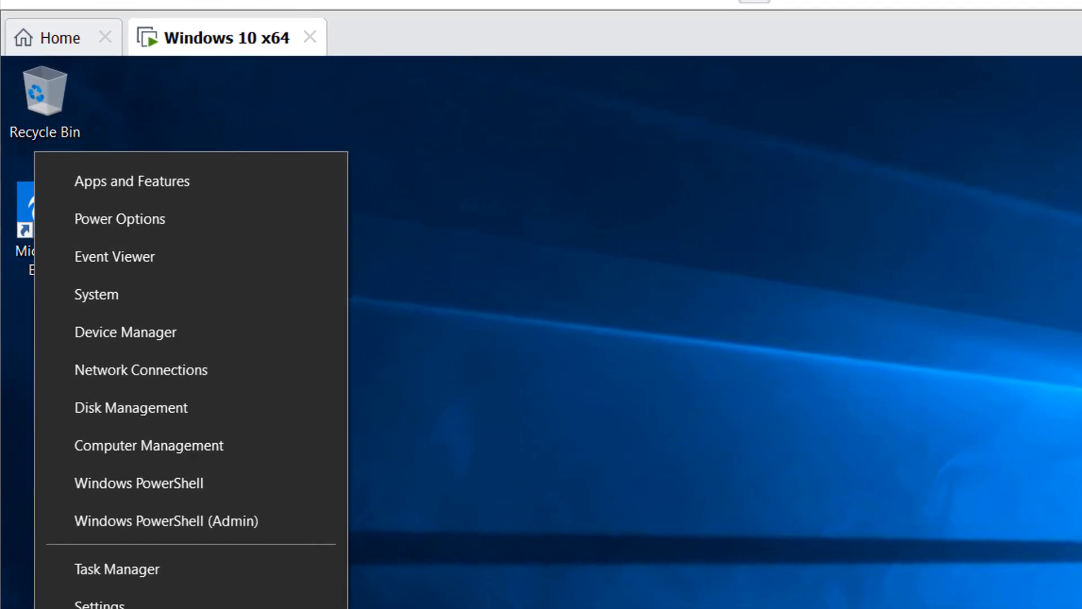
mouse_move(183, 449)
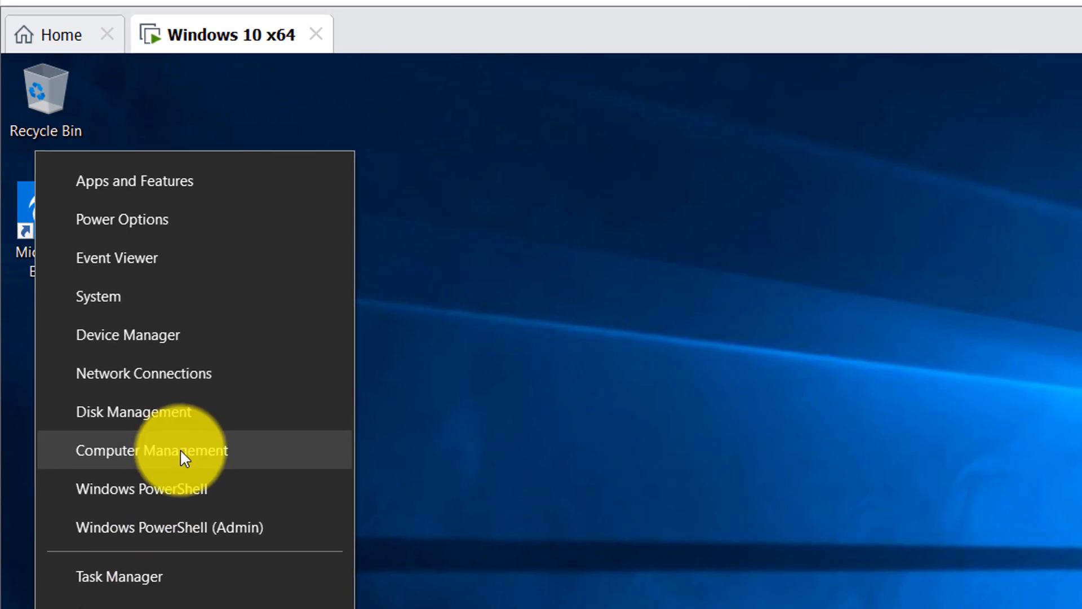
Open Computer Management, select Local Users and Groups > Users, and right-click the user list.
click(151, 449)
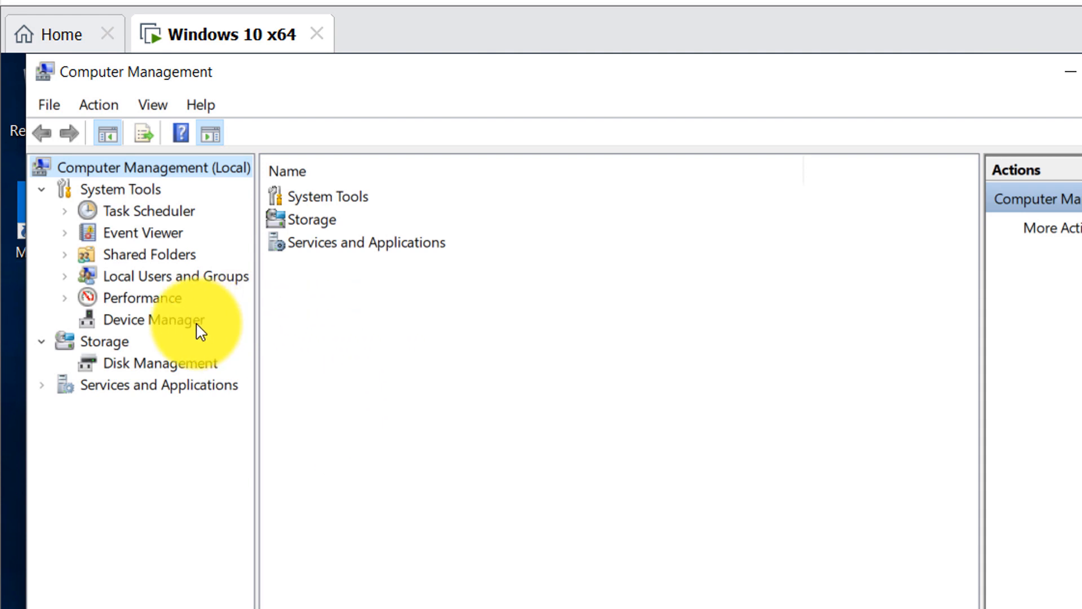
mouse_move(74, 286)
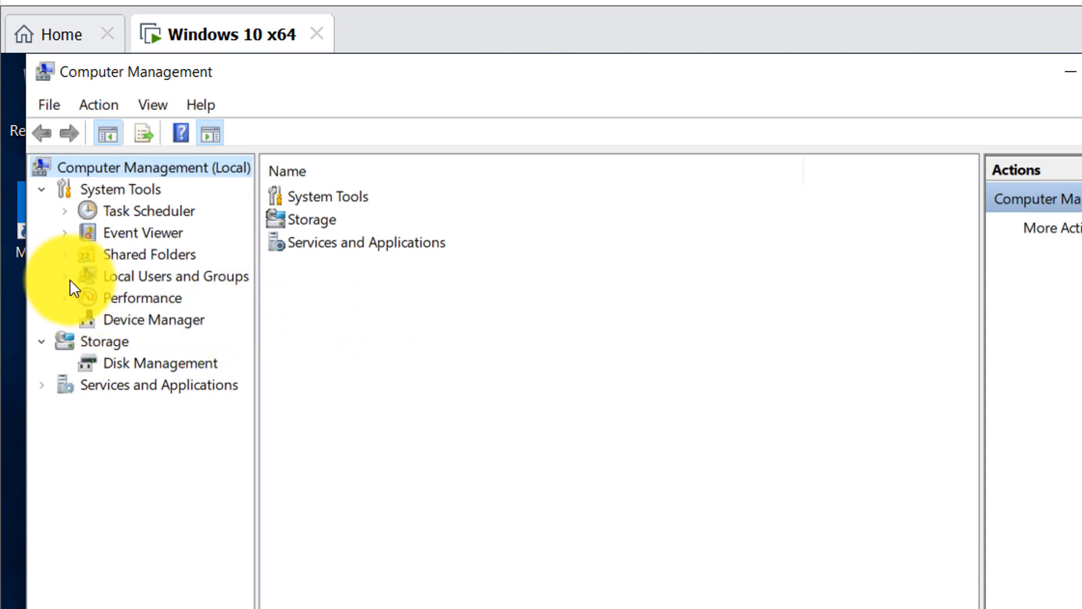
click(175, 276)
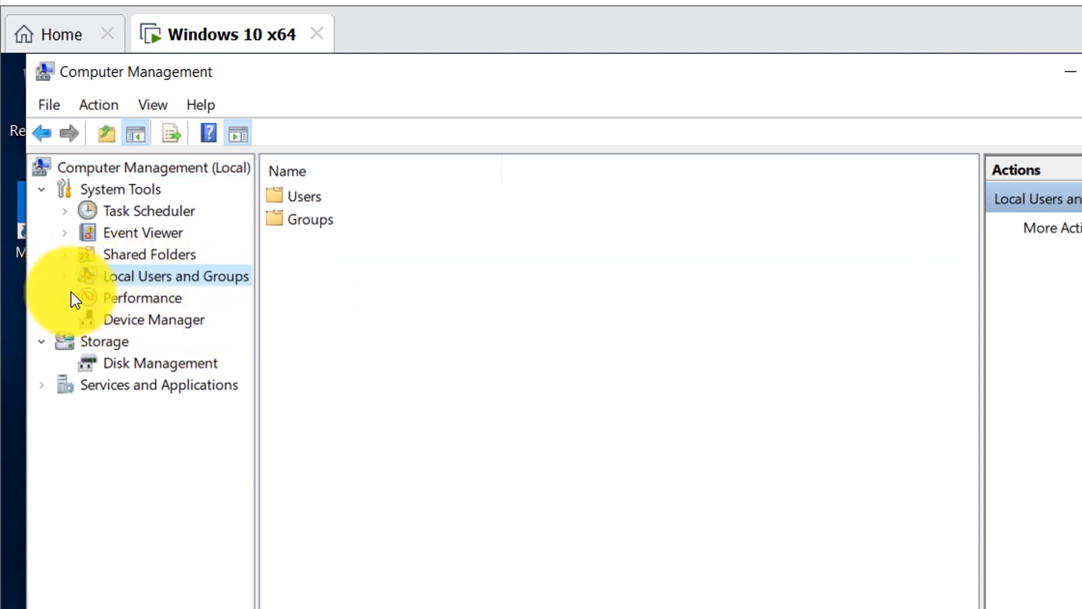
click(65, 276)
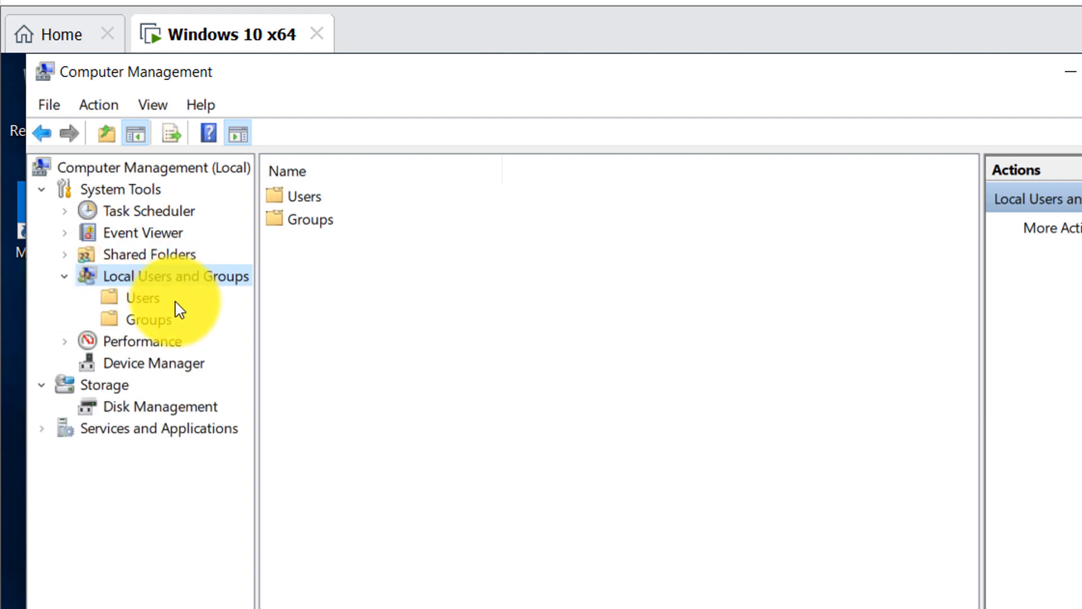
click(144, 297)
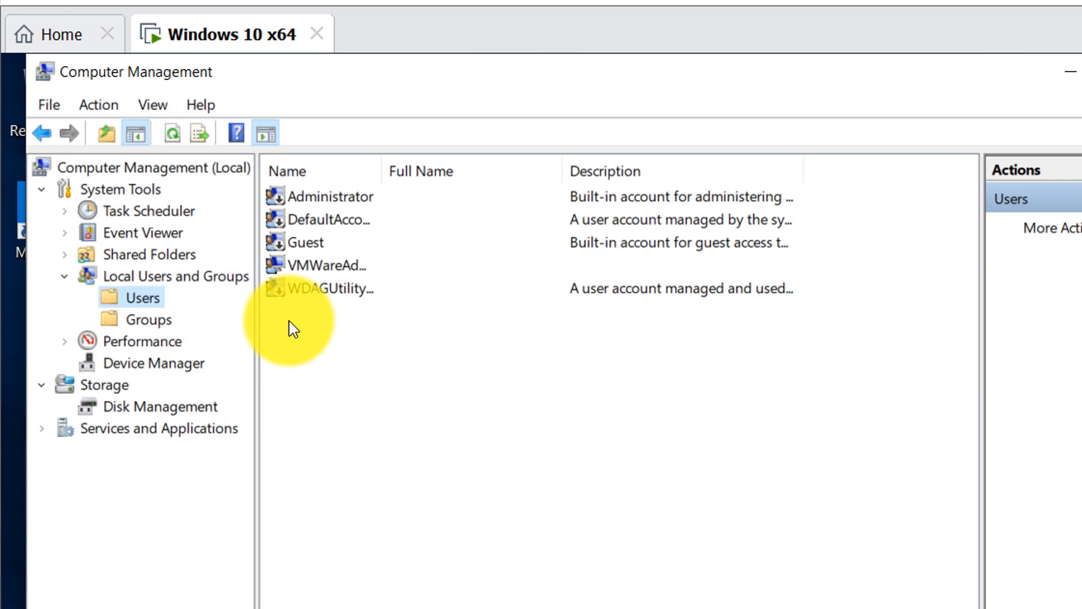
mouse_move(306, 332)
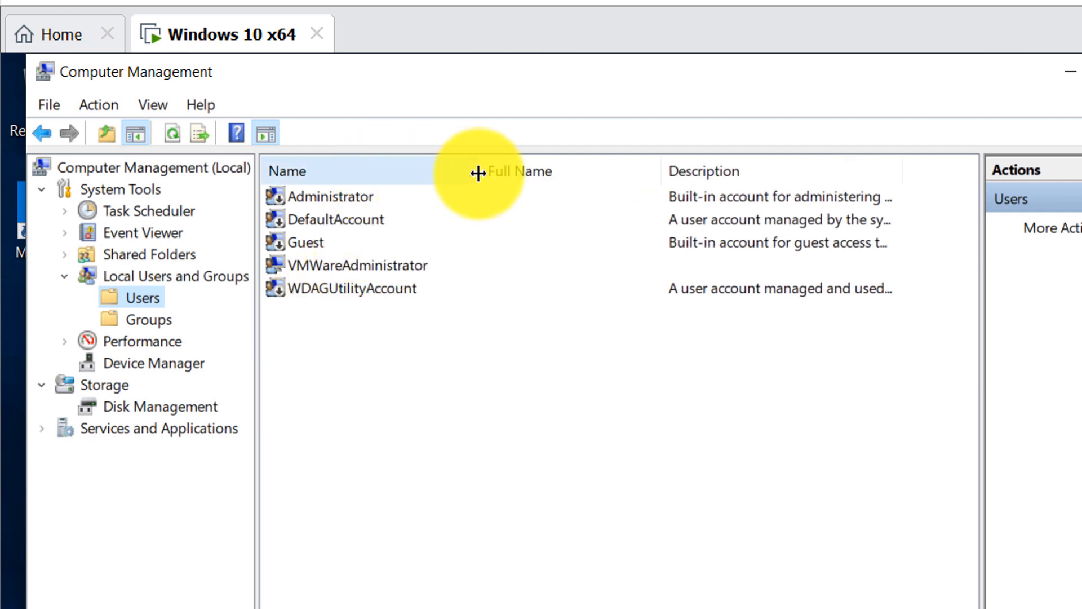
mouse_move(397, 276)
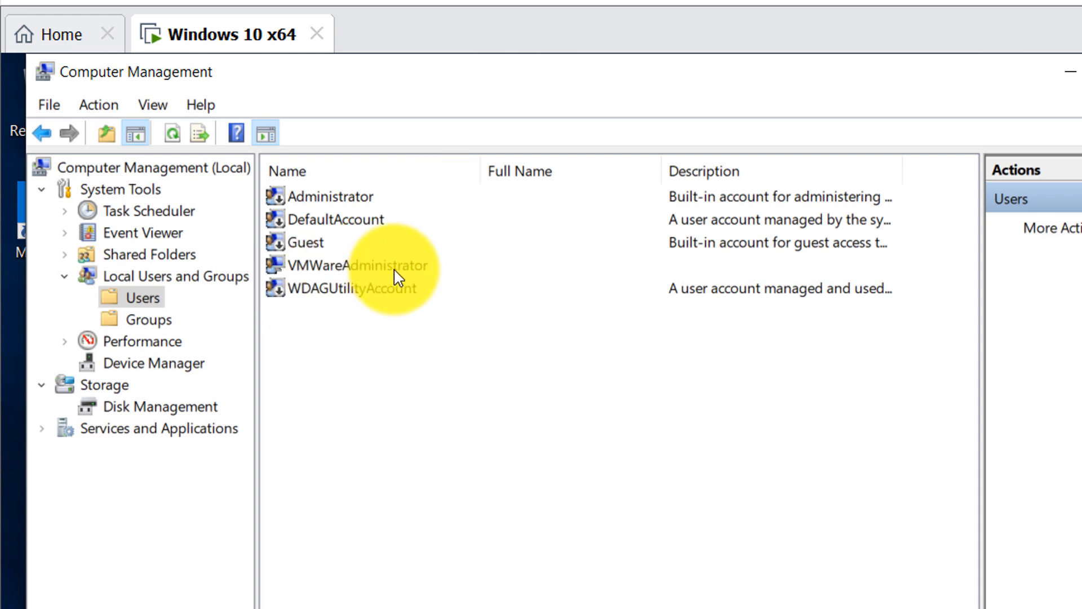
right_click(314, 323)
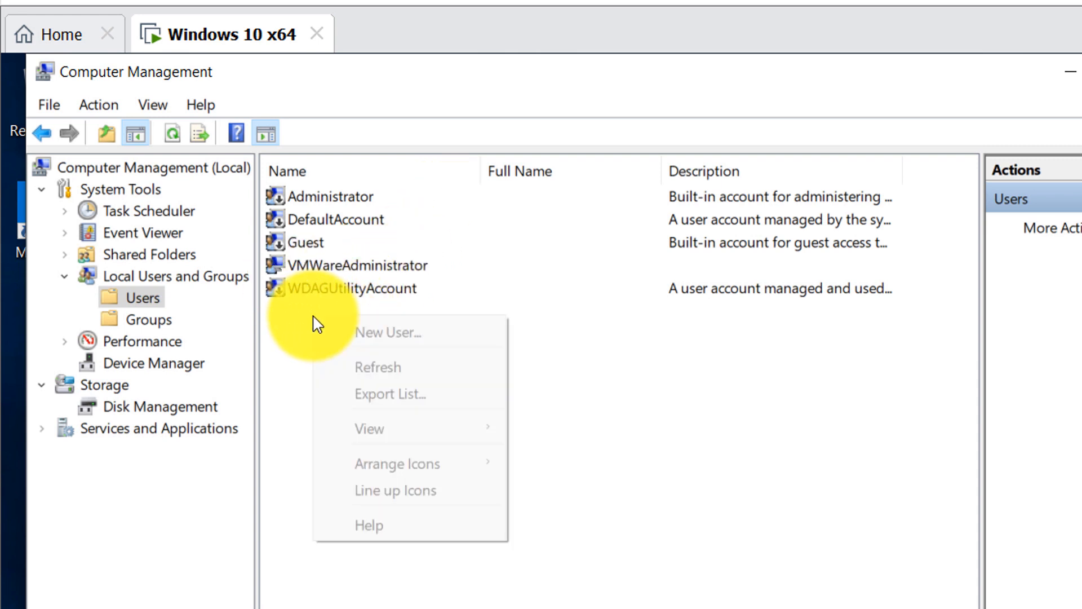
mouse_move(397, 337)
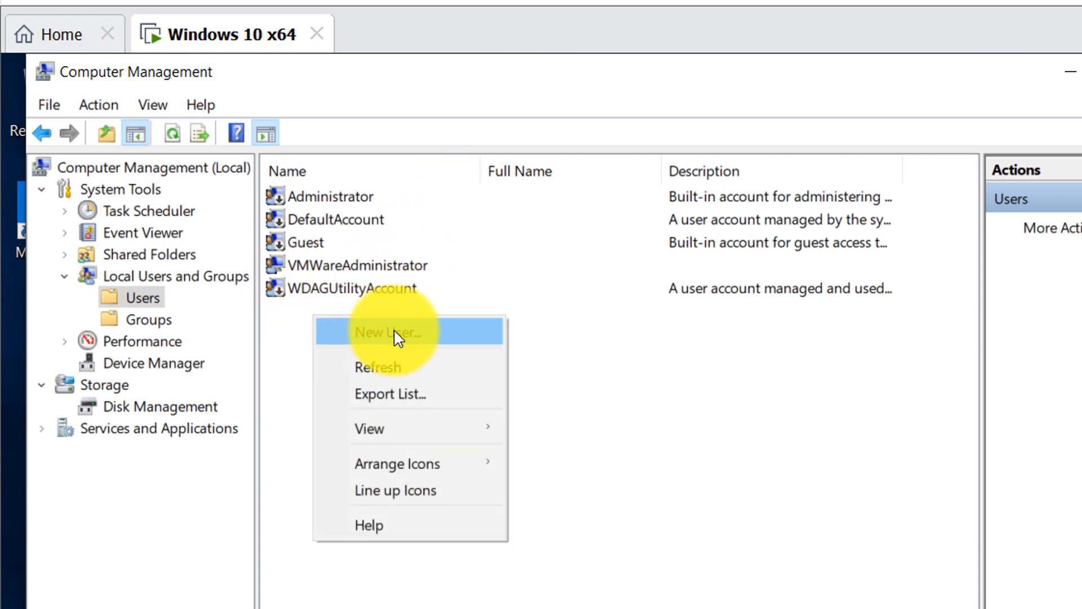
Create local user 'BackupAdmin' with a password set to never expire.
click(391, 332)
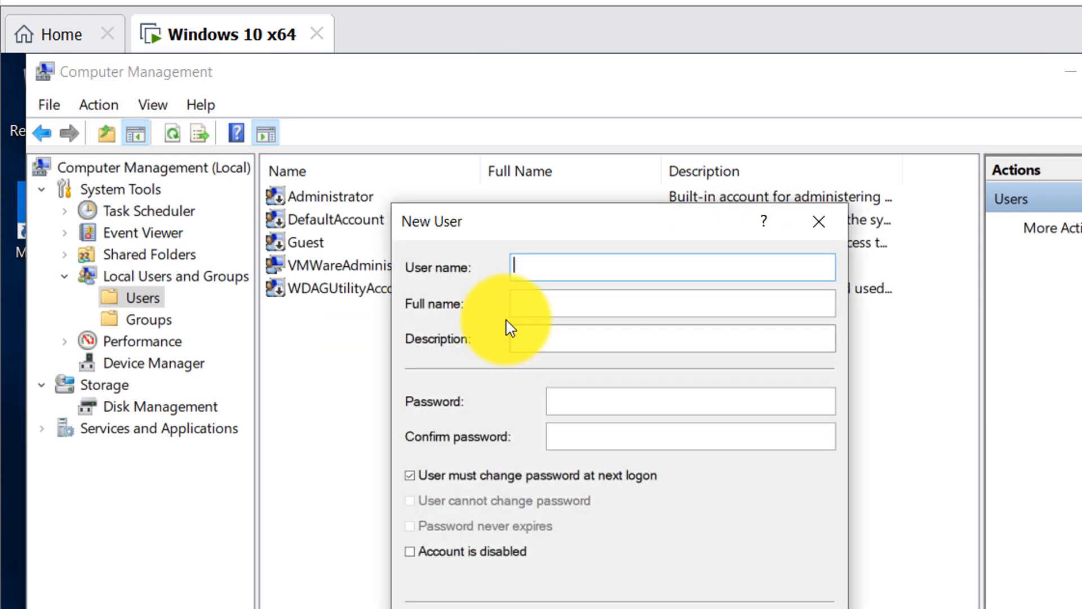
text(Ba)
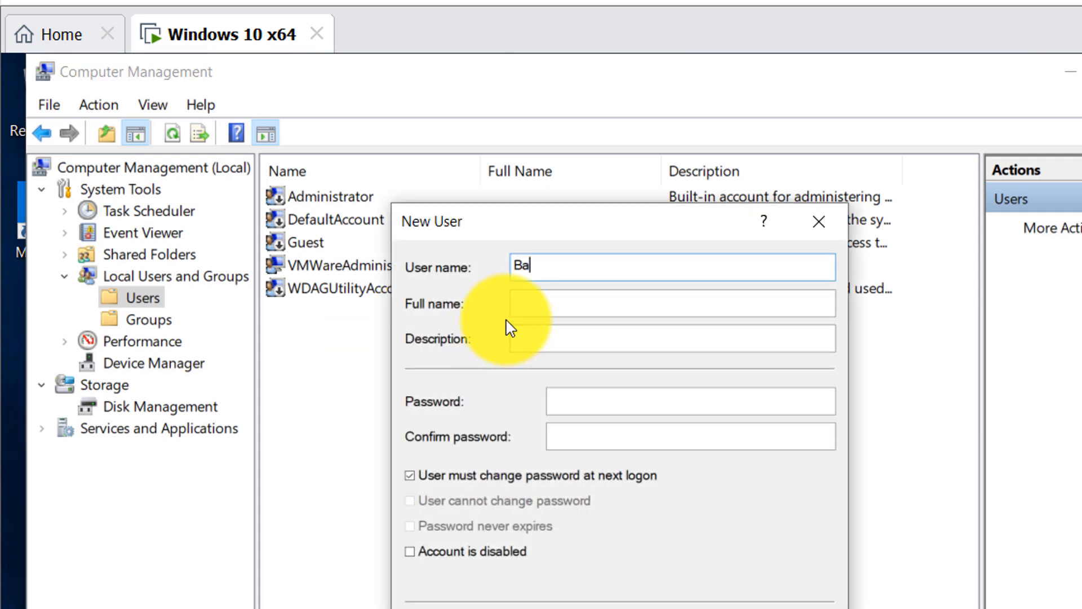
text(ckupAdmin)
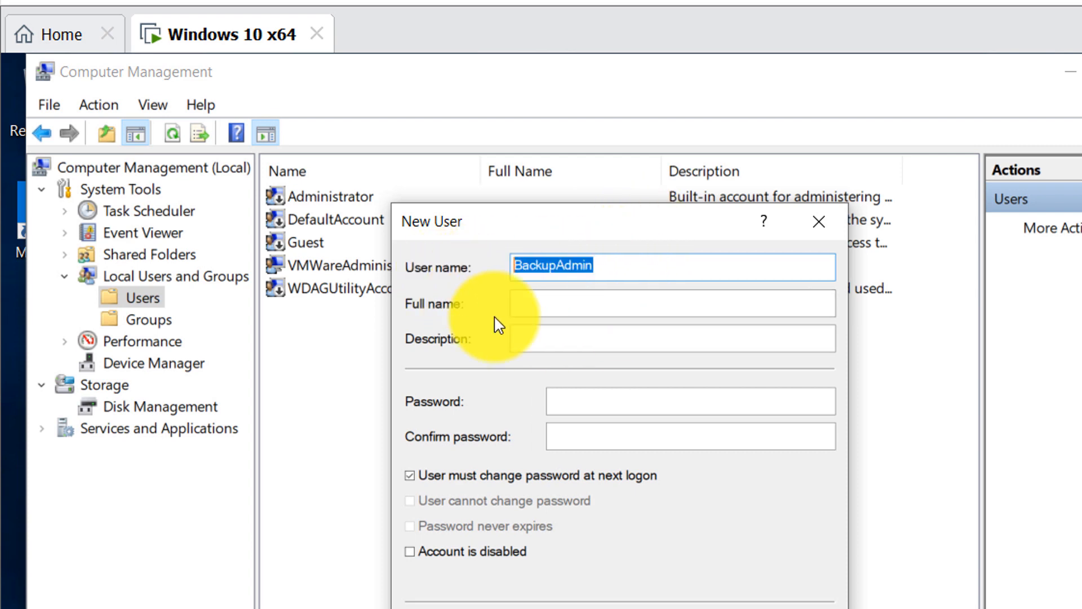
click(645, 400)
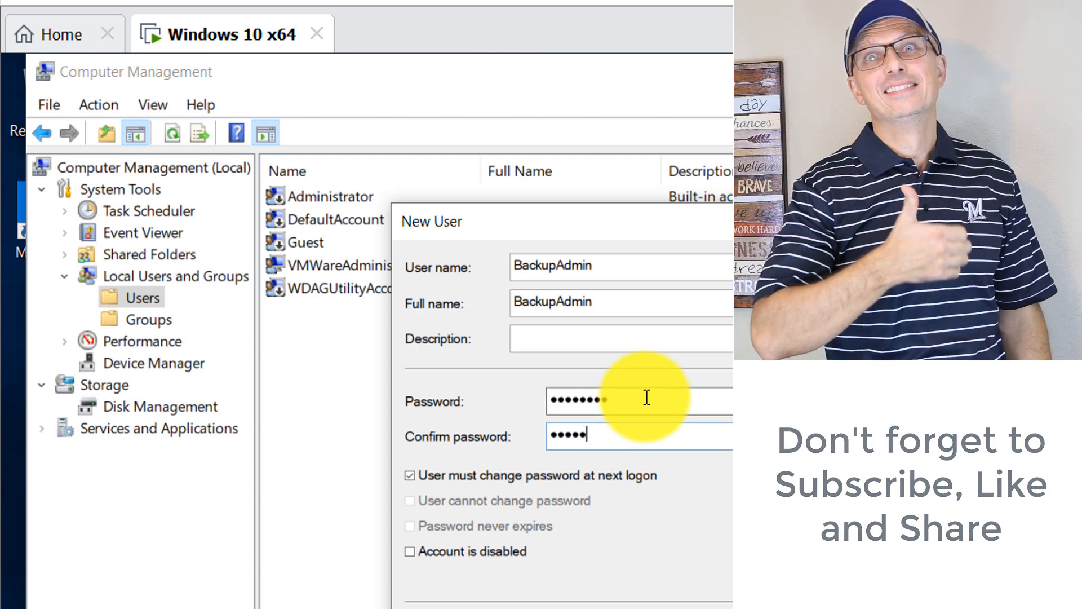
text(•••)
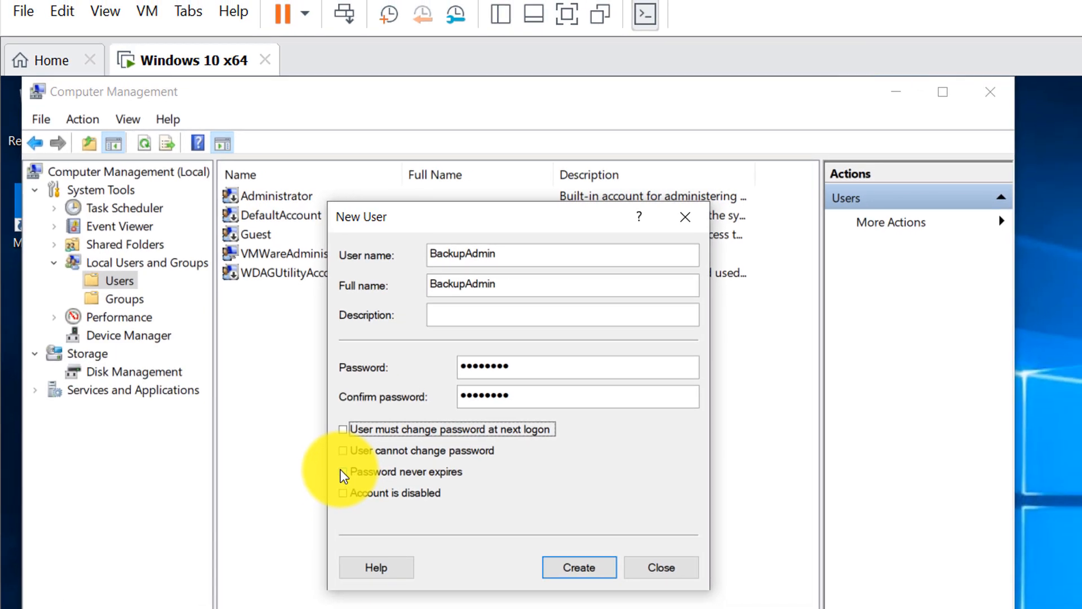
click(343, 471)
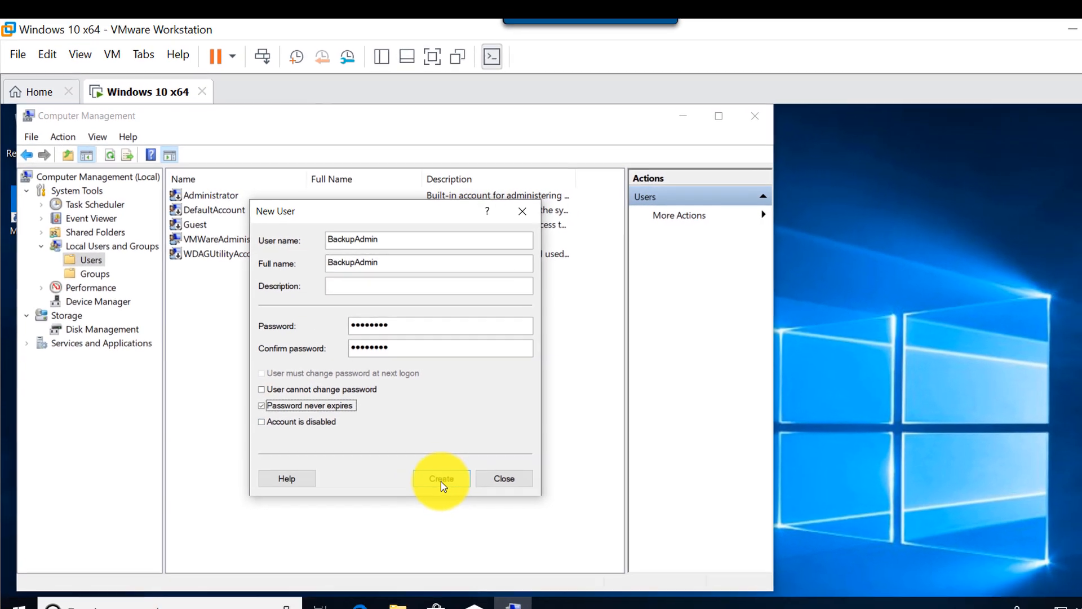
click(440, 479)
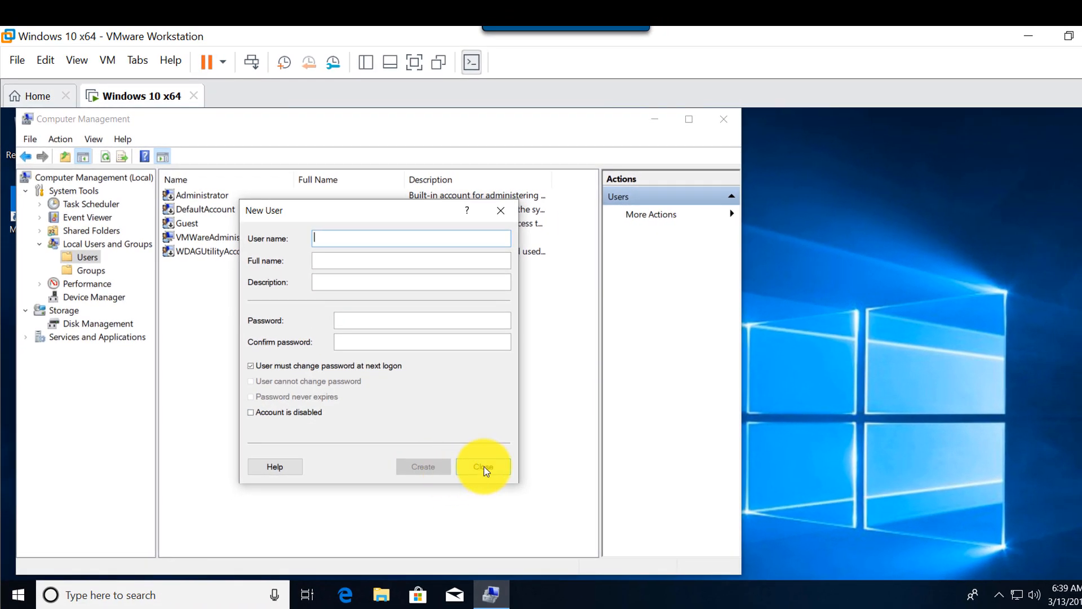
click(483, 466)
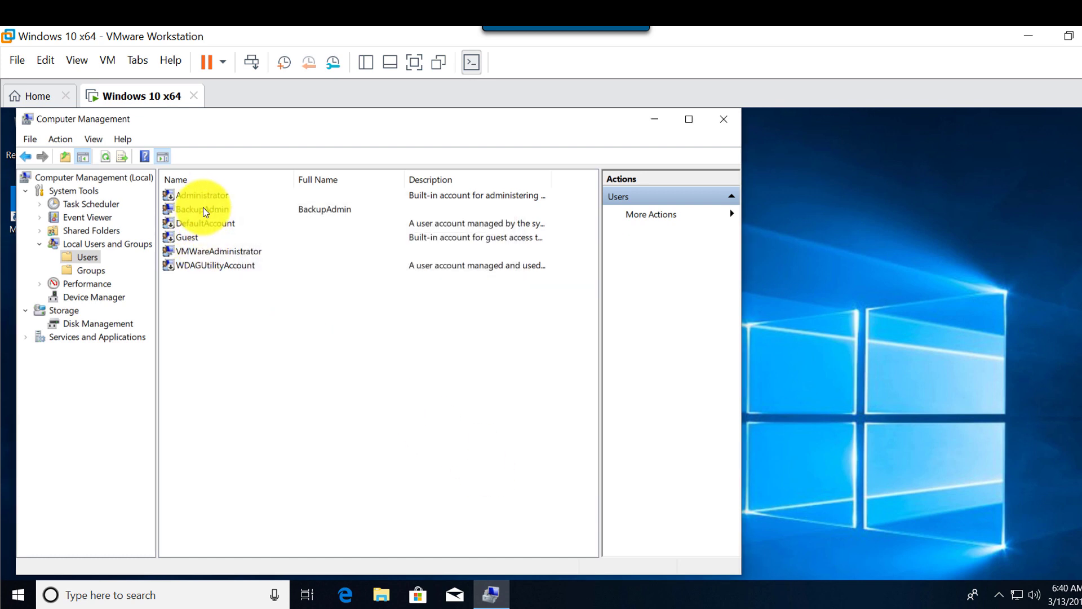
Add 'Administrators' to BackupAdmin's Member Of groups and save the properties.
right_click(204, 209)
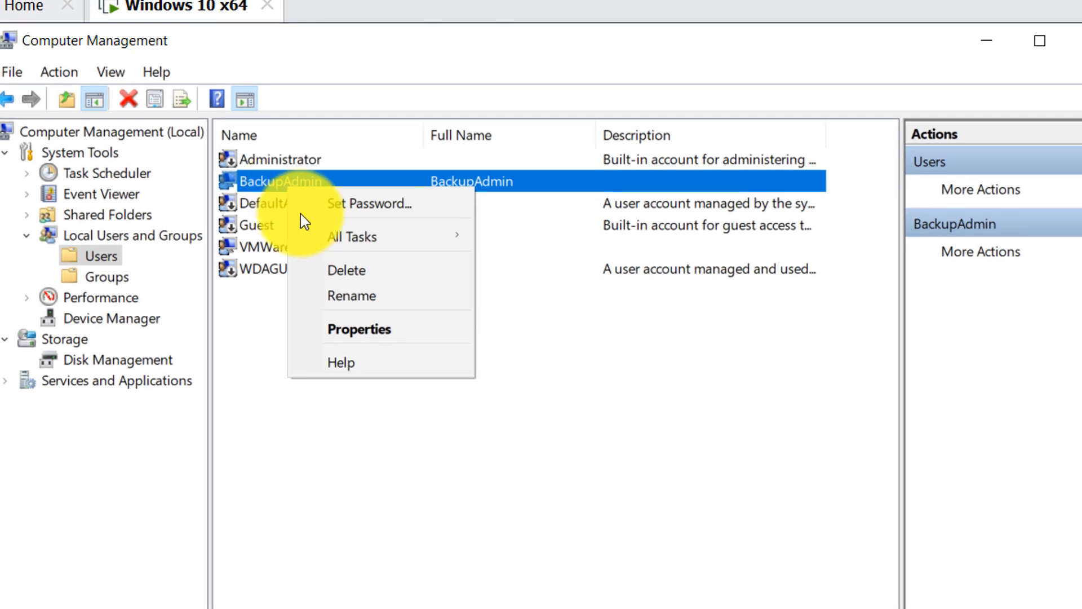
click(359, 329)
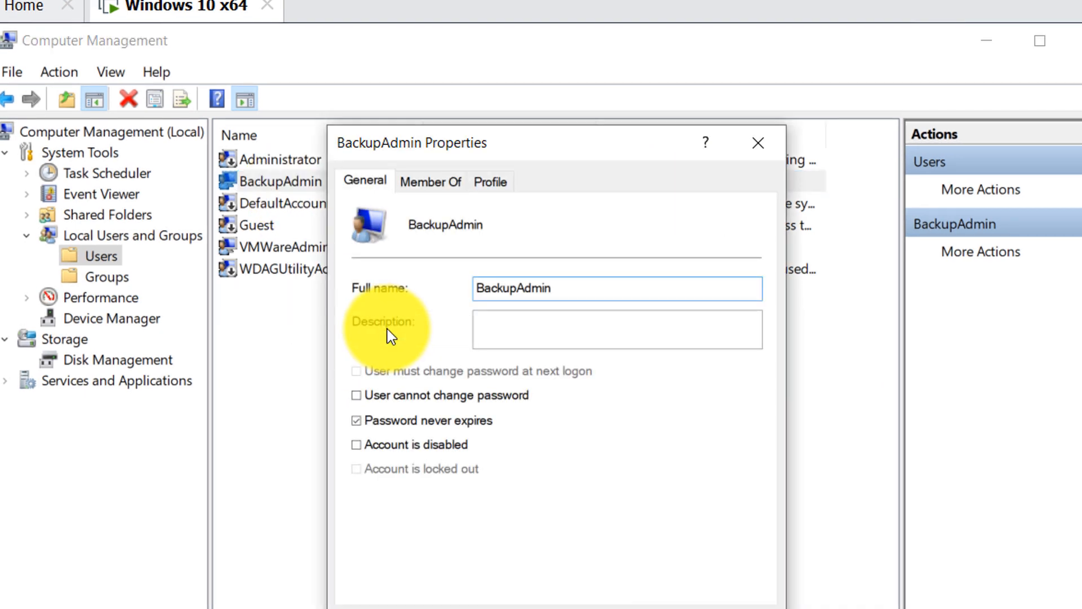
click(430, 181)
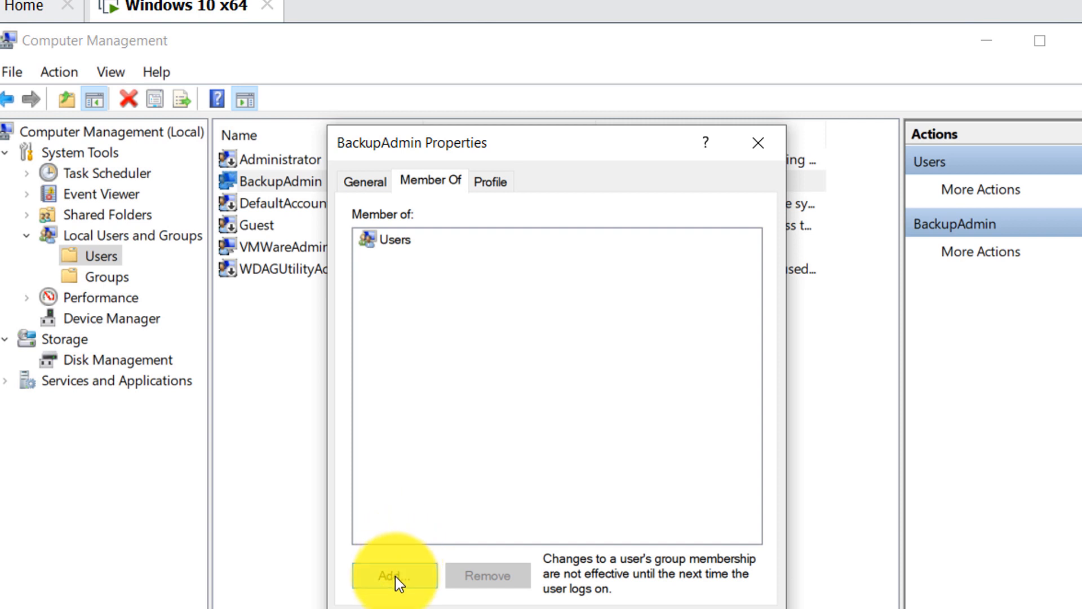
click(394, 575)
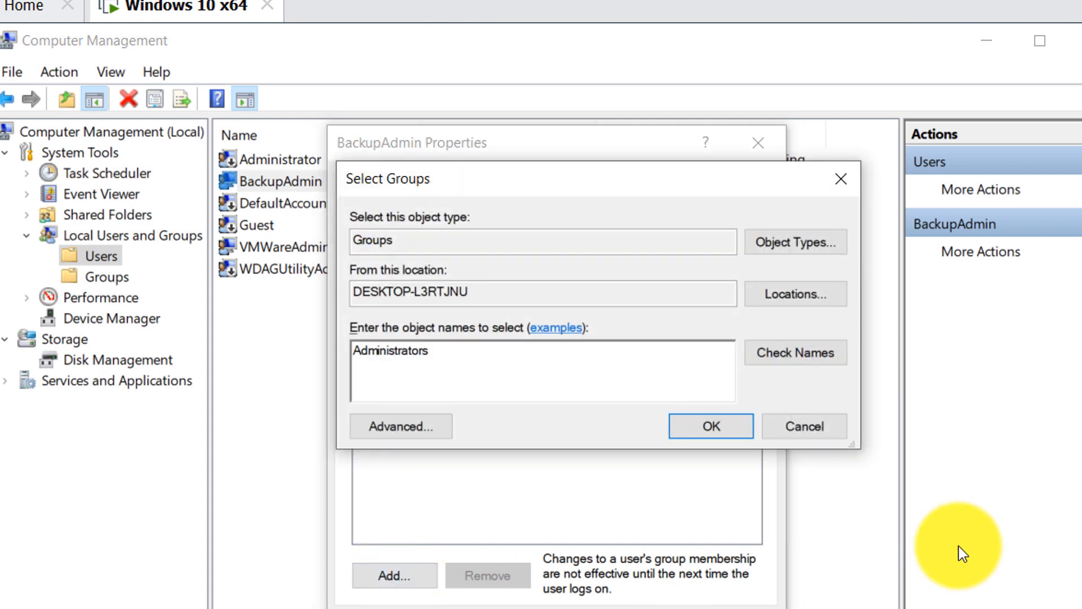
click(794, 352)
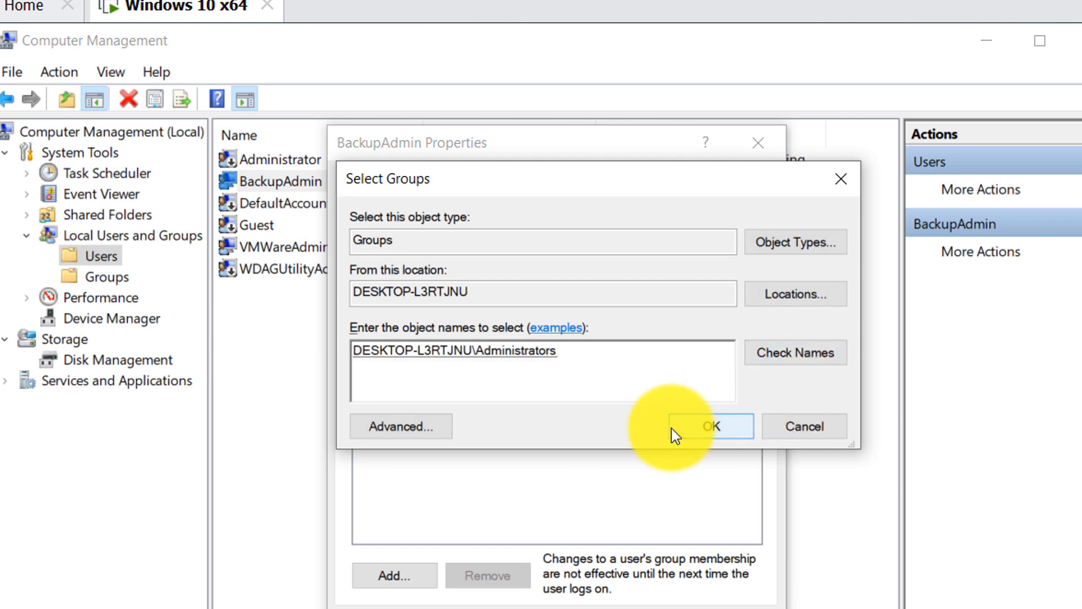
mouse_move(711, 434)
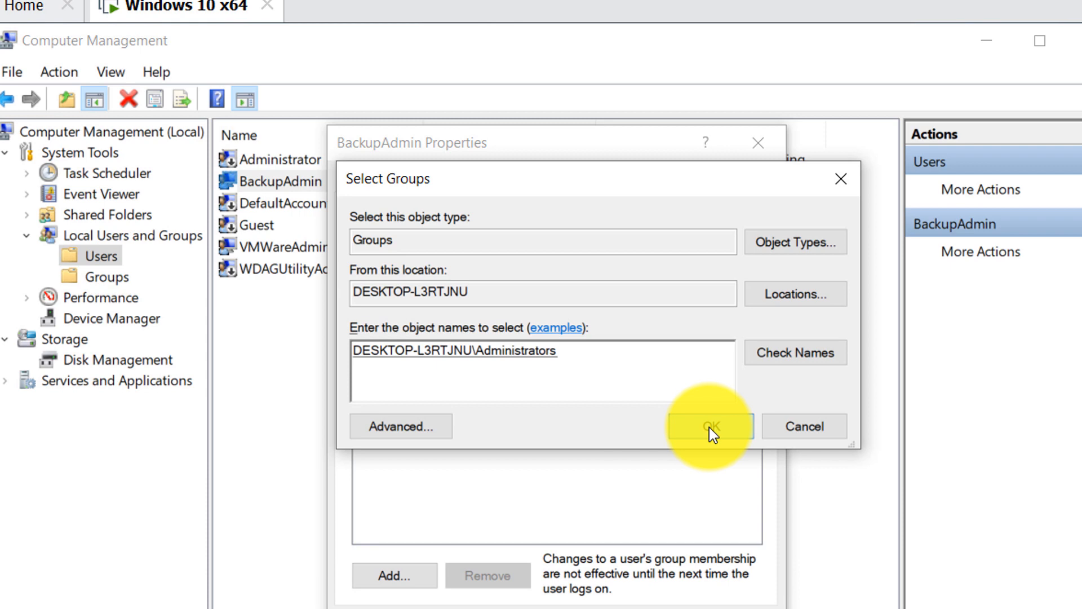
click(709, 427)
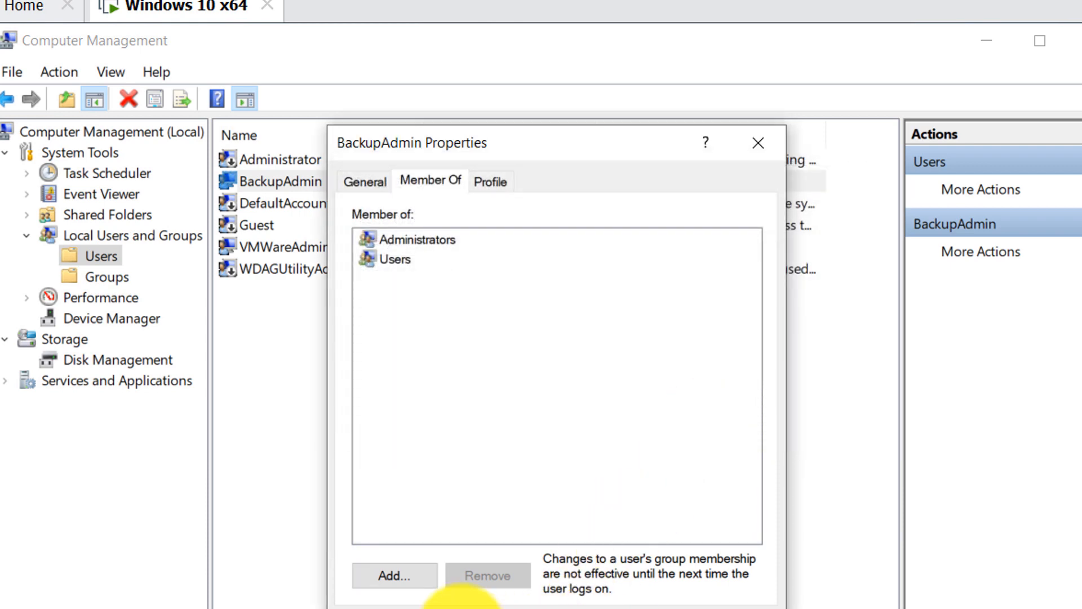
click(757, 142)
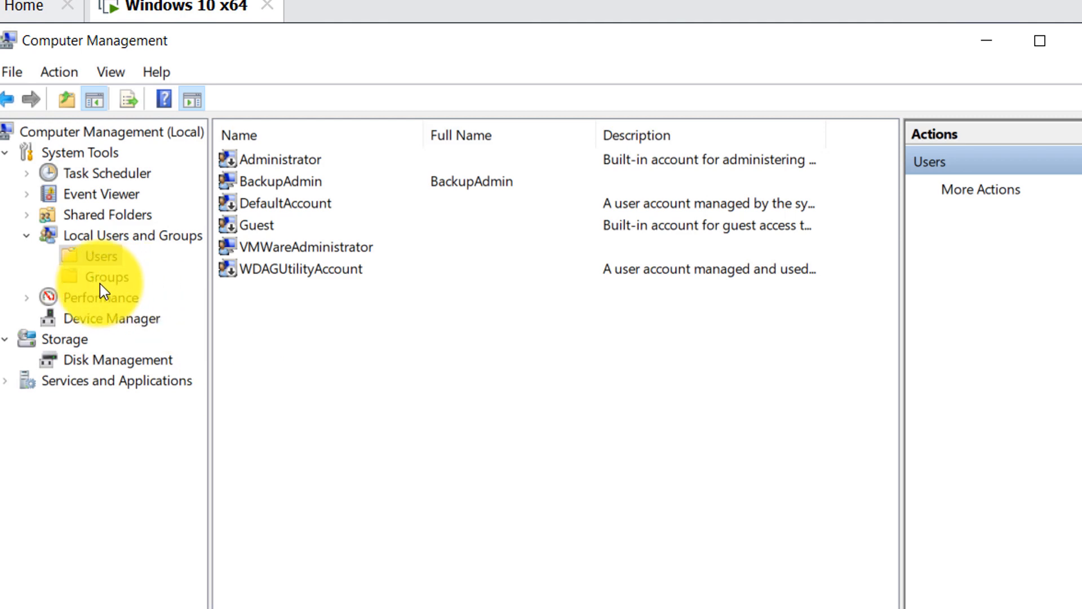
Open the Administrators group's properties to confirm BackupAdmin is listed as a member.
click(108, 276)
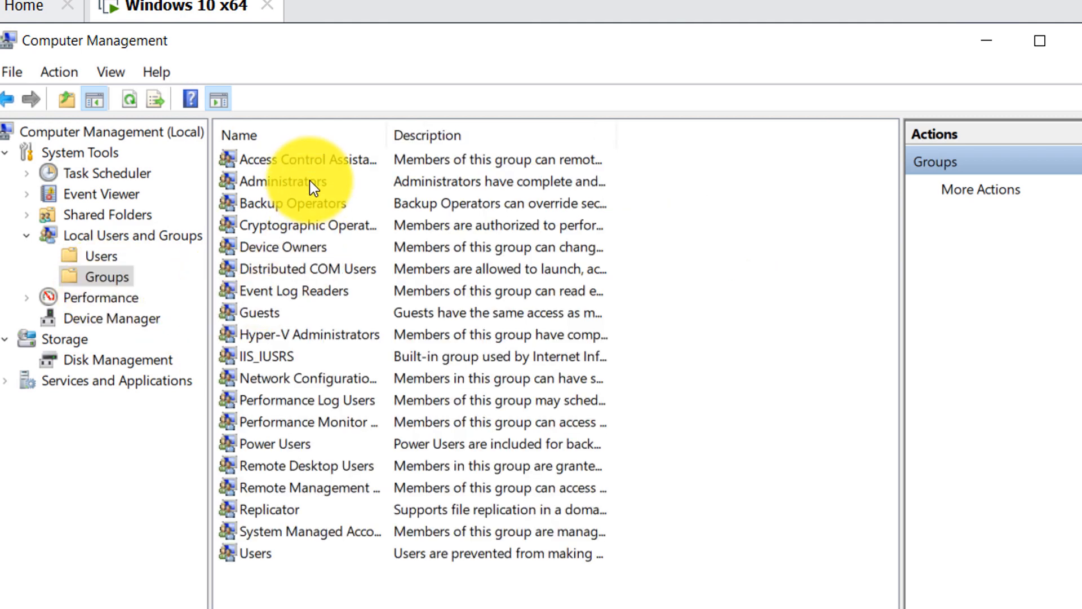
double_click(279, 181)
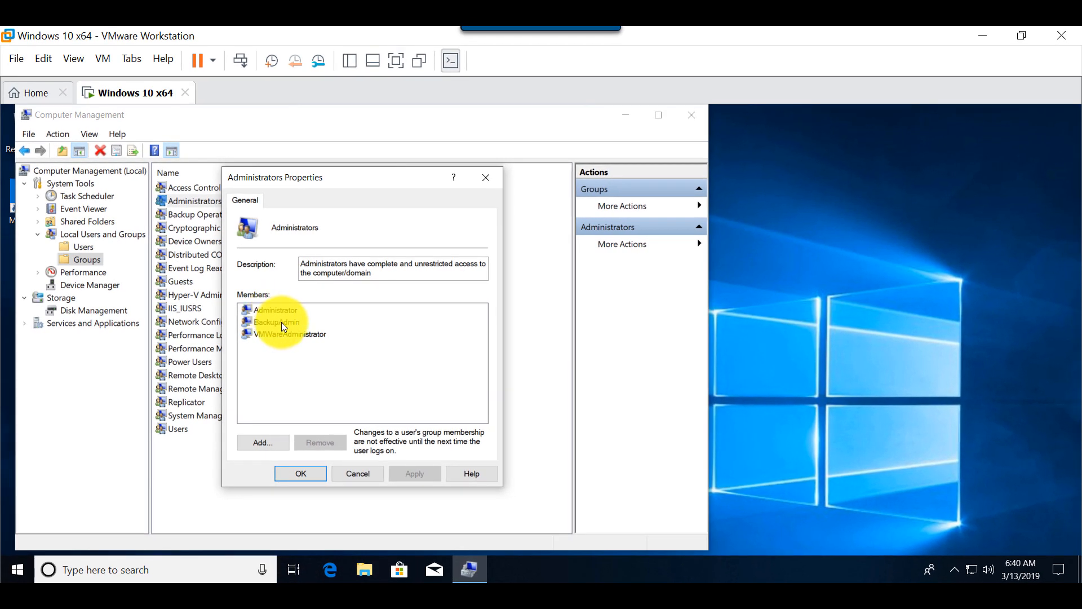
mouse_move(268, 326)
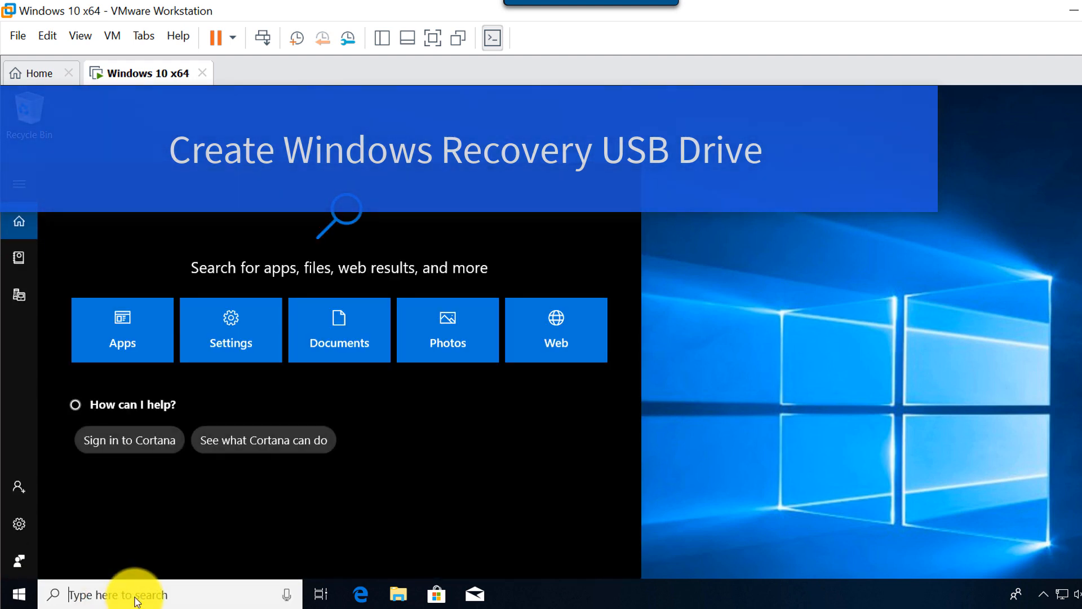
Create a recovery drive with system file backup on USB drive E: (16GB-USB).
text(recov)
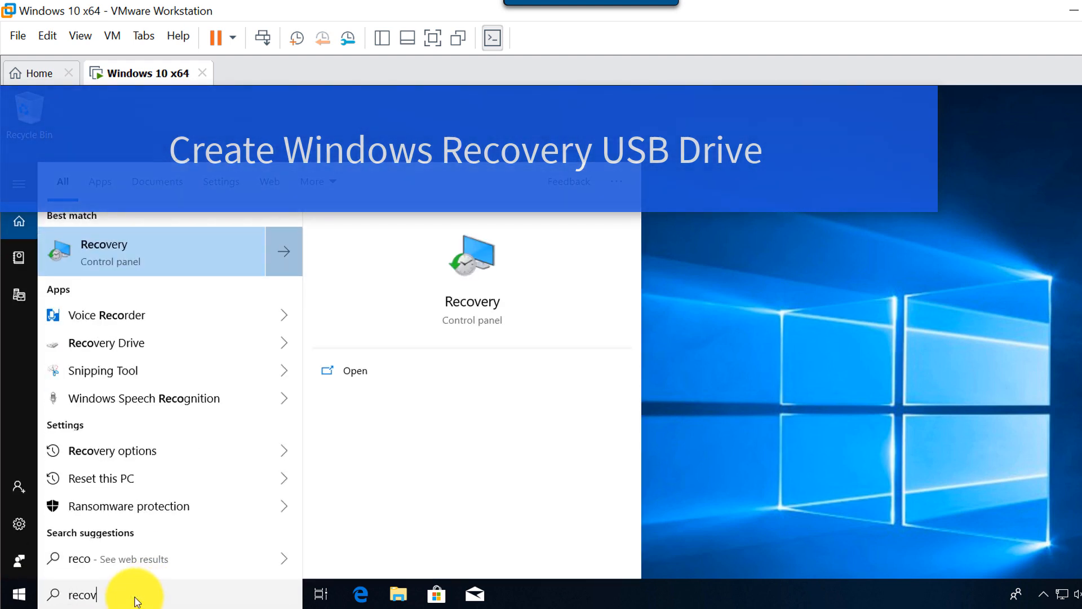
text(ery)
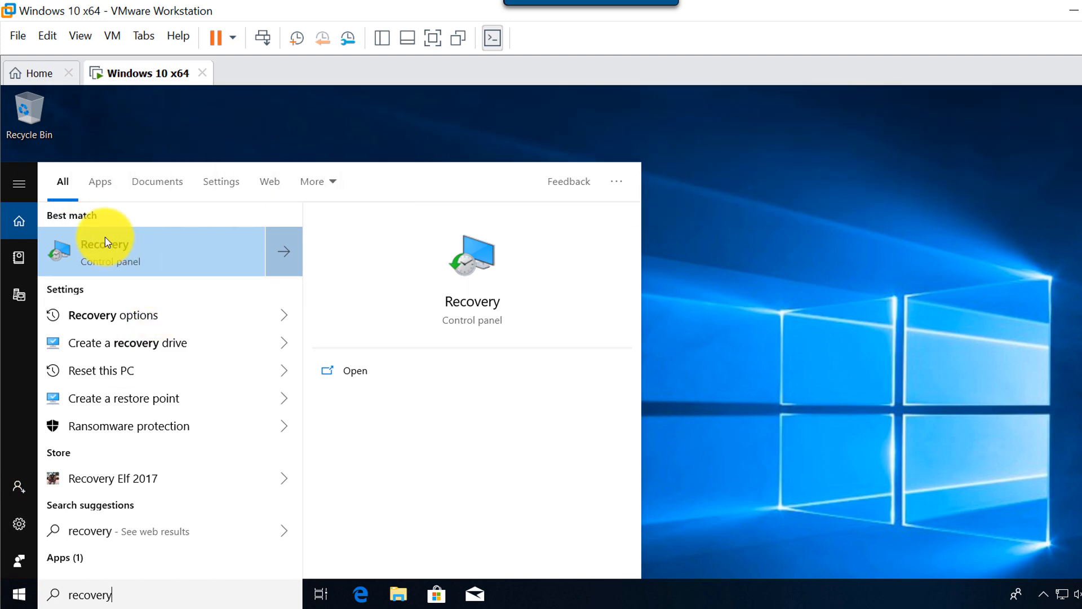
click(105, 251)
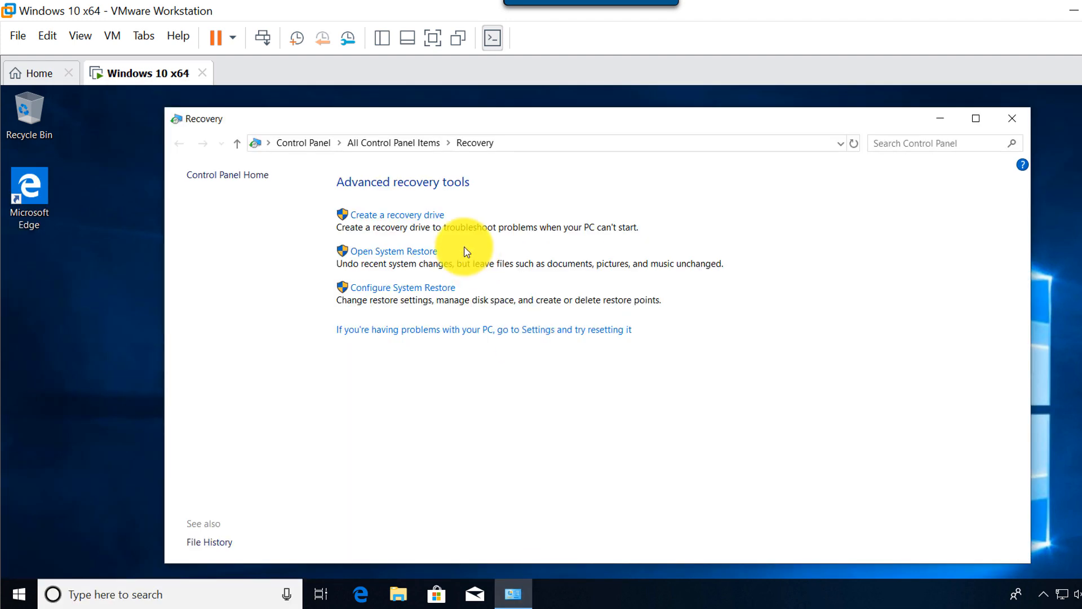
mouse_move(371, 221)
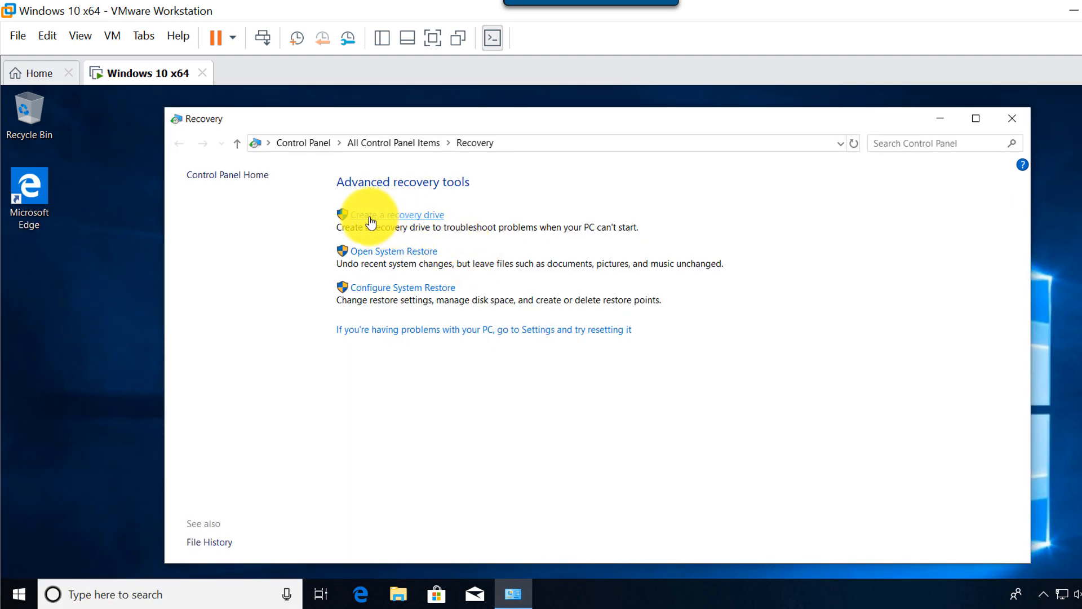
mouse_move(403, 225)
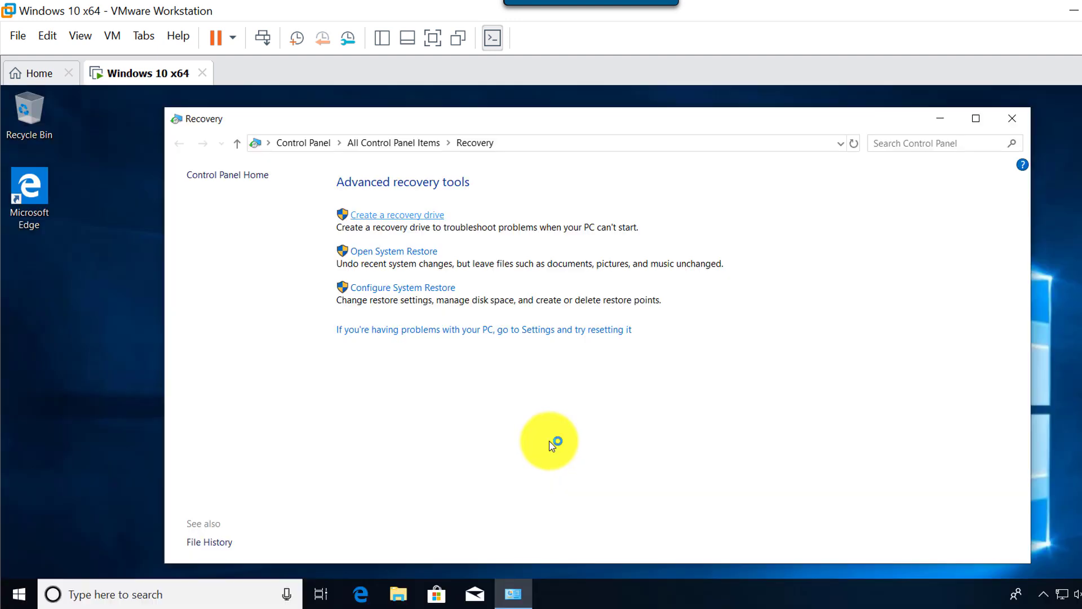
click(396, 215)
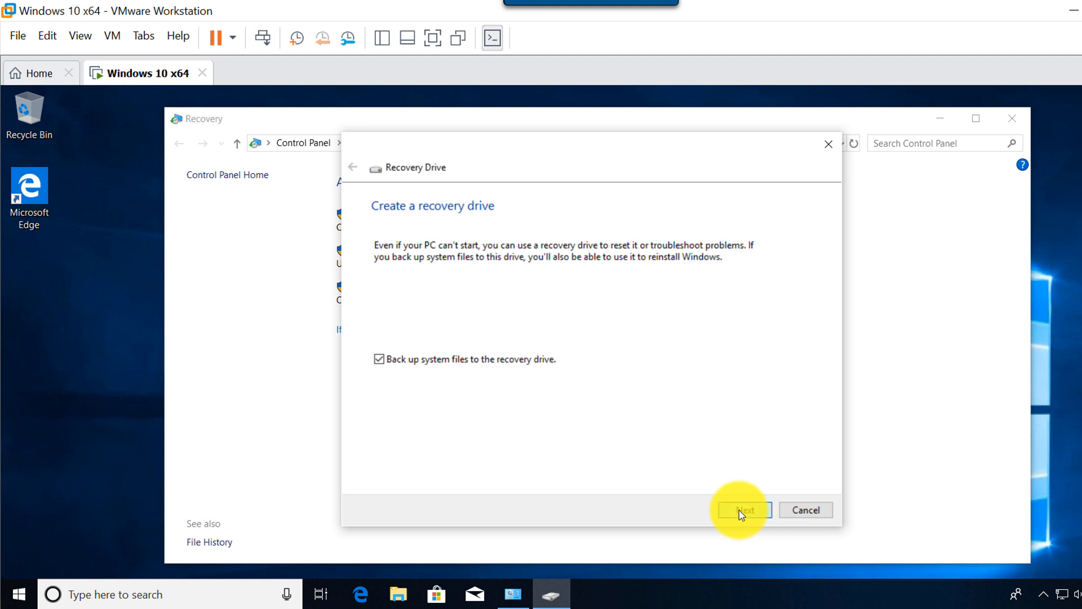
click(743, 509)
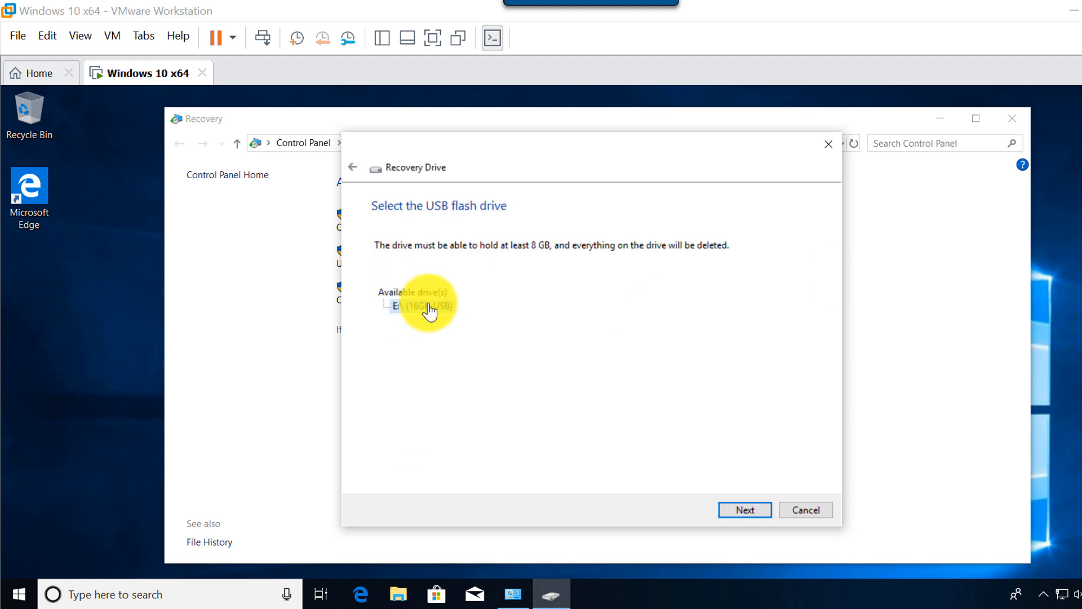
mouse_move(455, 281)
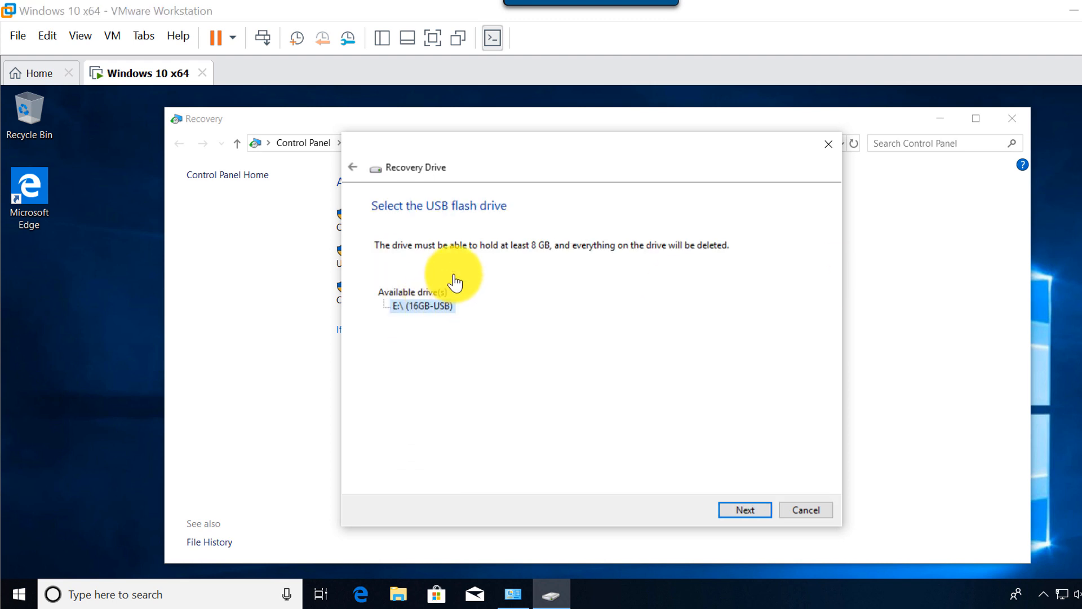
mouse_move(430, 318)
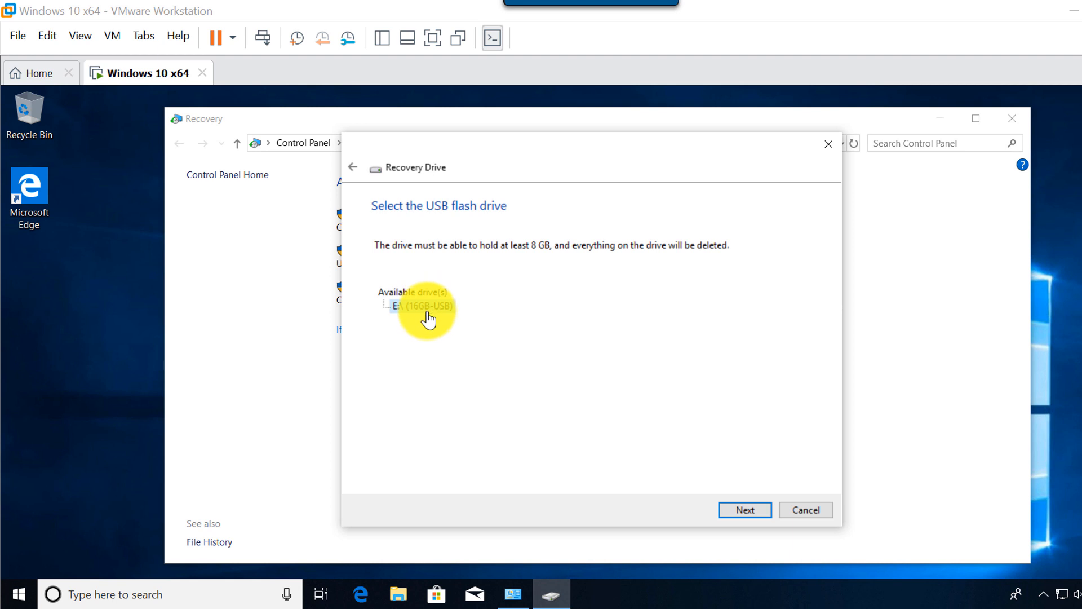
click(744, 509)
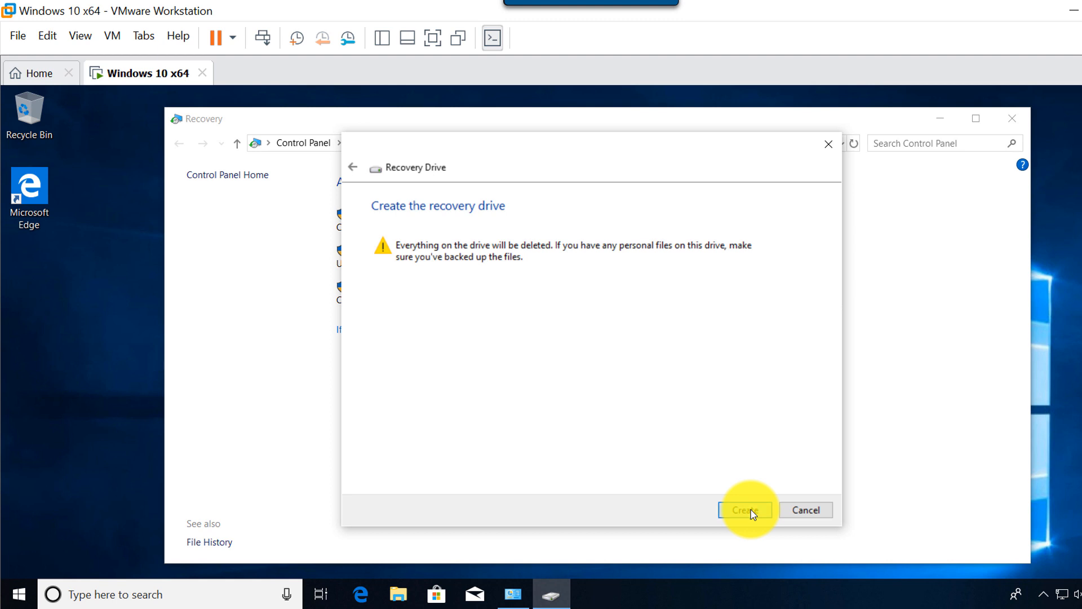
click(744, 509)
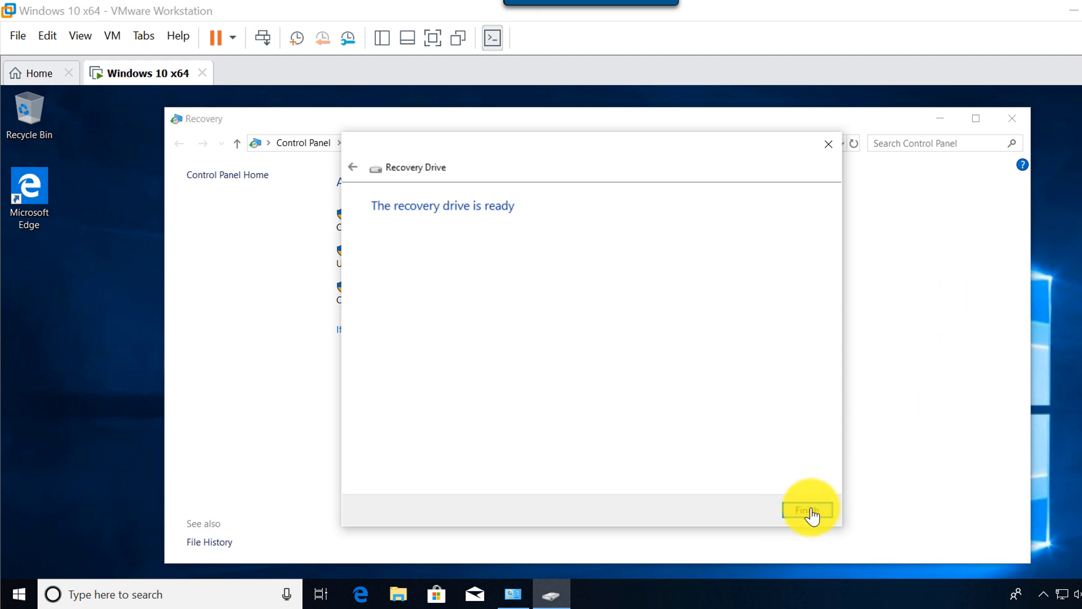
click(807, 509)
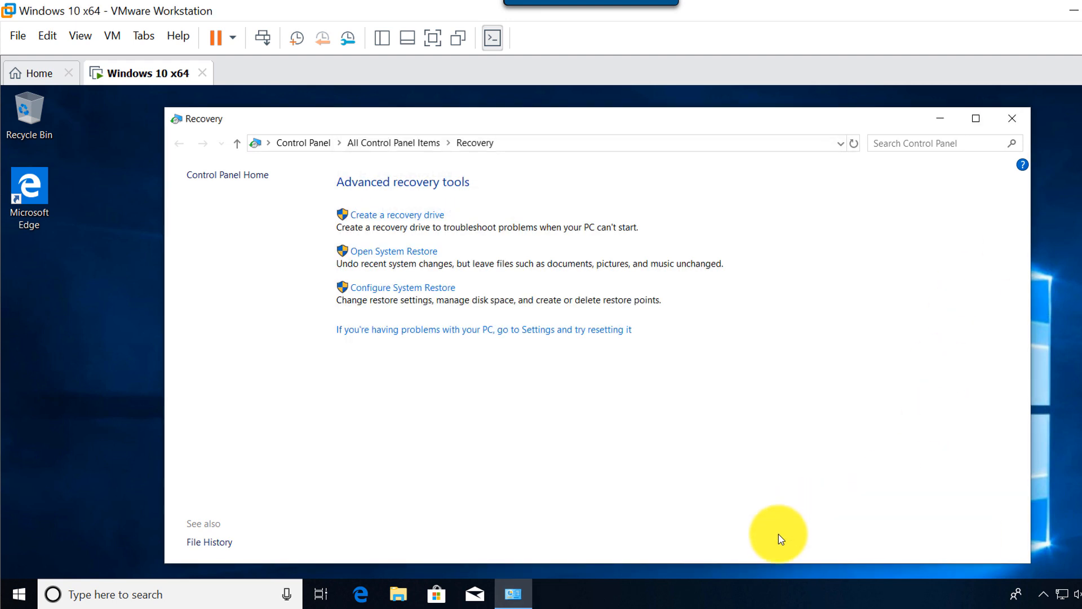
Launch Microsoft Edge from the taskbar to reach ninite.com.
click(397, 594)
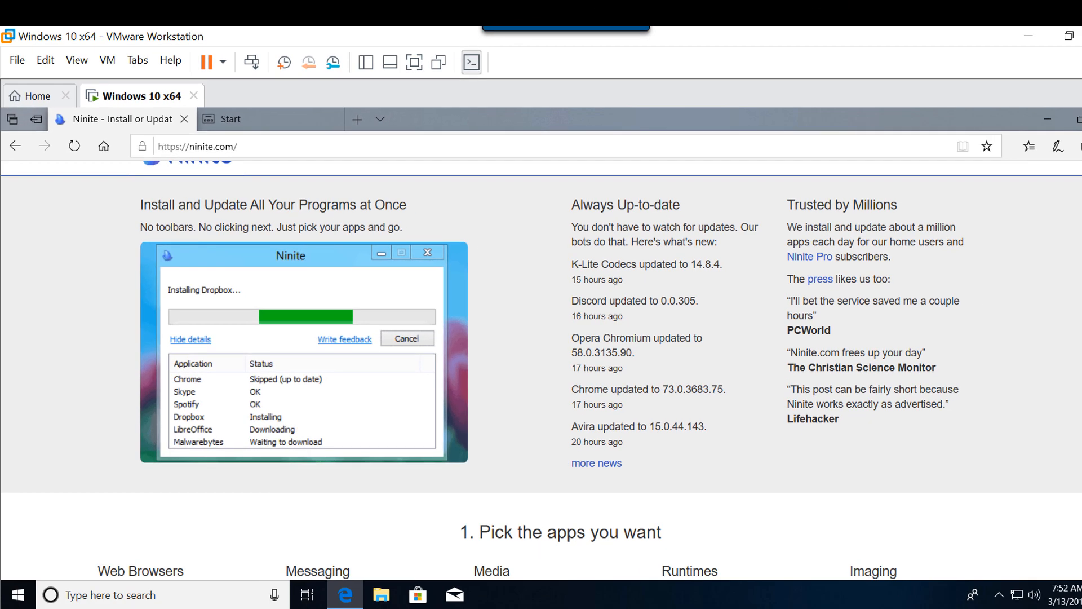
Tick Chrome and the other web browsers on Ninite's app list.
scroll(down, 3)
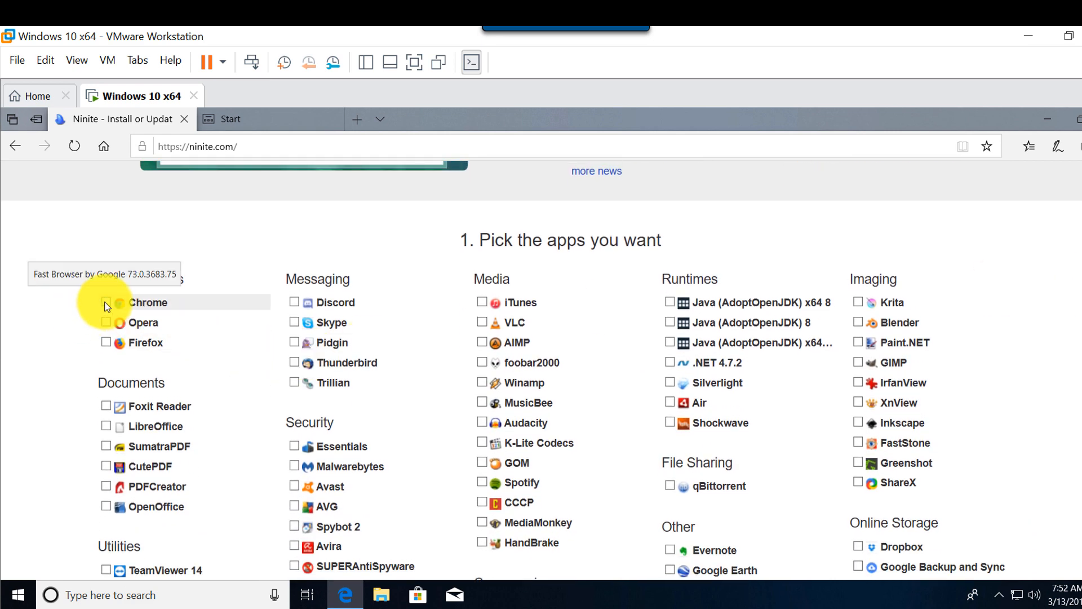
click(105, 302)
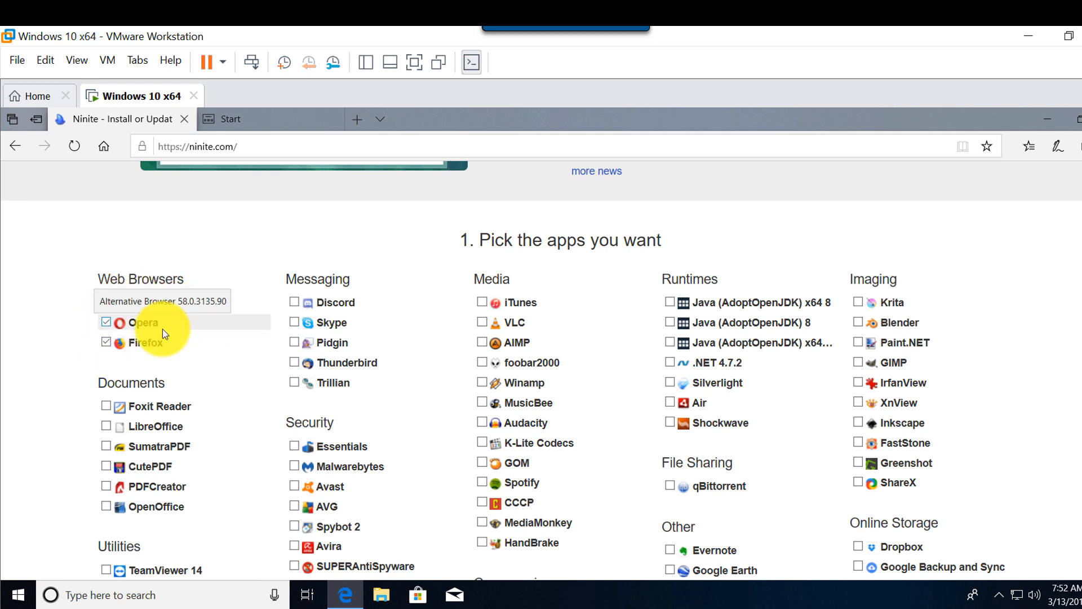
click(105, 301)
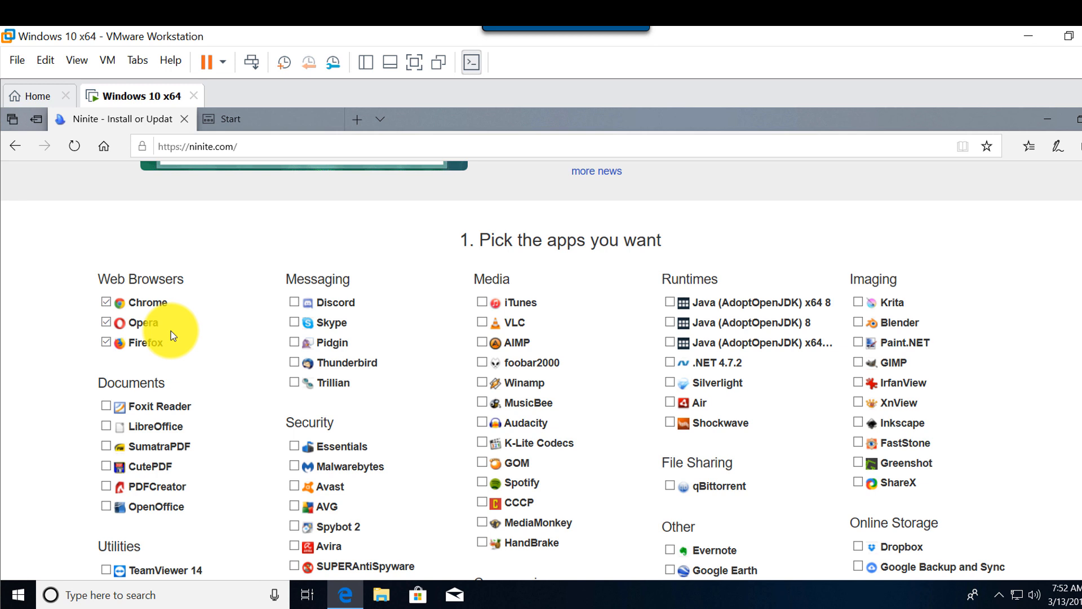
mouse_move(245, 359)
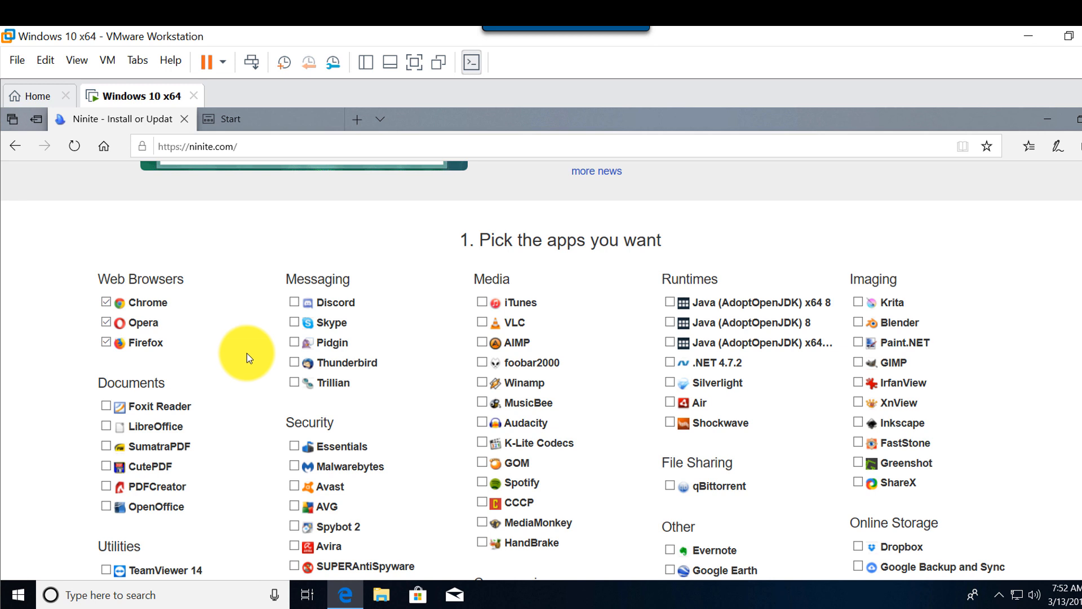
mouse_move(126, 426)
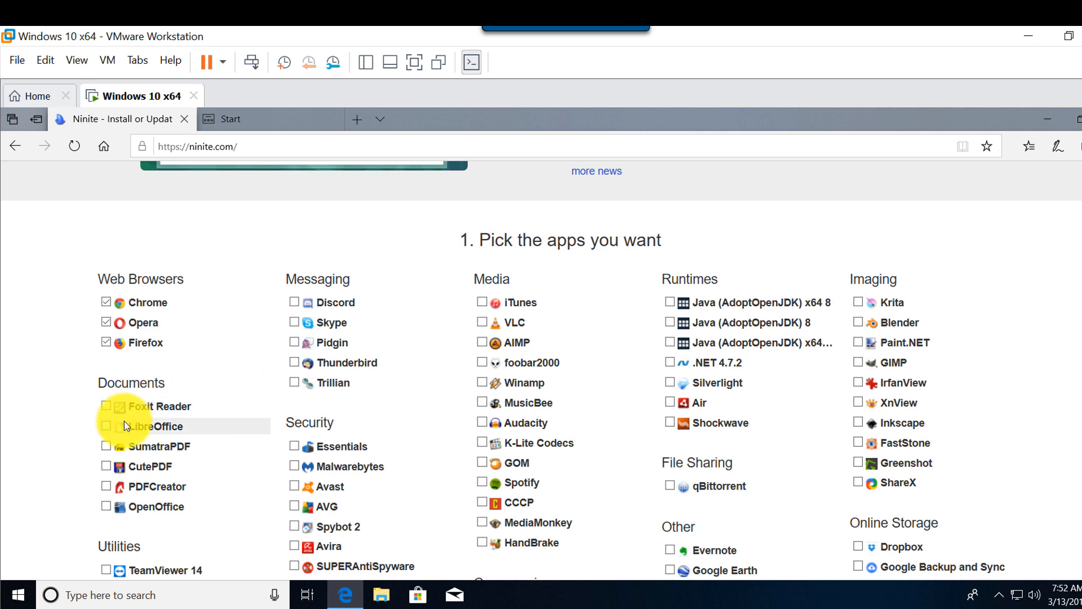
mouse_move(145, 405)
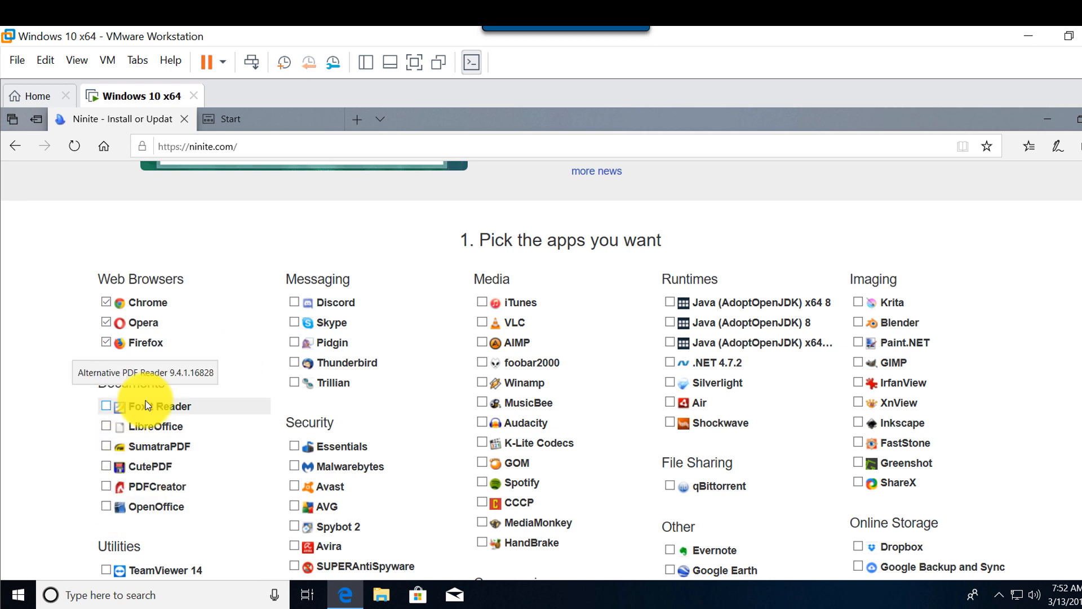
mouse_move(120, 508)
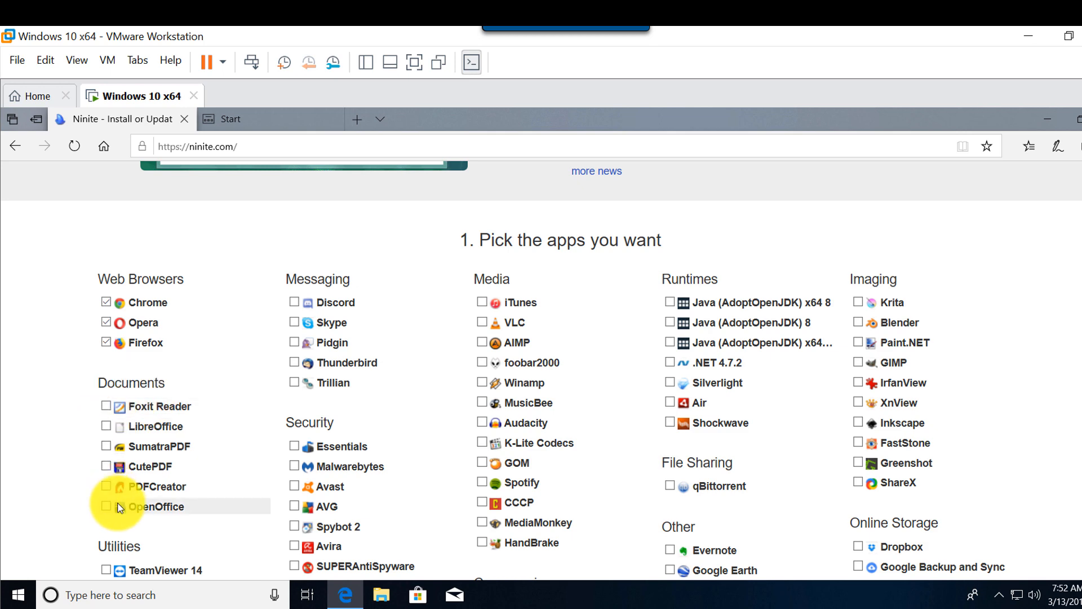
mouse_move(332, 382)
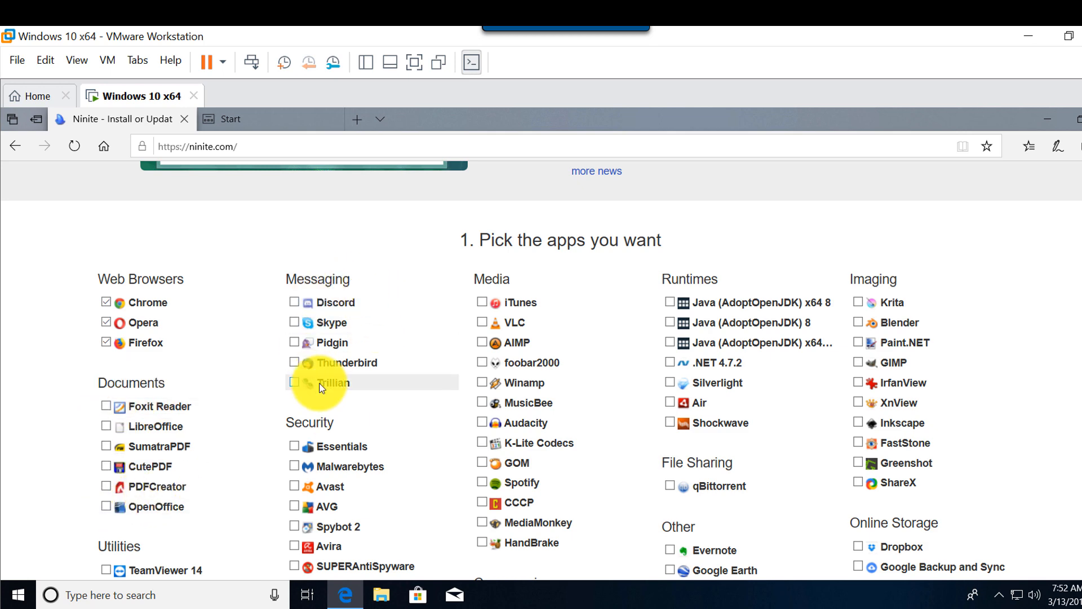
scroll(down, 3)
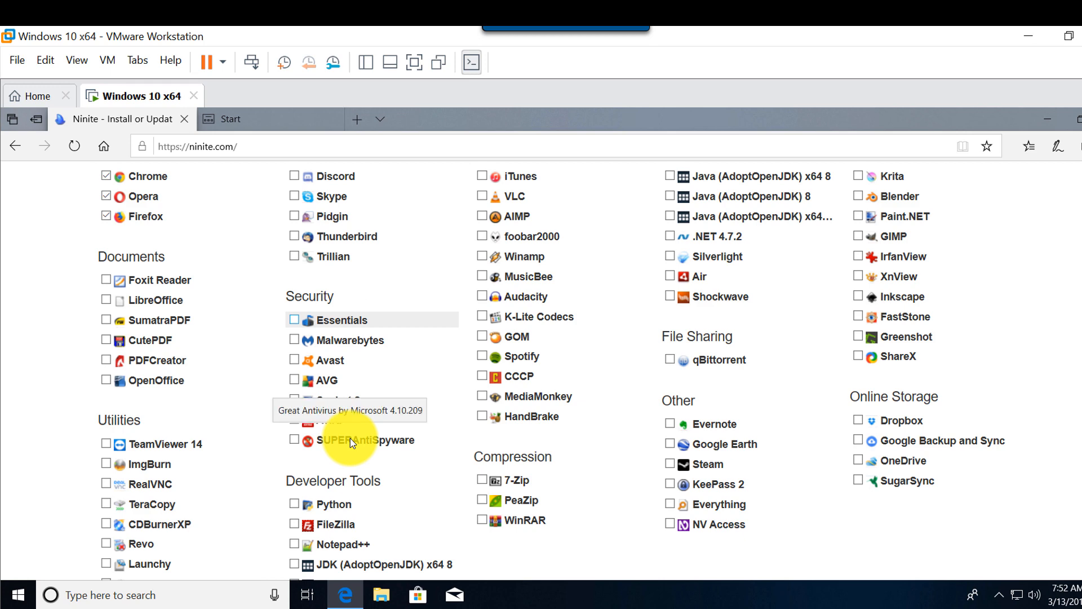
mouse_move(307, 511)
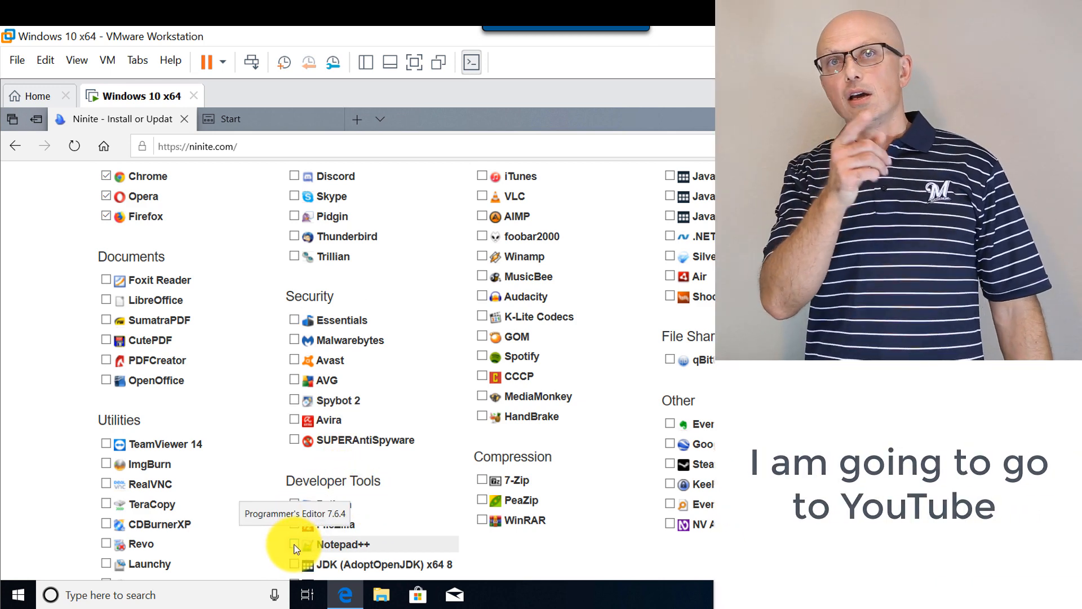
scroll(up, 3)
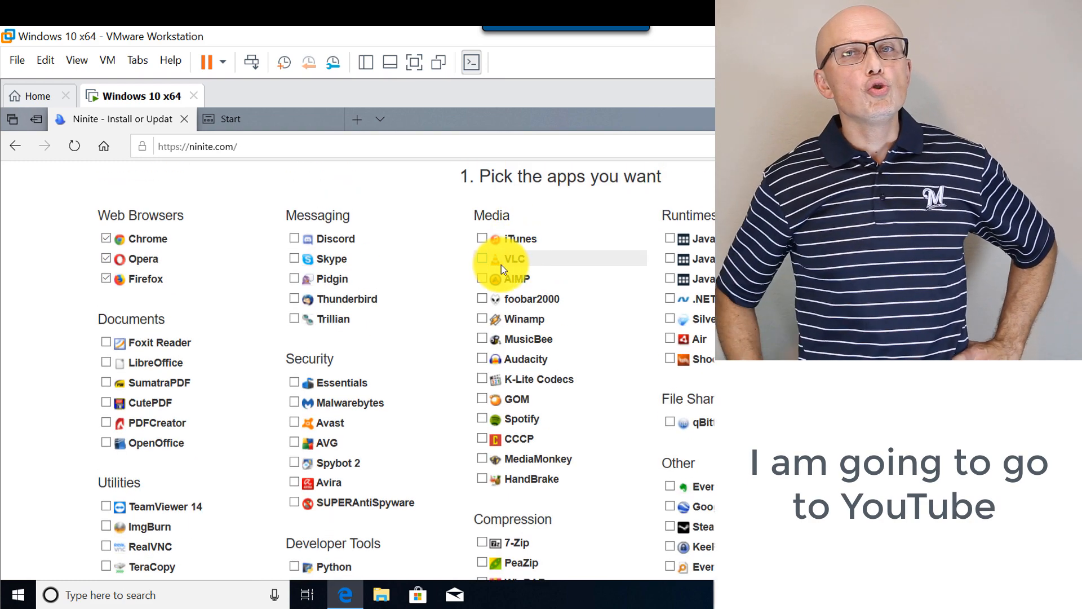
mouse_move(578, 314)
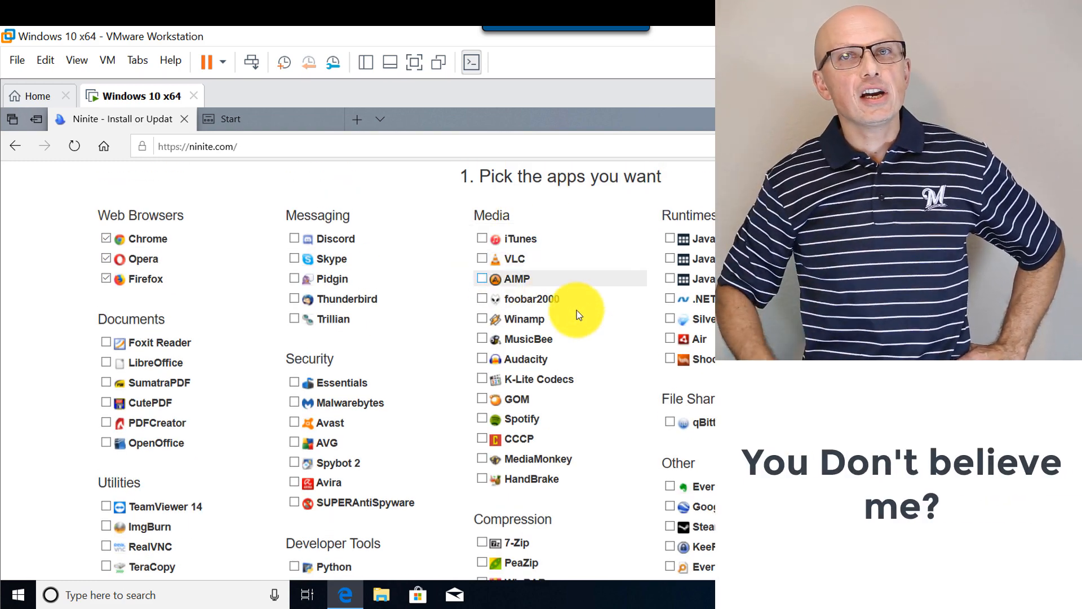
scroll(down, 3)
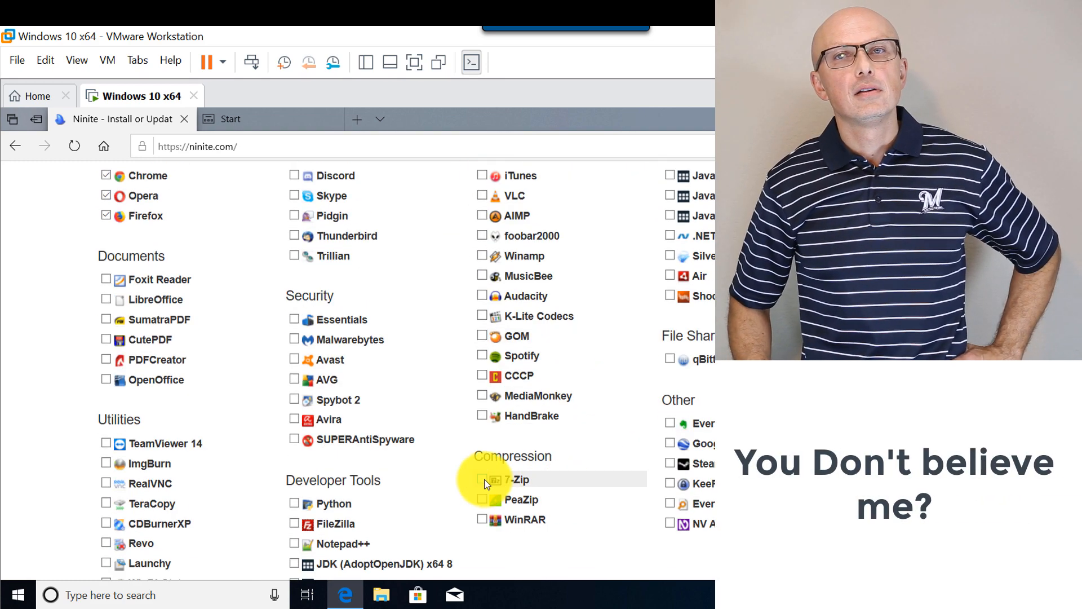
Tick 7-Zip and VLC, then scroll down to the Get Your Ninite button.
click(482, 479)
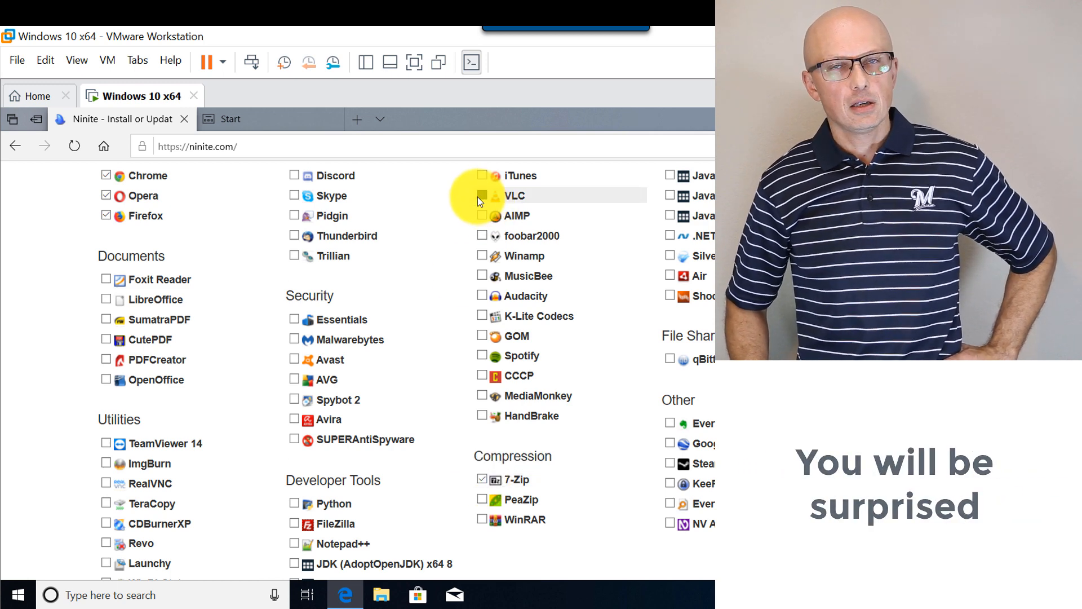
click(482, 196)
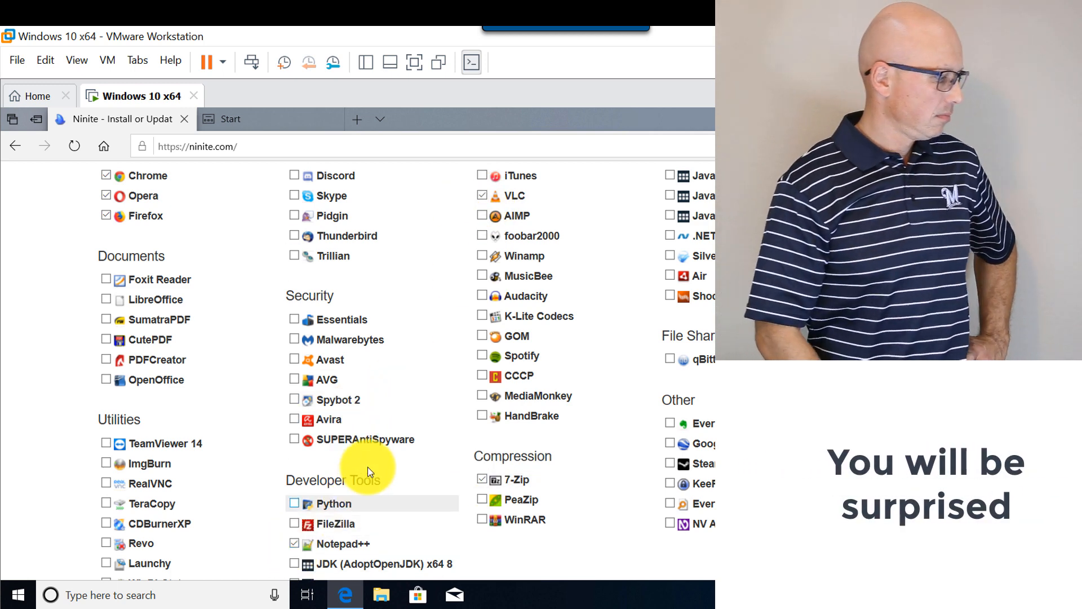
scroll(up, 3)
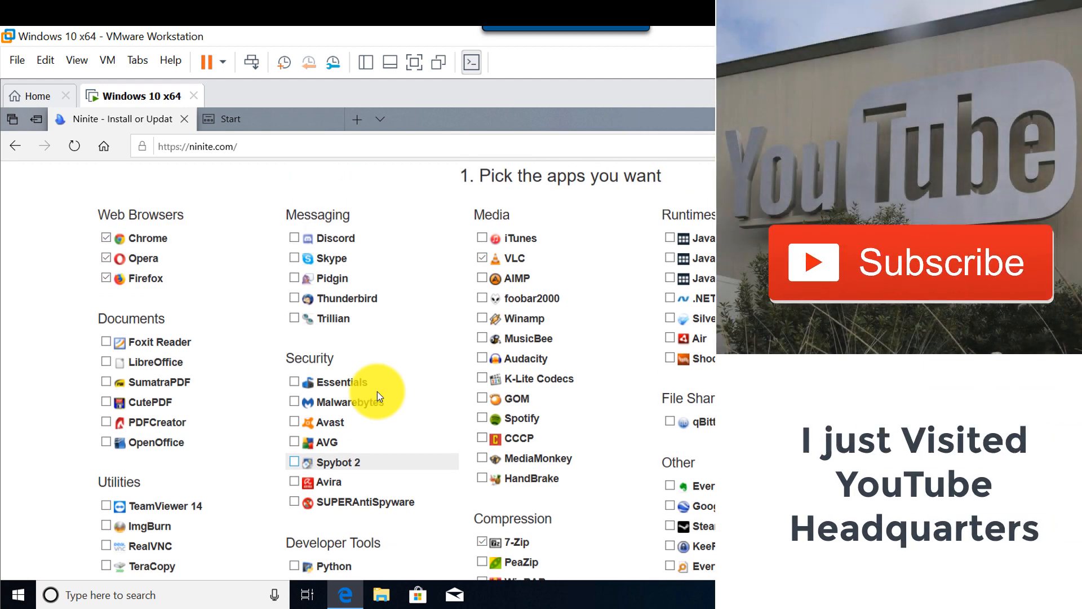
mouse_move(659, 345)
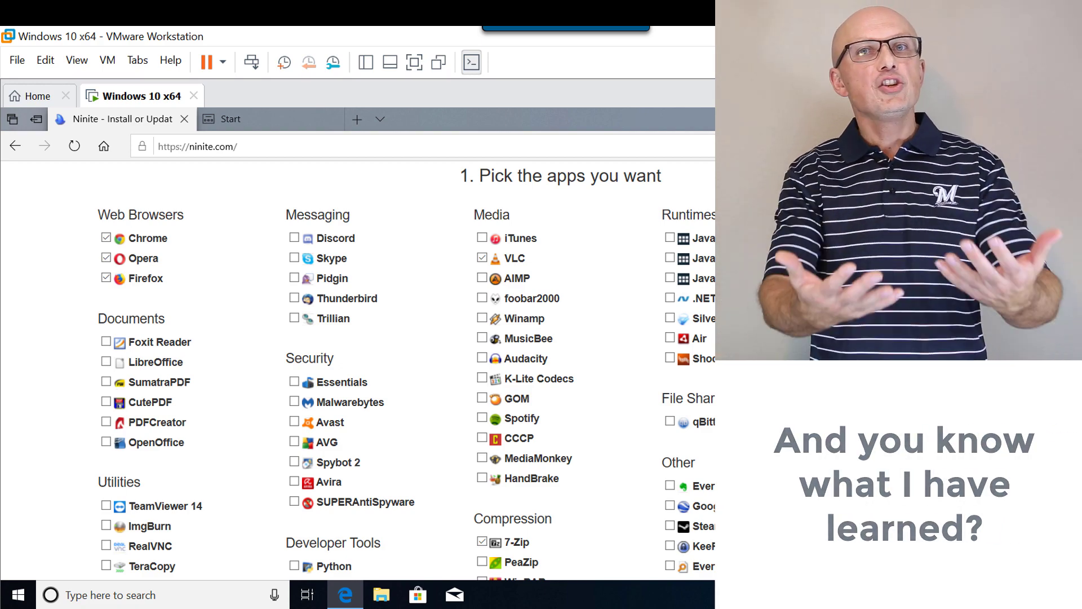
scroll(down, 3)
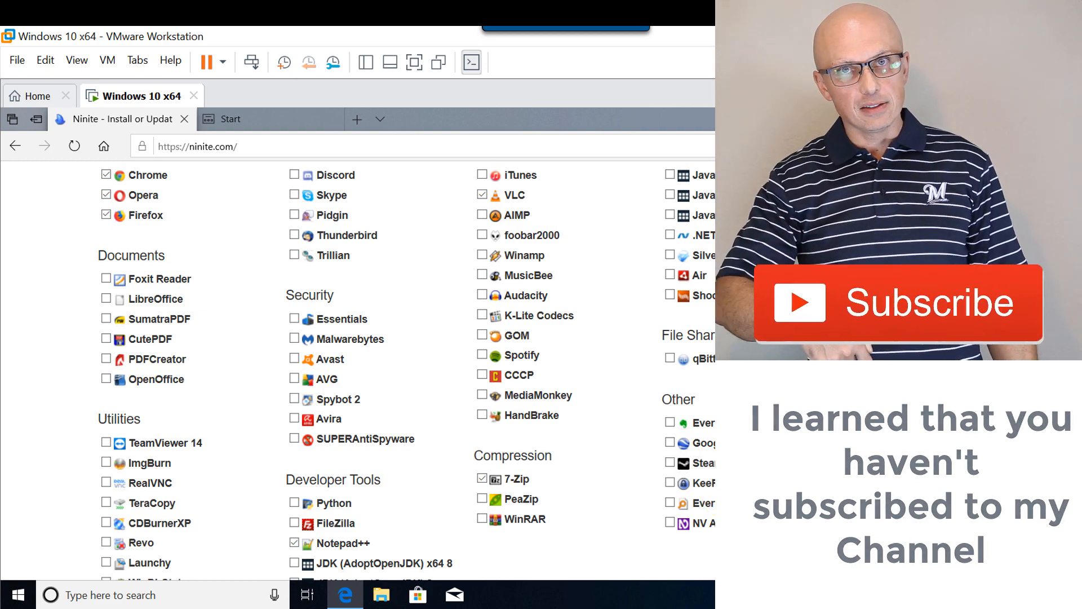
scroll(down, 3)
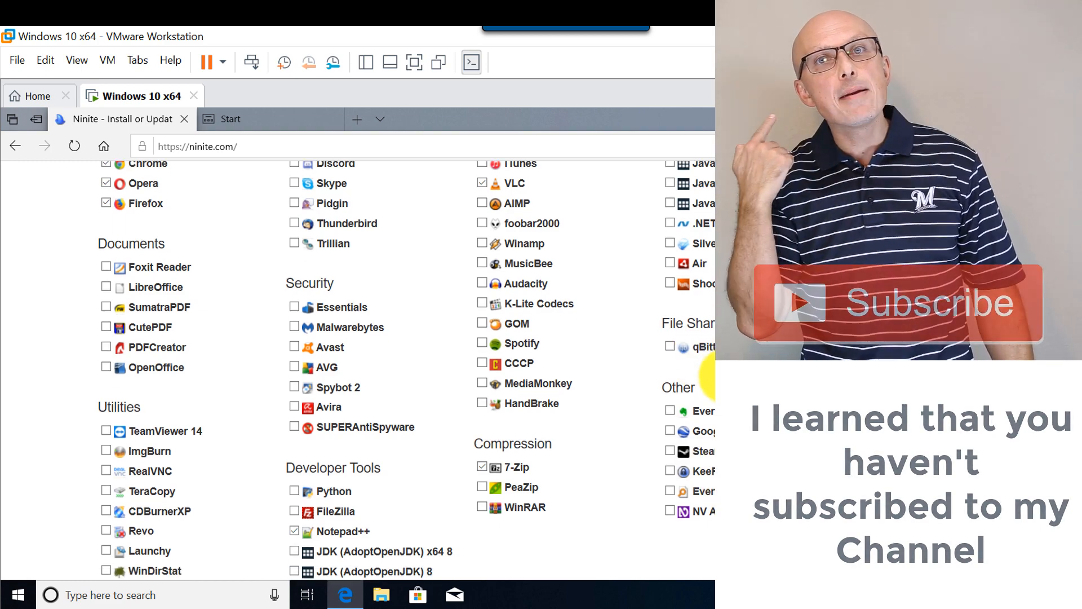
scroll(down, 3)
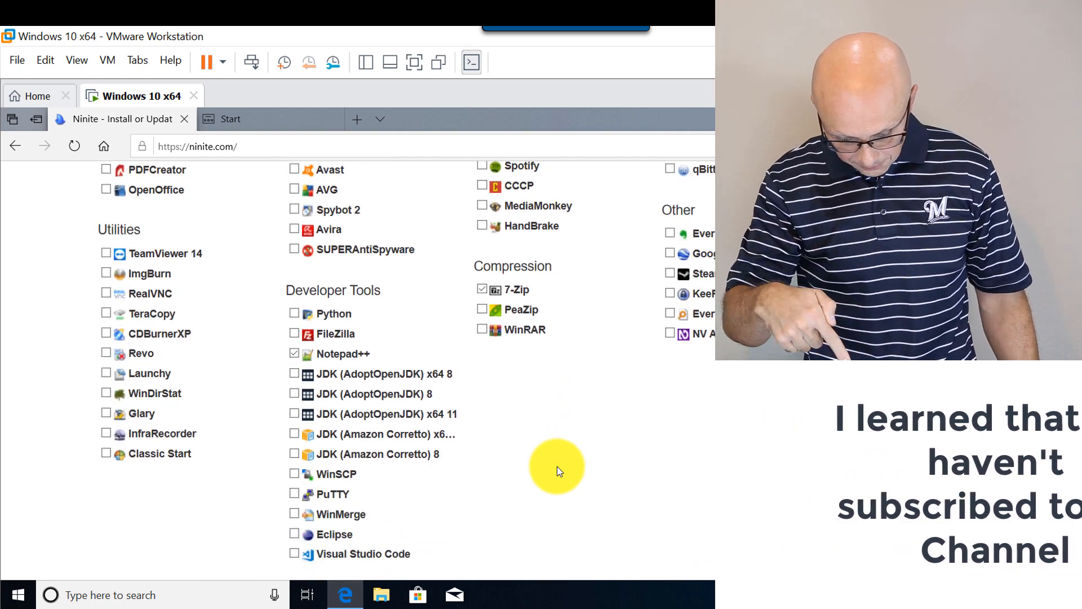
scroll(down, 3)
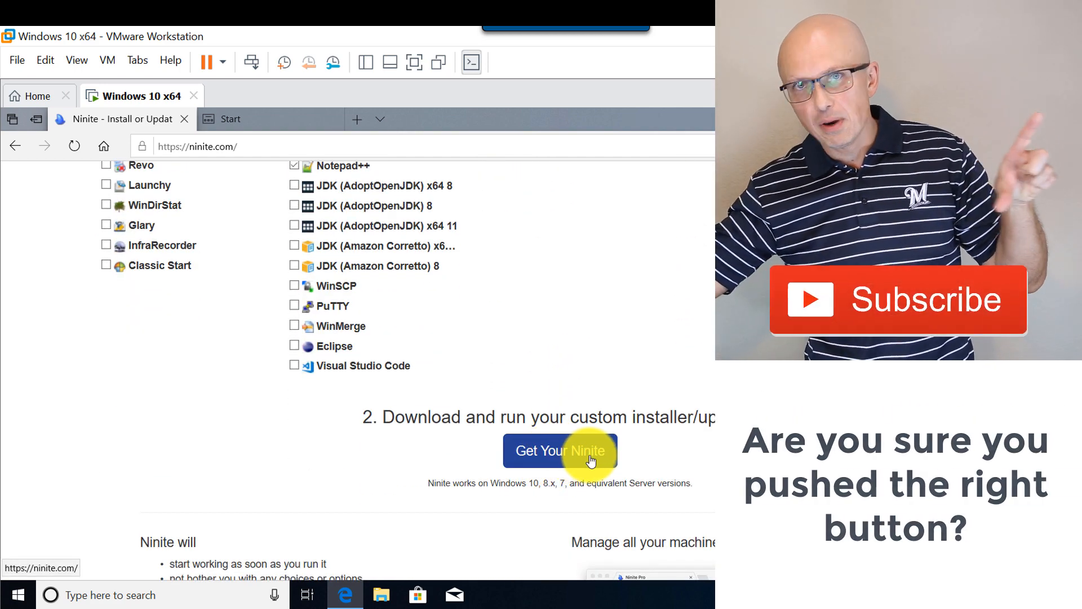
Download and run the Ninite installer, approve UAC, and close it once all apps report OK.
click(560, 450)
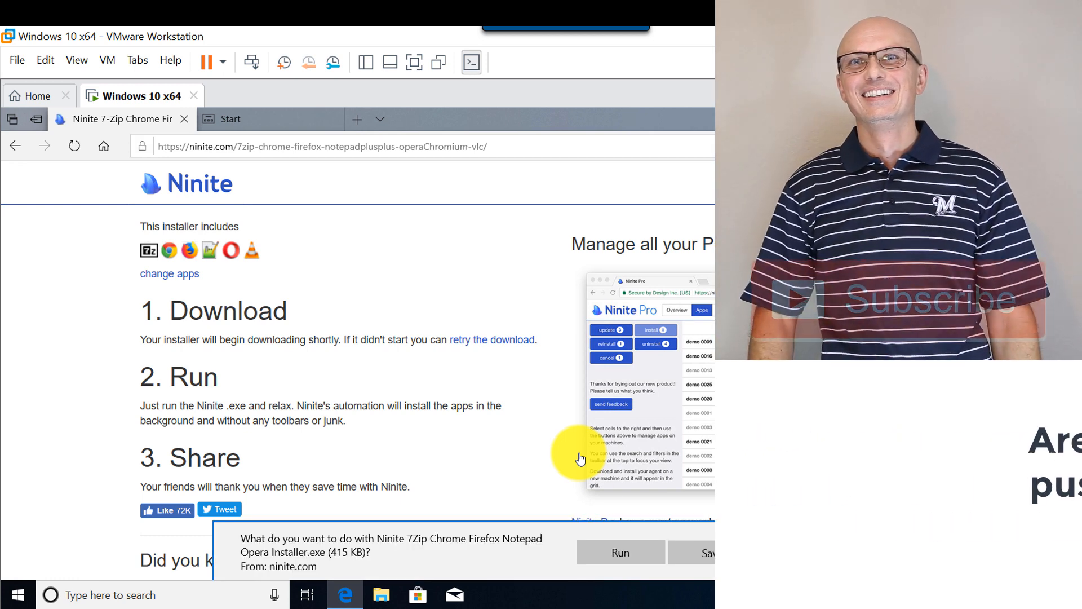
click(619, 551)
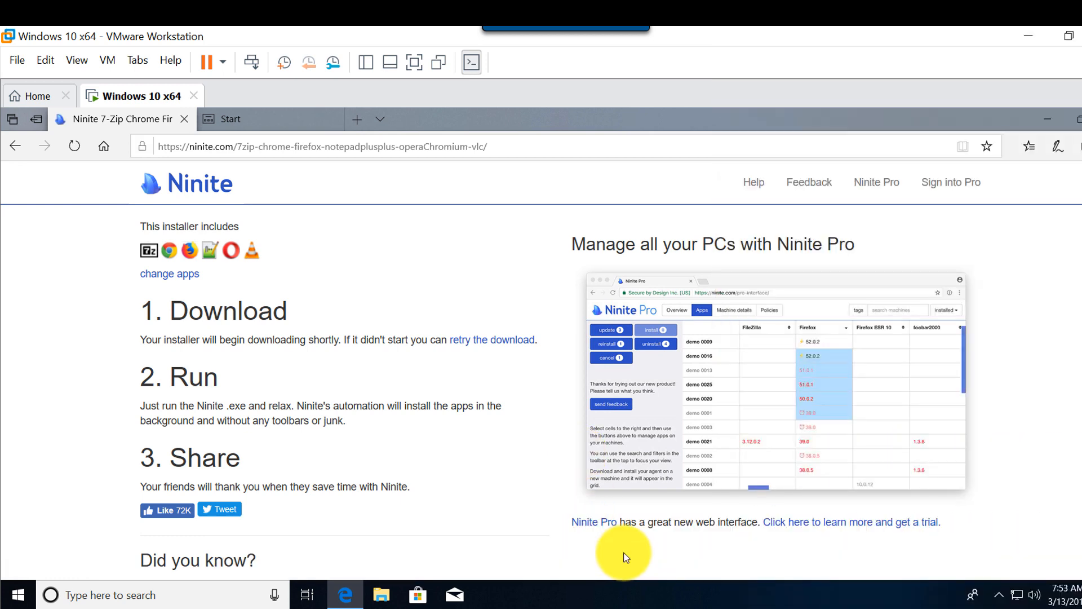
mouse_move(503, 599)
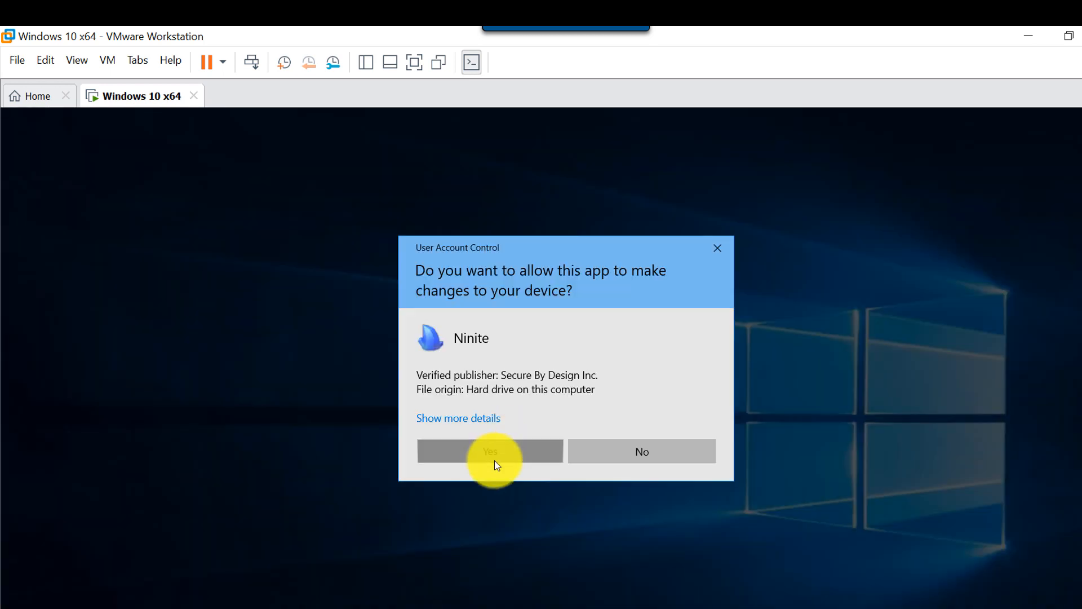
click(490, 451)
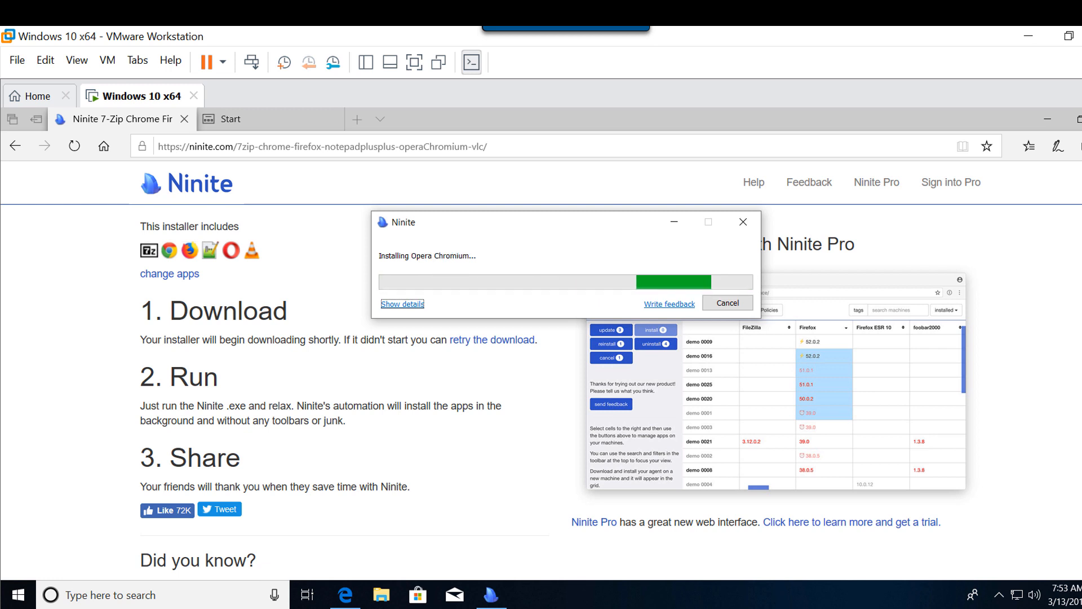
click(401, 304)
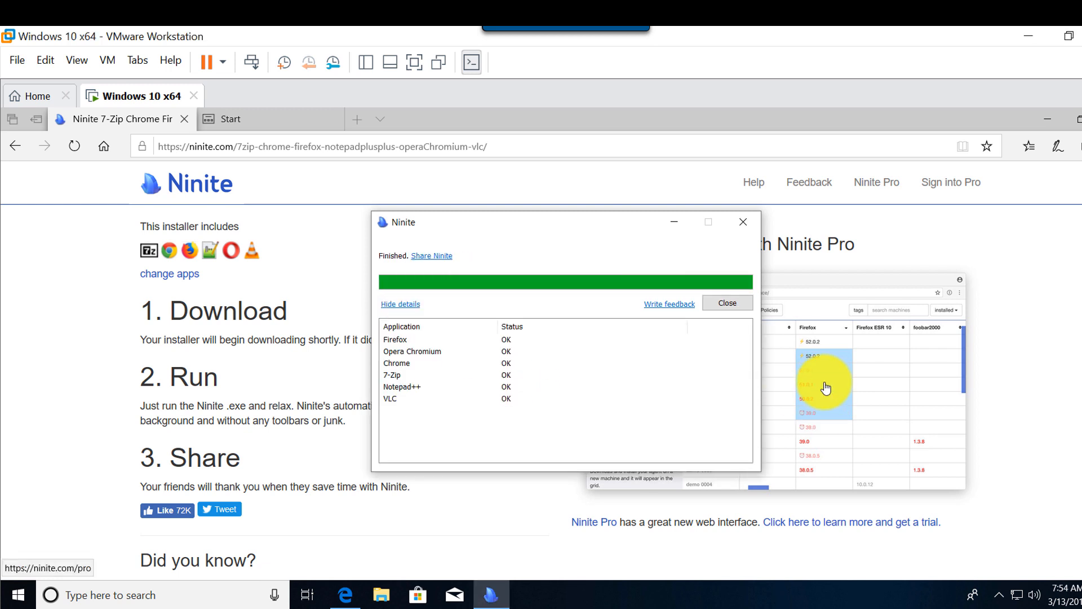
mouse_move(591, 353)
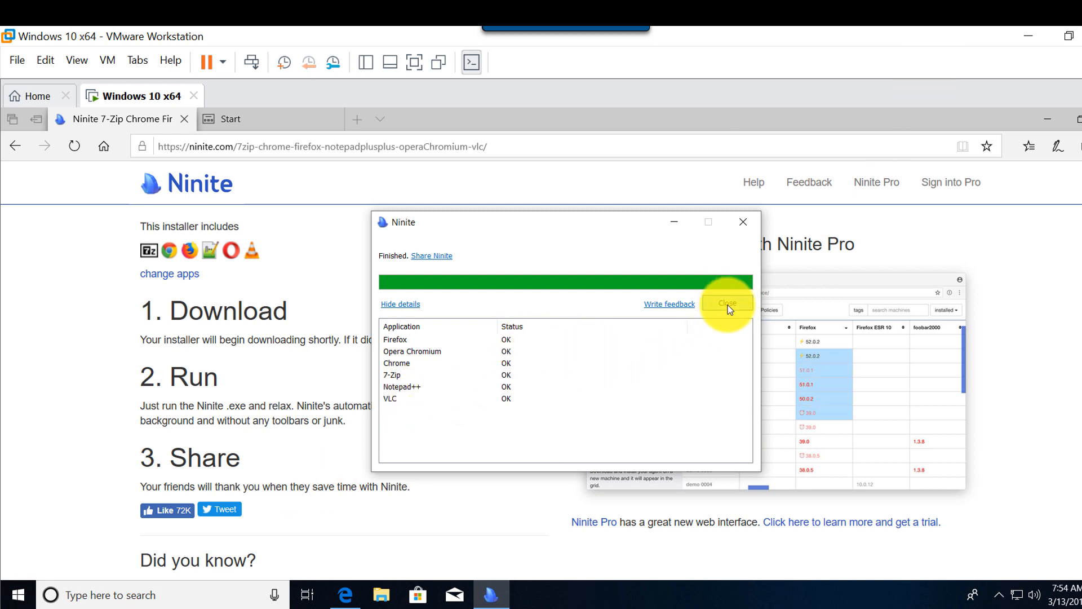
click(726, 304)
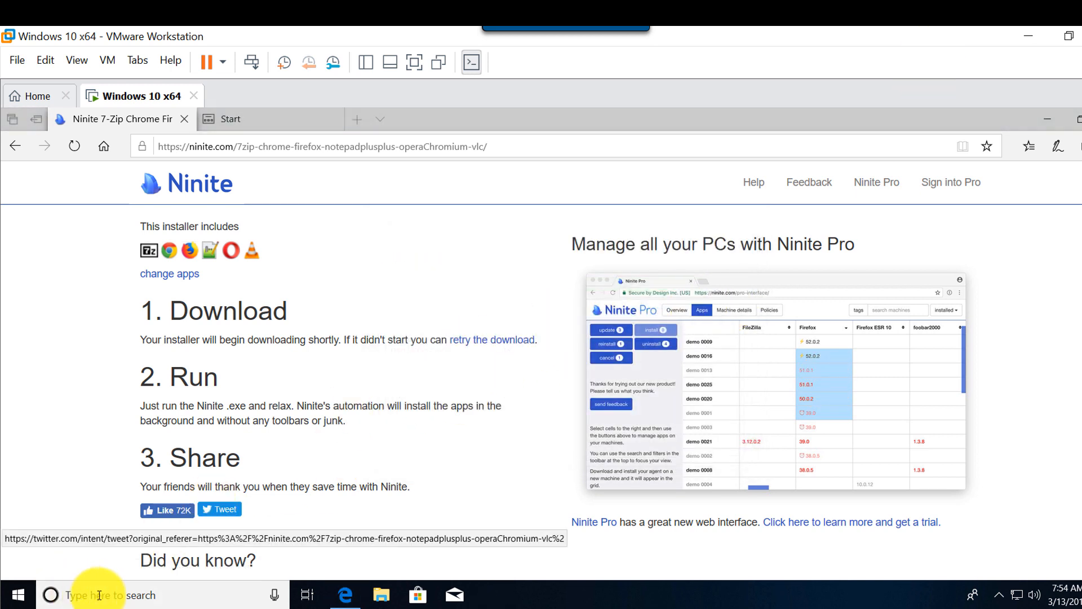
Launch Firefox, pin it to the taskbar, and expand Start's Recently added list.
click(97, 594)
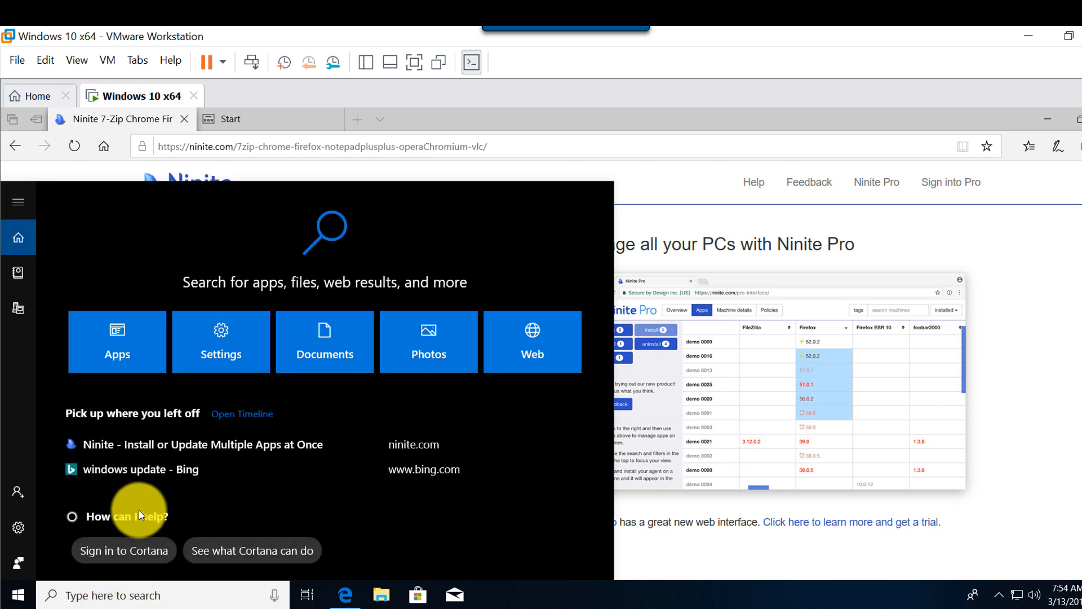
text(firefox)
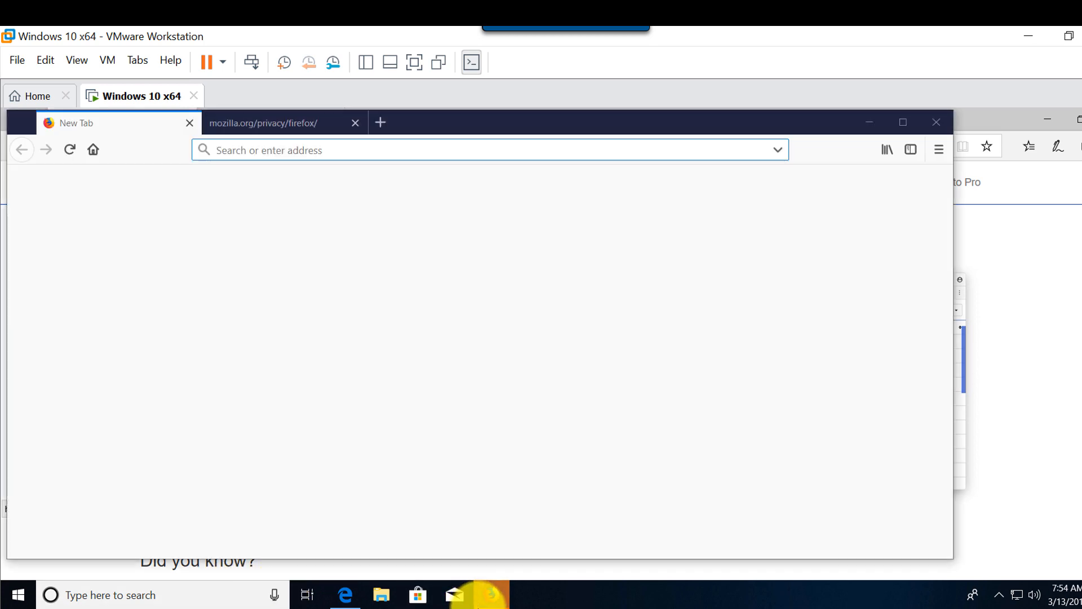
mouse_move(492, 594)
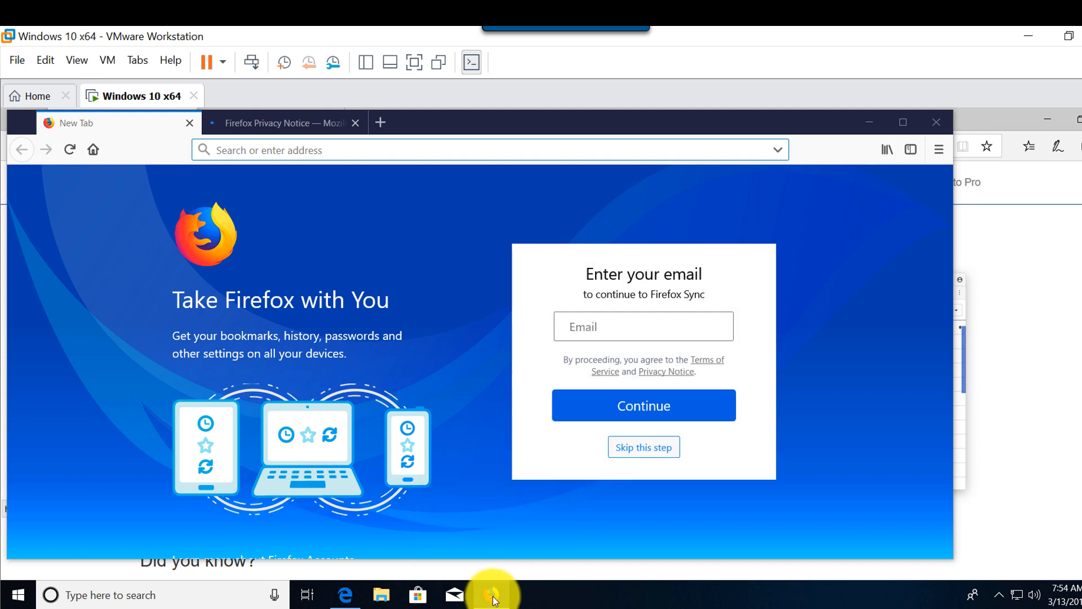
right_click(493, 594)
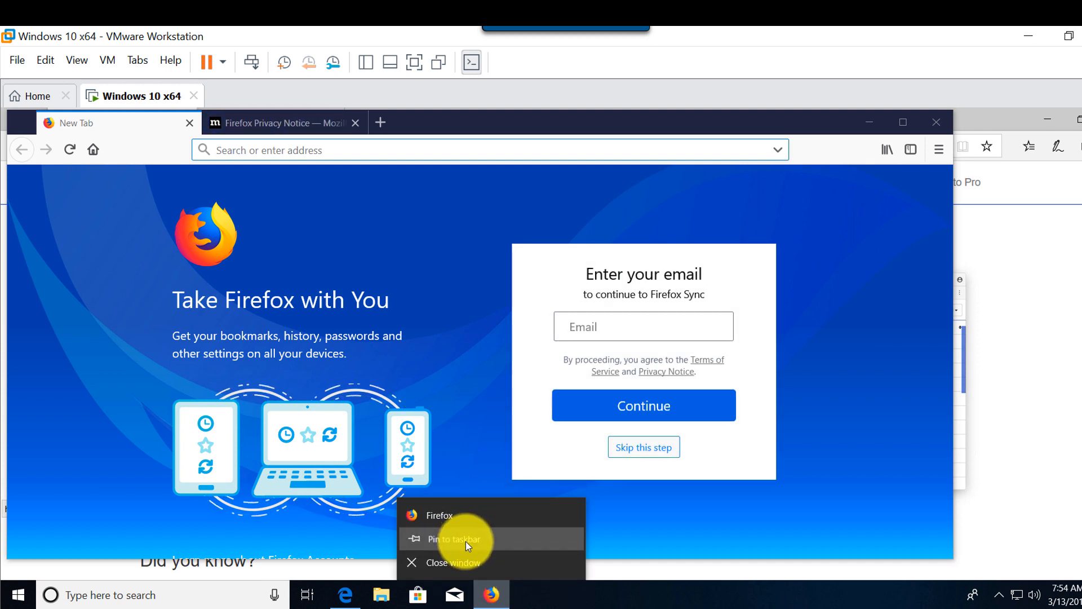
click(446, 538)
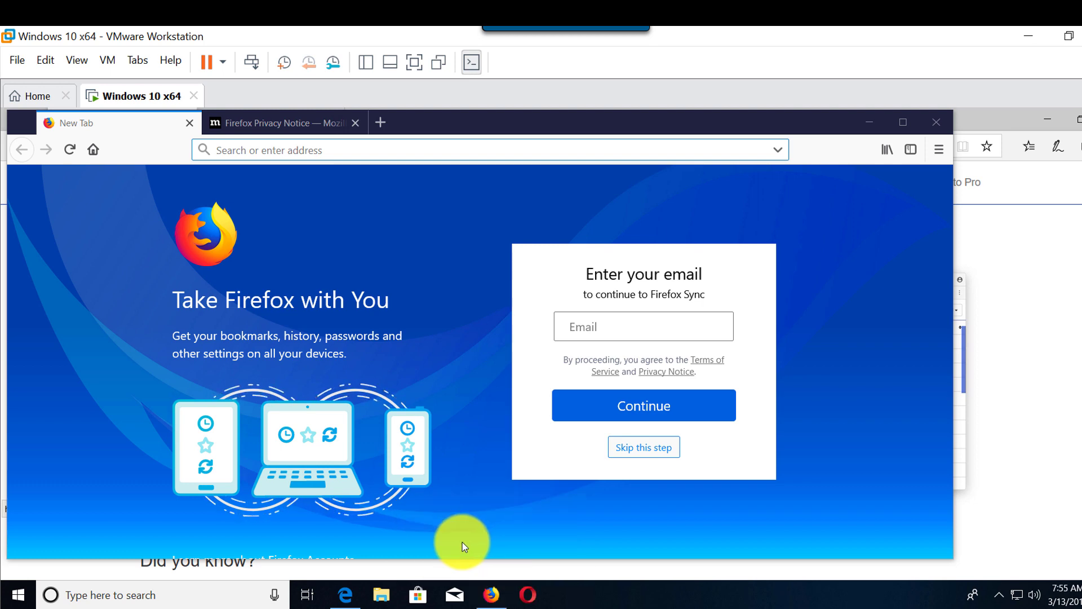
click(15, 594)
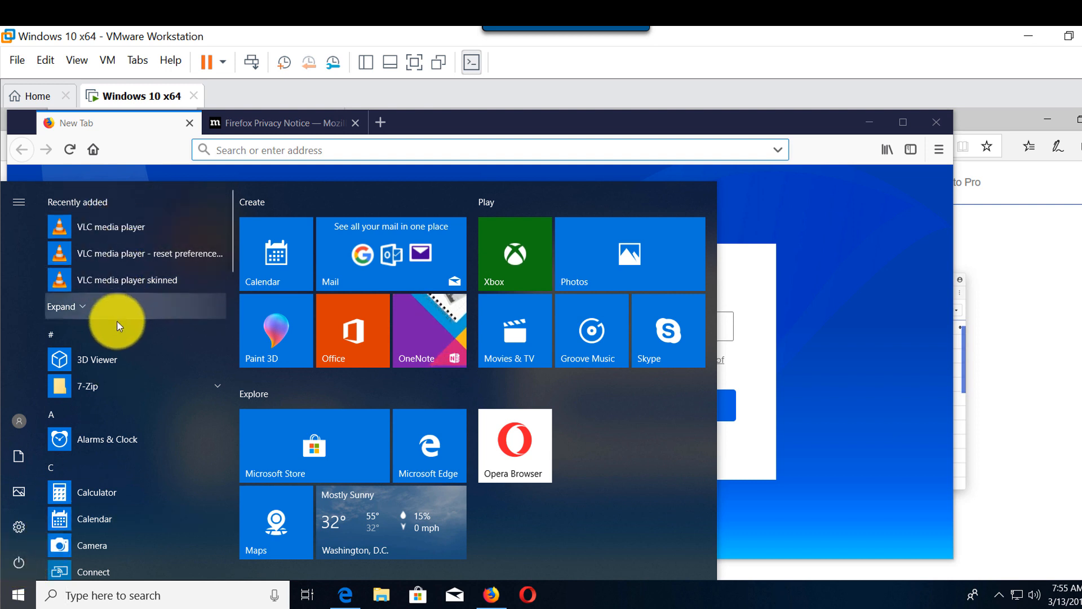
mouse_move(41, 145)
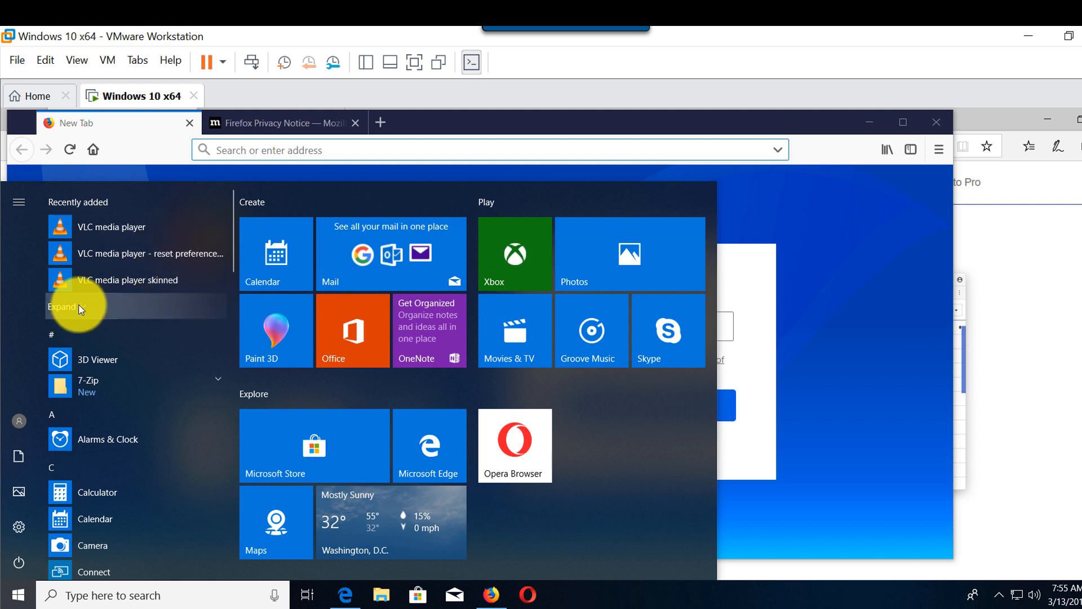
click(61, 307)
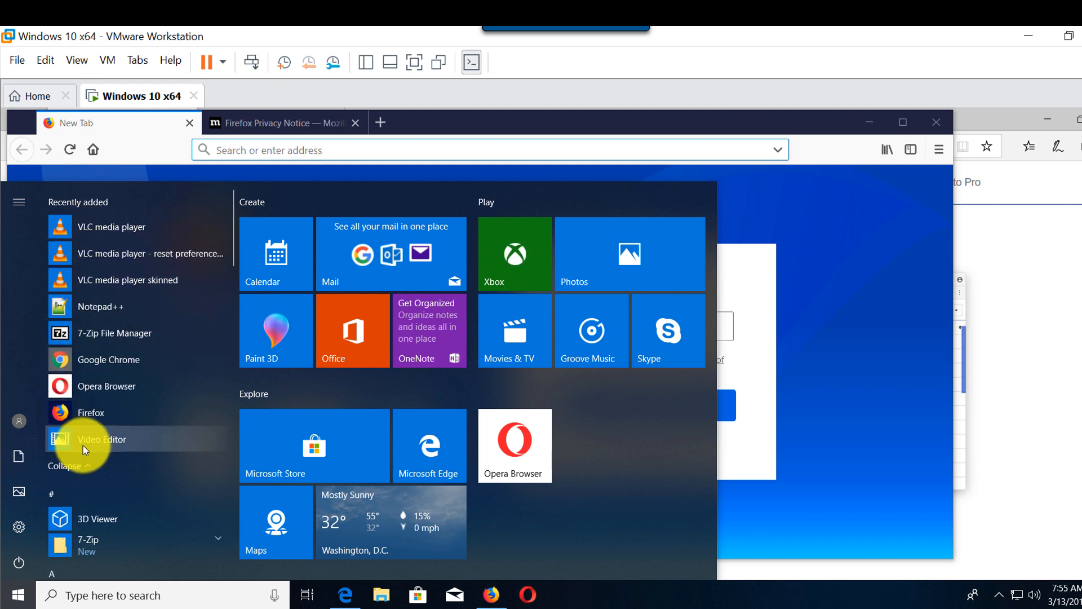